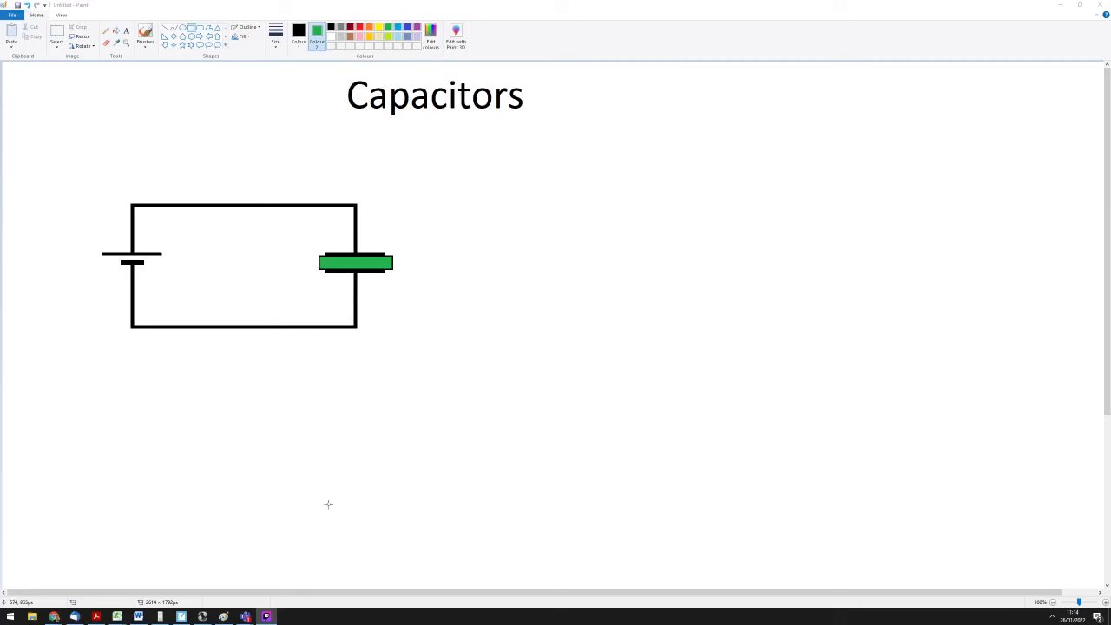
mouse_move(245, 616)
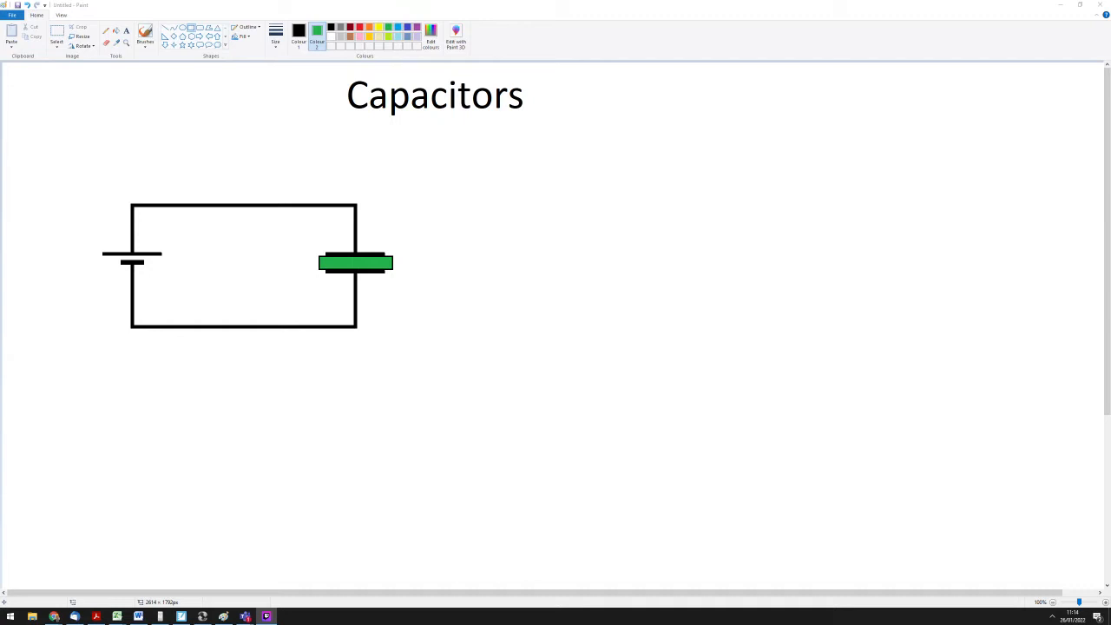
mouse_move(446, 525)
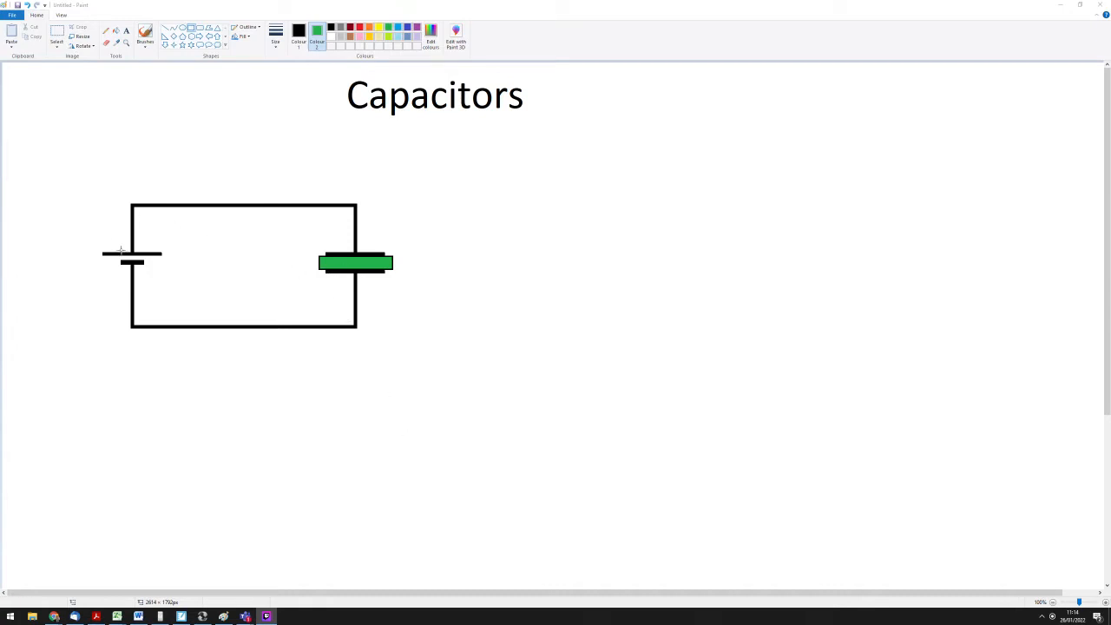
mouse_move(112, 282)
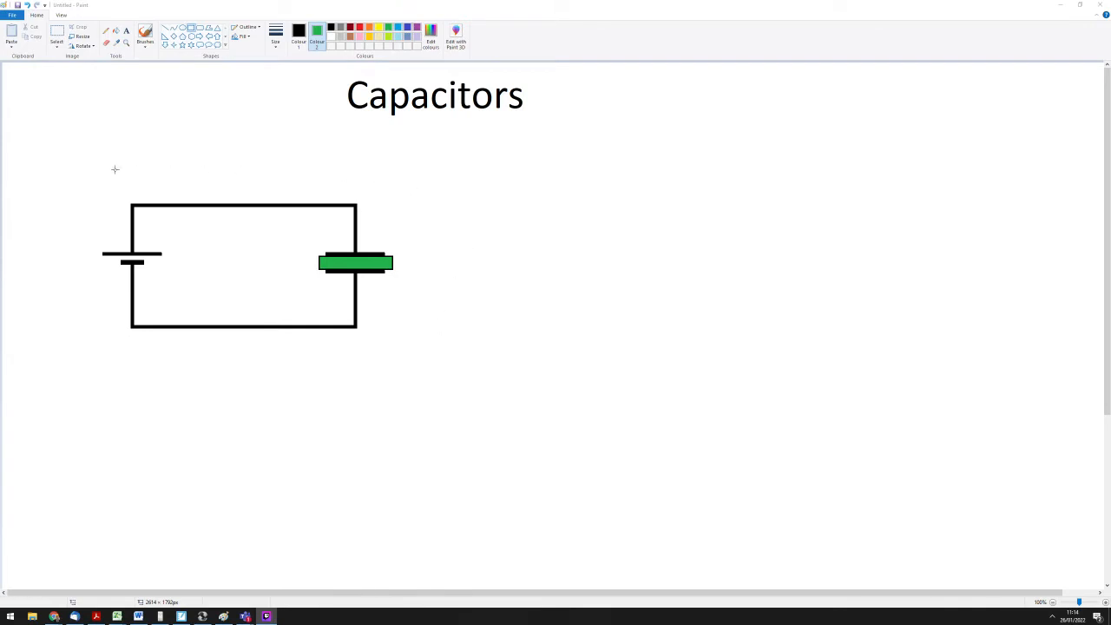
mouse_move(165, 265)
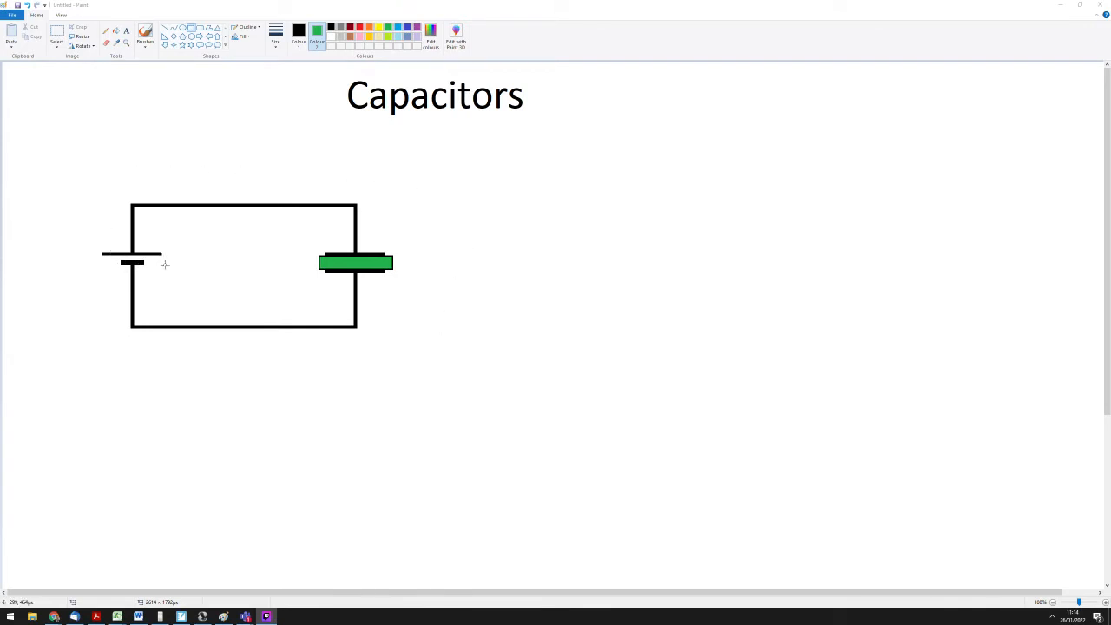
mouse_move(348, 274)
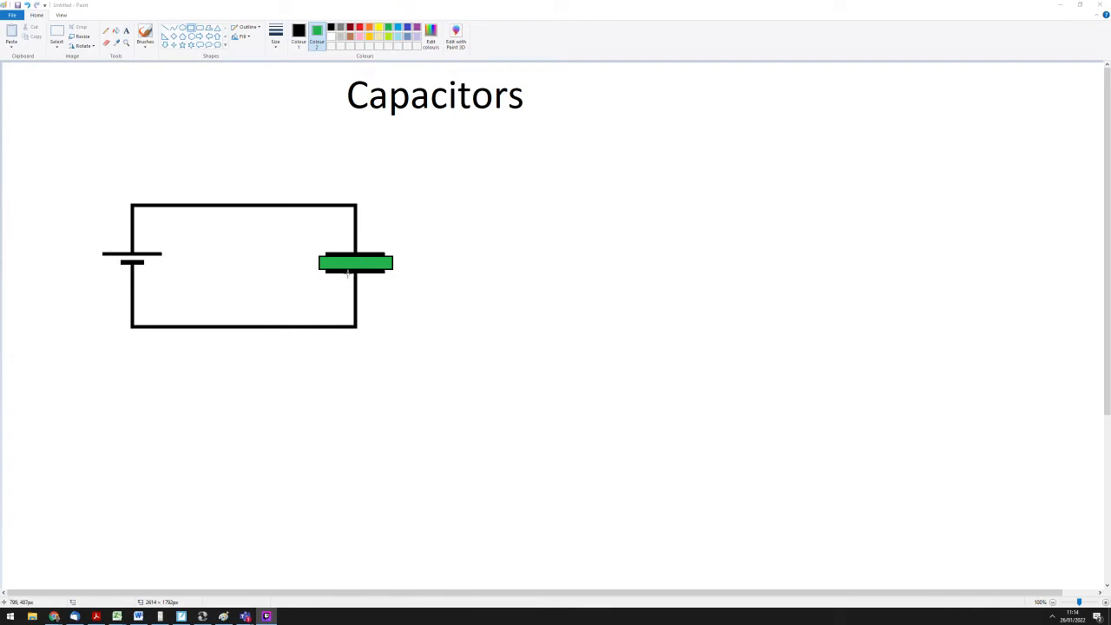
mouse_move(346, 148)
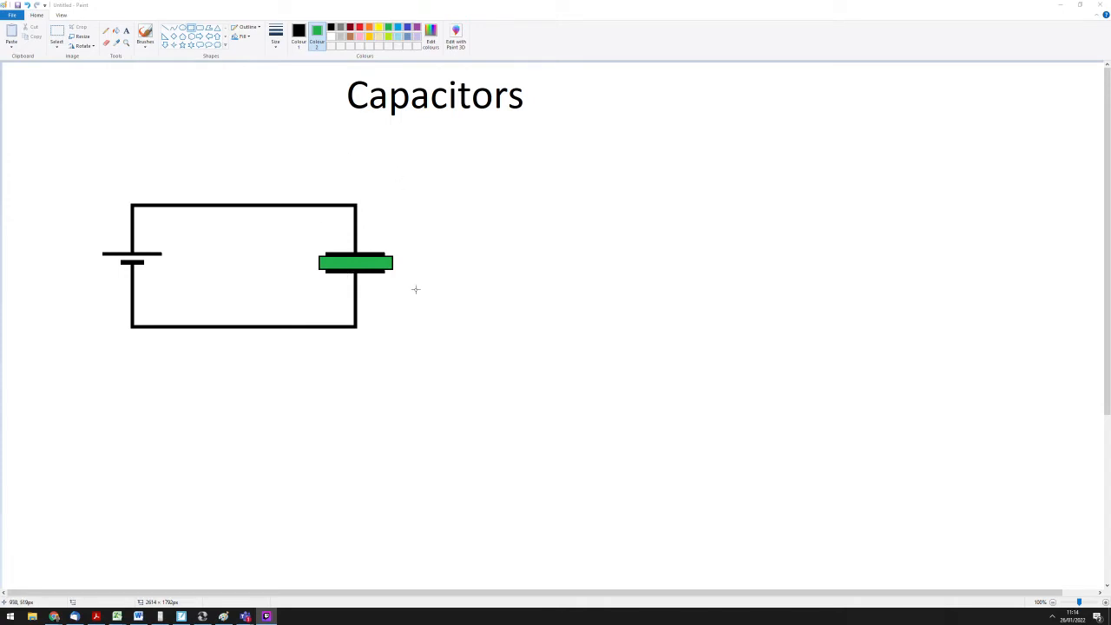
mouse_move(405, 294)
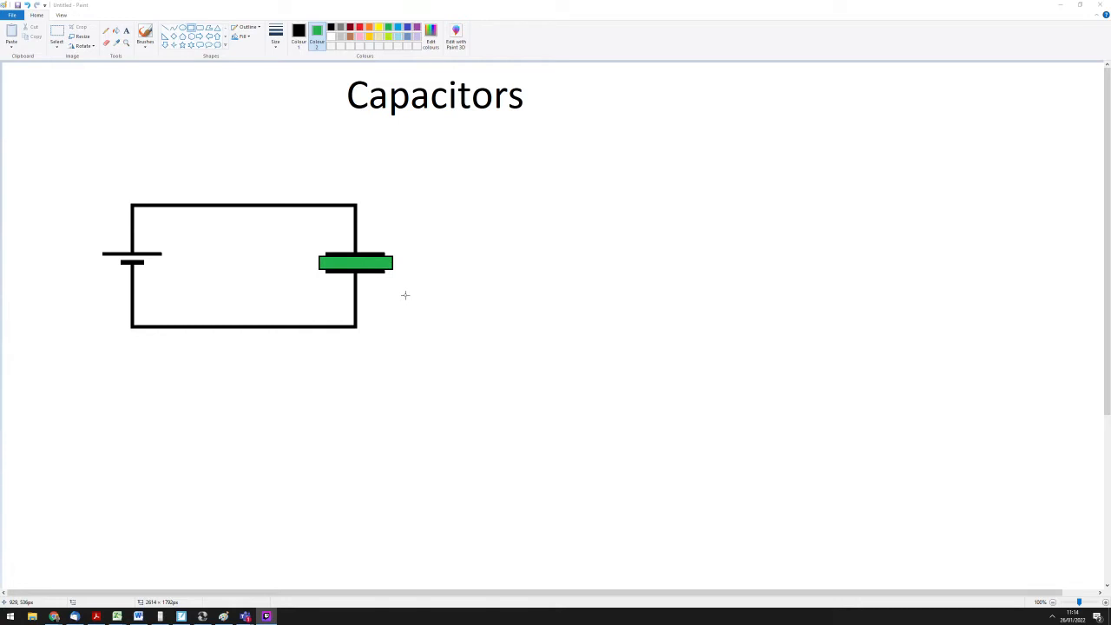
mouse_move(425, 272)
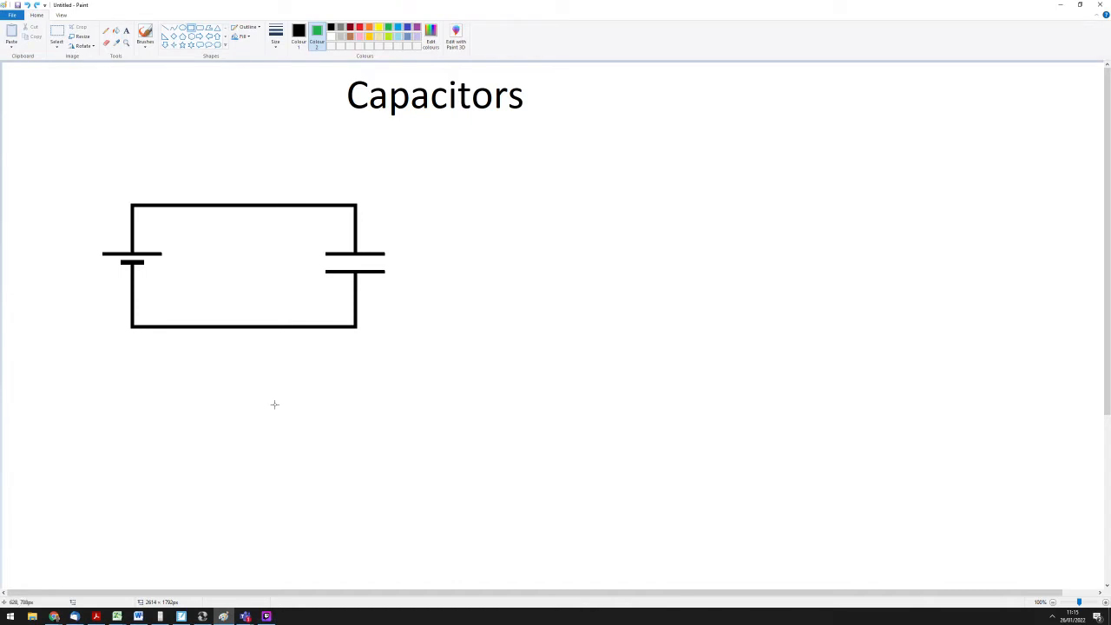
mouse_move(316, 228)
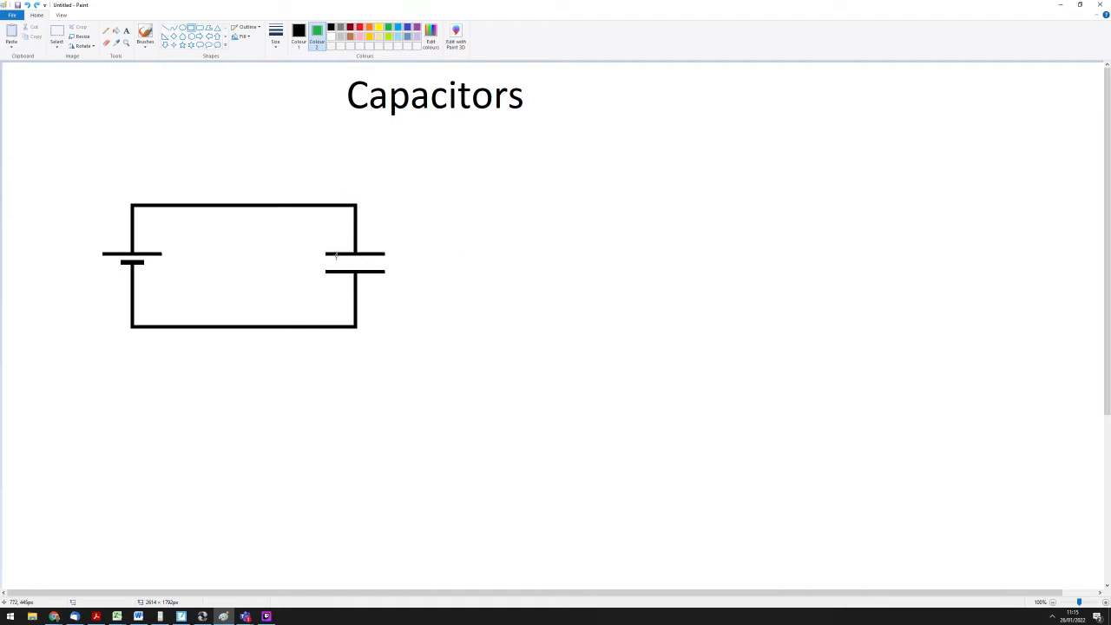
mouse_move(378, 267)
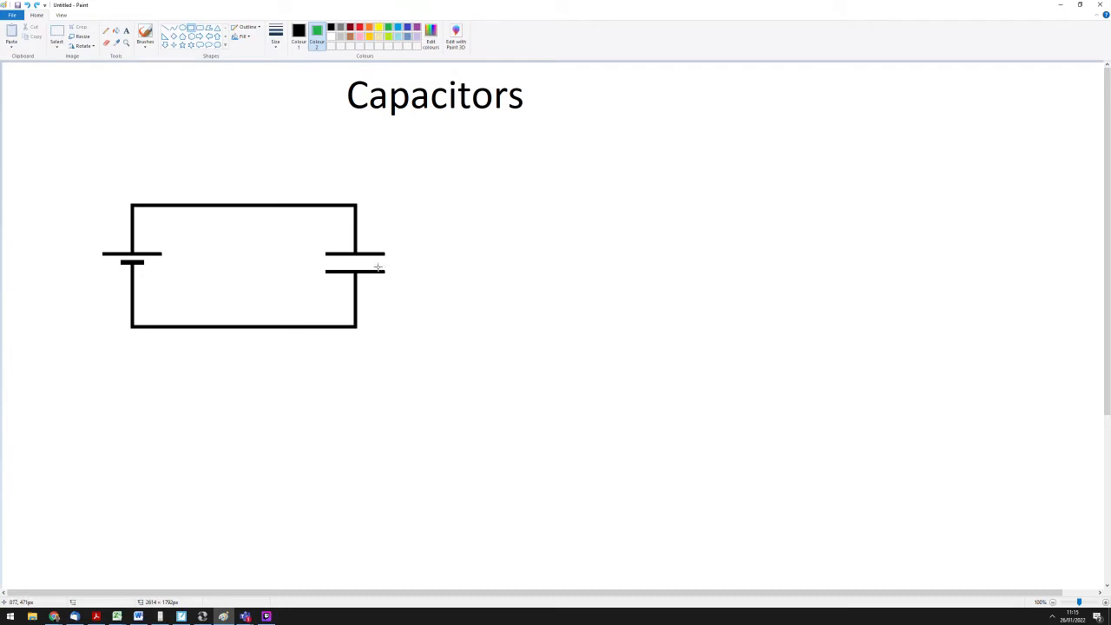
mouse_move(335, 253)
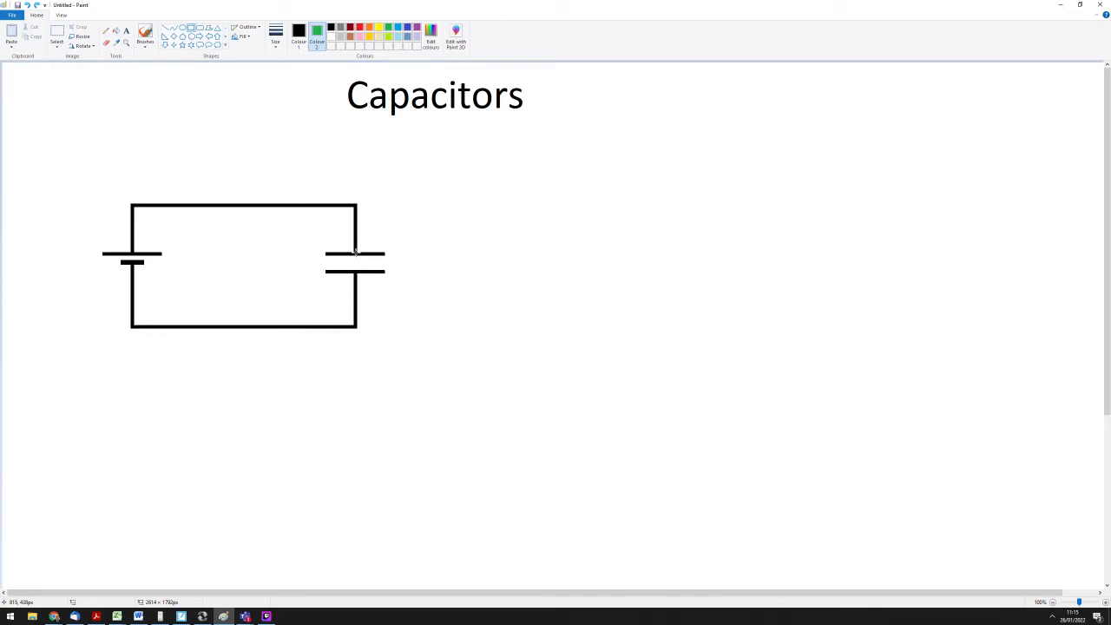
mouse_move(71, 19)
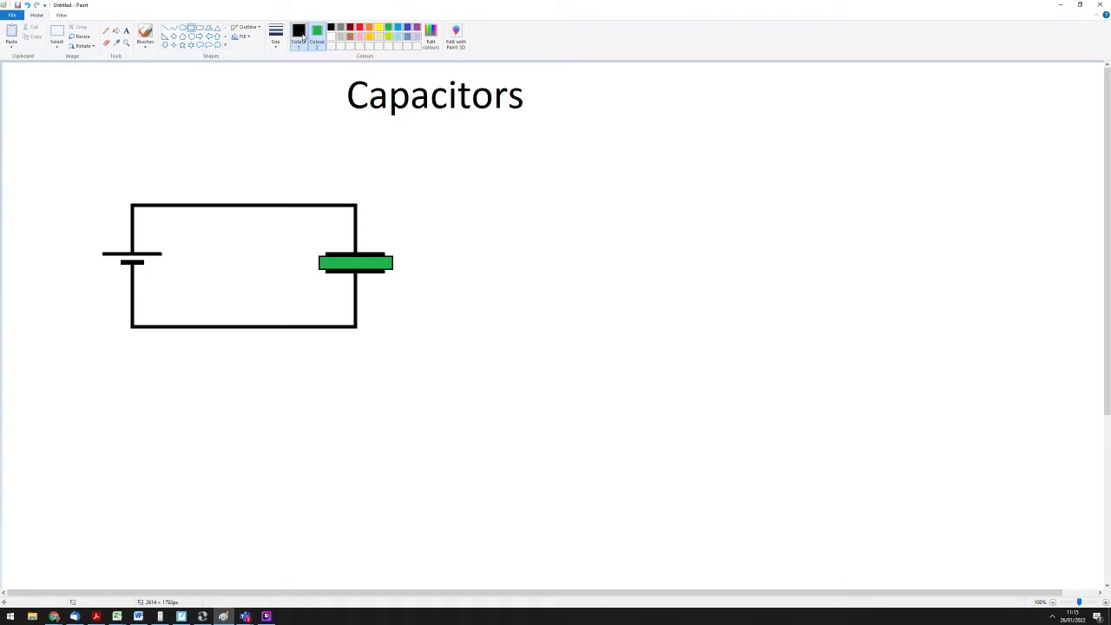
Choose red as the drawing colour for the plus signs on the cell's long plate.
click(298, 30)
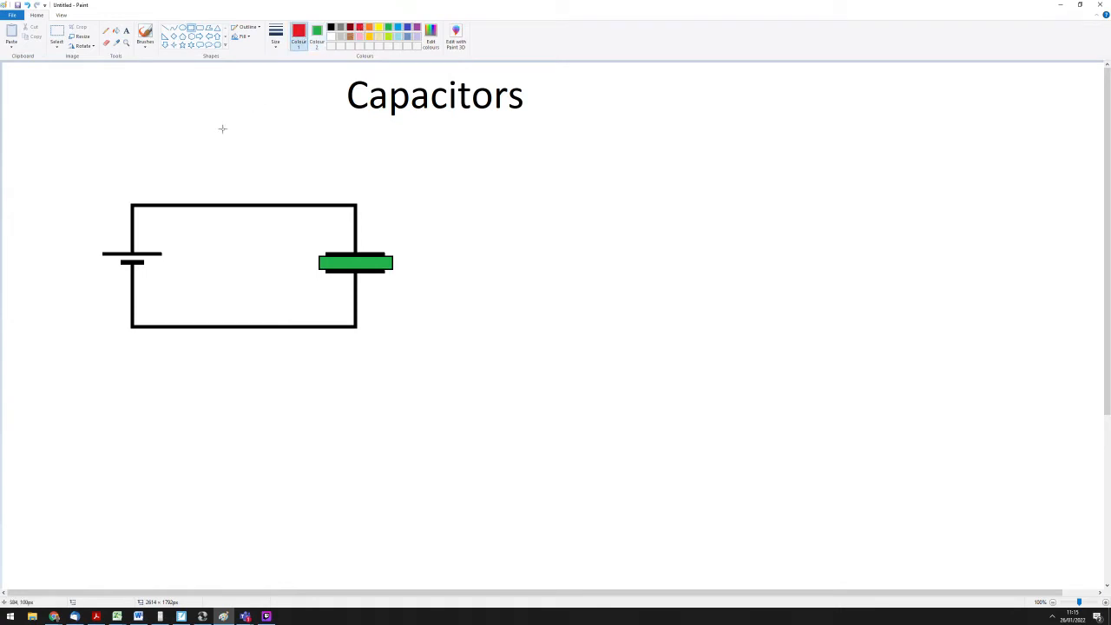
mouse_move(135, 241)
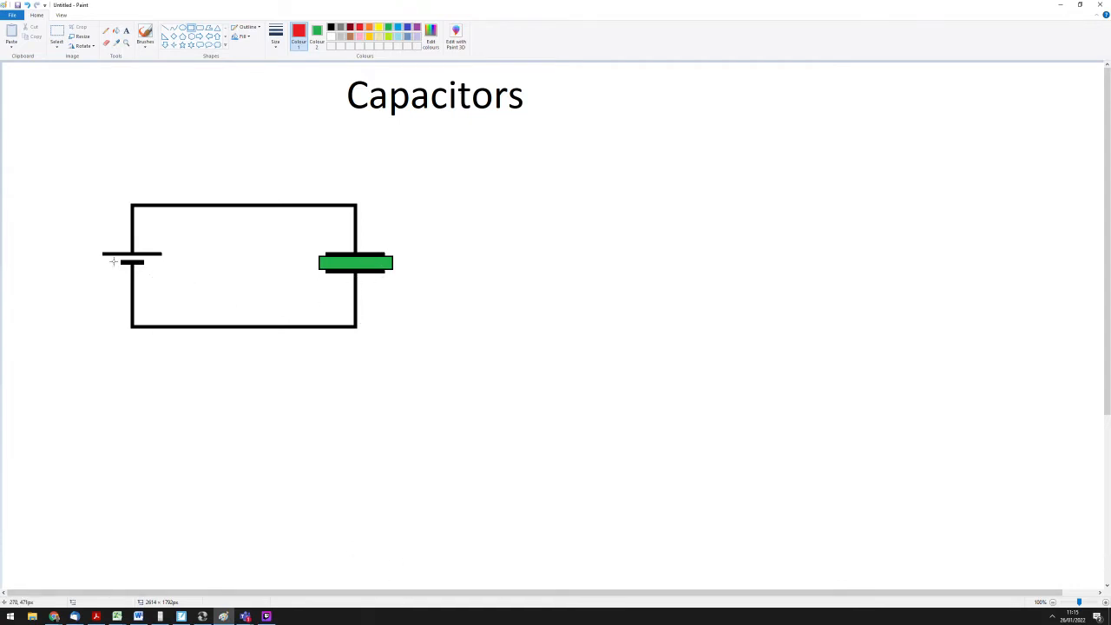
mouse_move(223, 298)
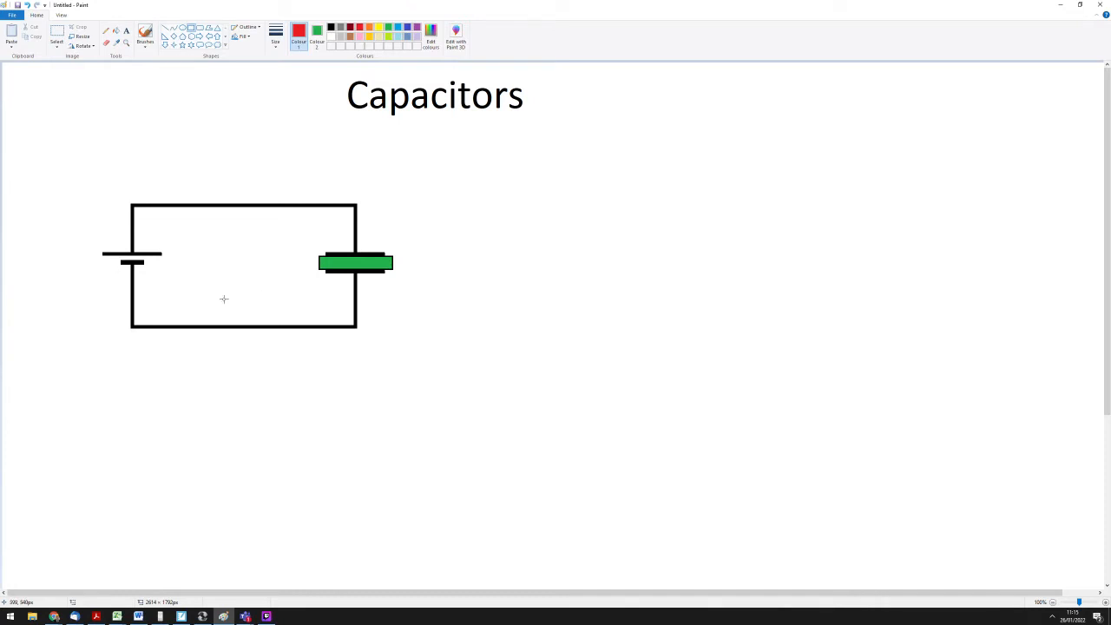
mouse_move(235, 292)
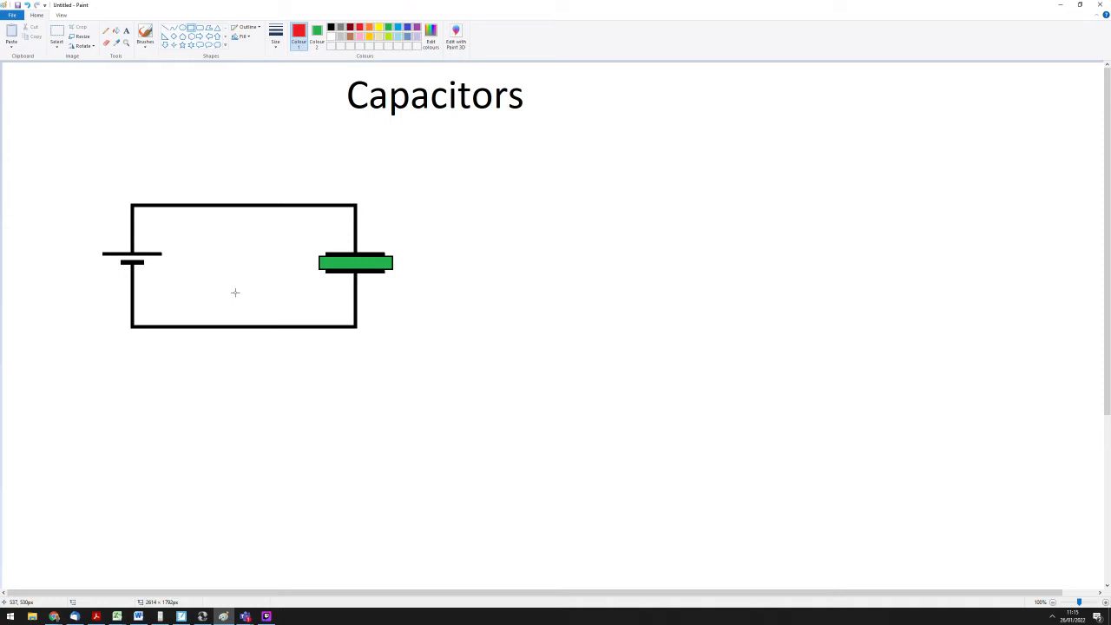
mouse_move(159, 239)
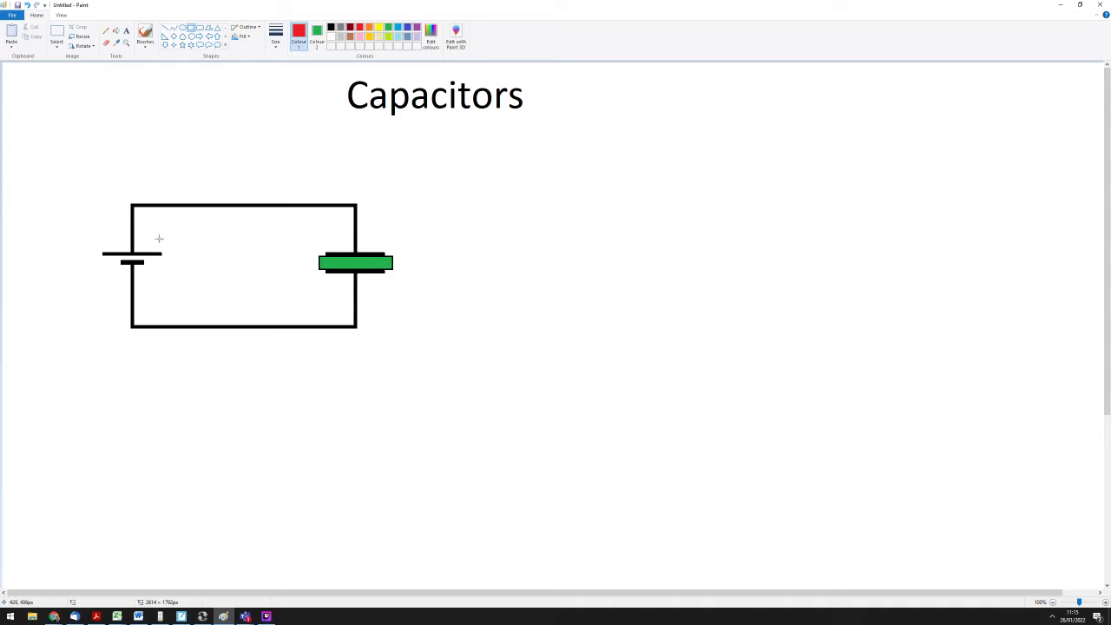
mouse_move(114, 287)
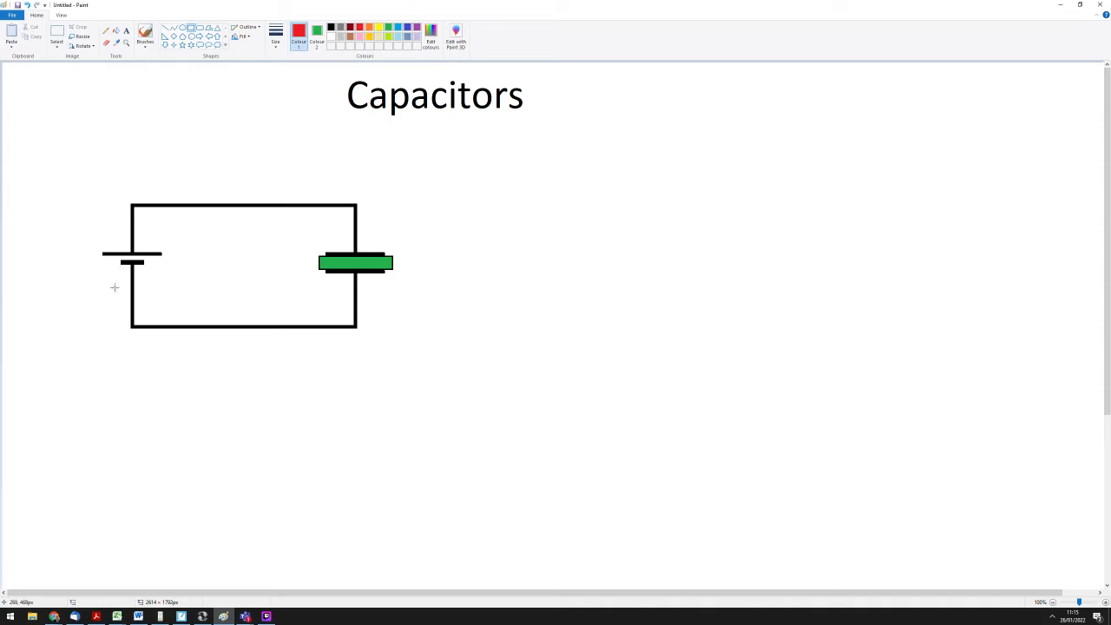
mouse_move(108, 243)
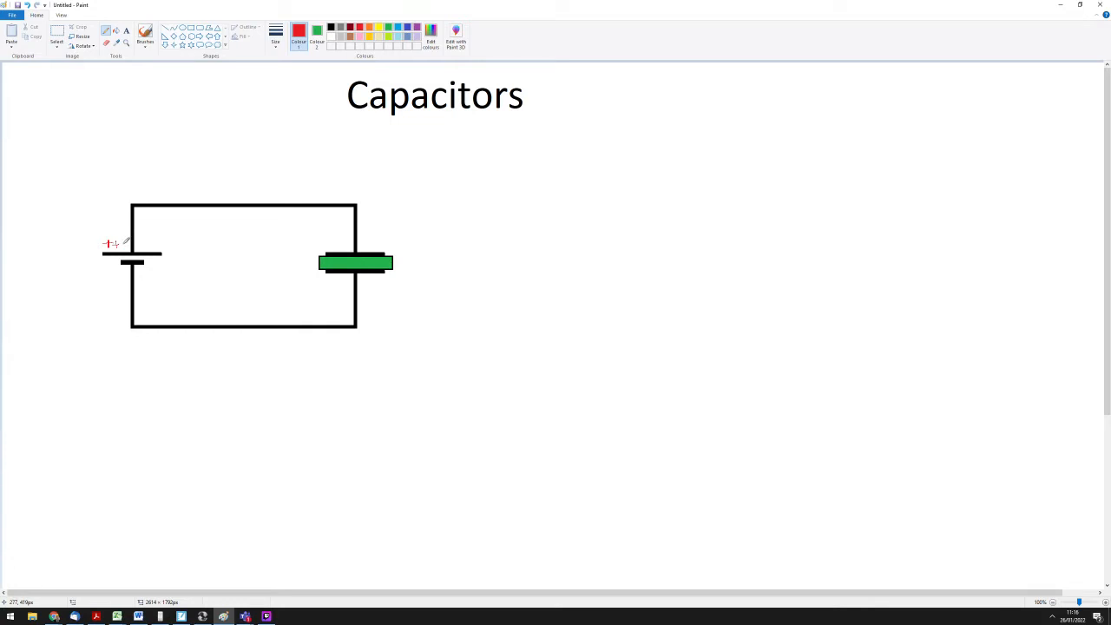
mouse_move(141, 241)
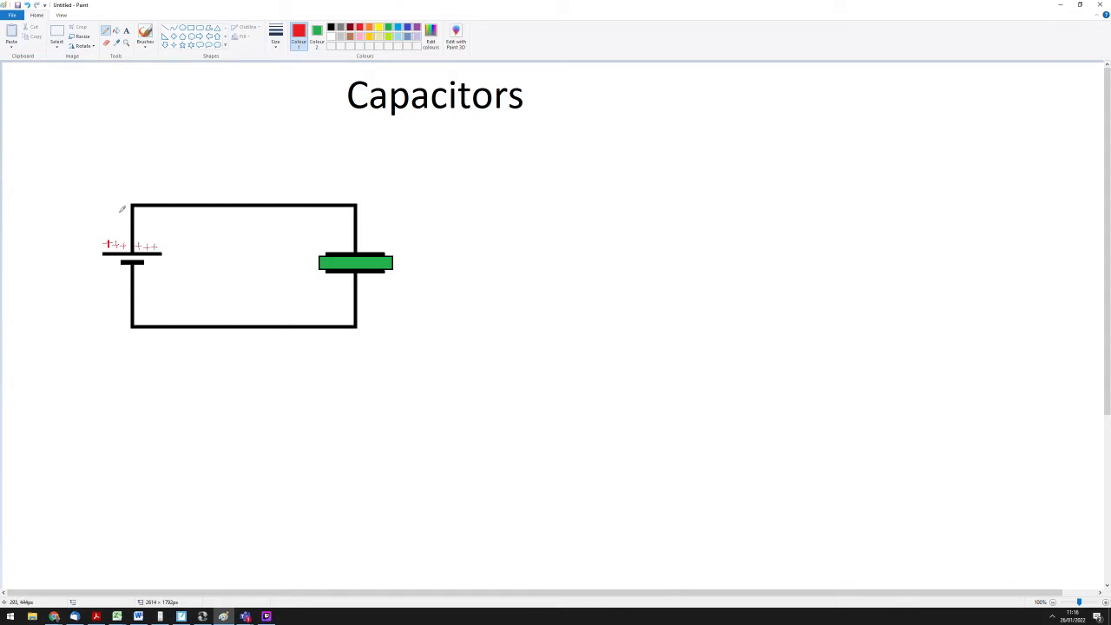
mouse_move(296, 106)
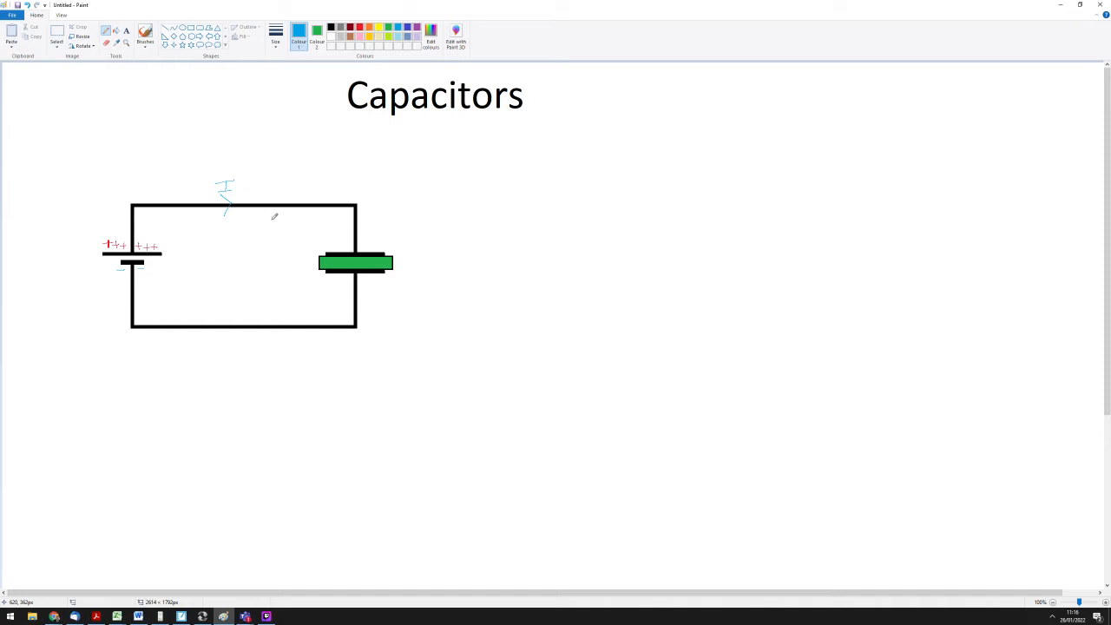
mouse_move(355, 284)
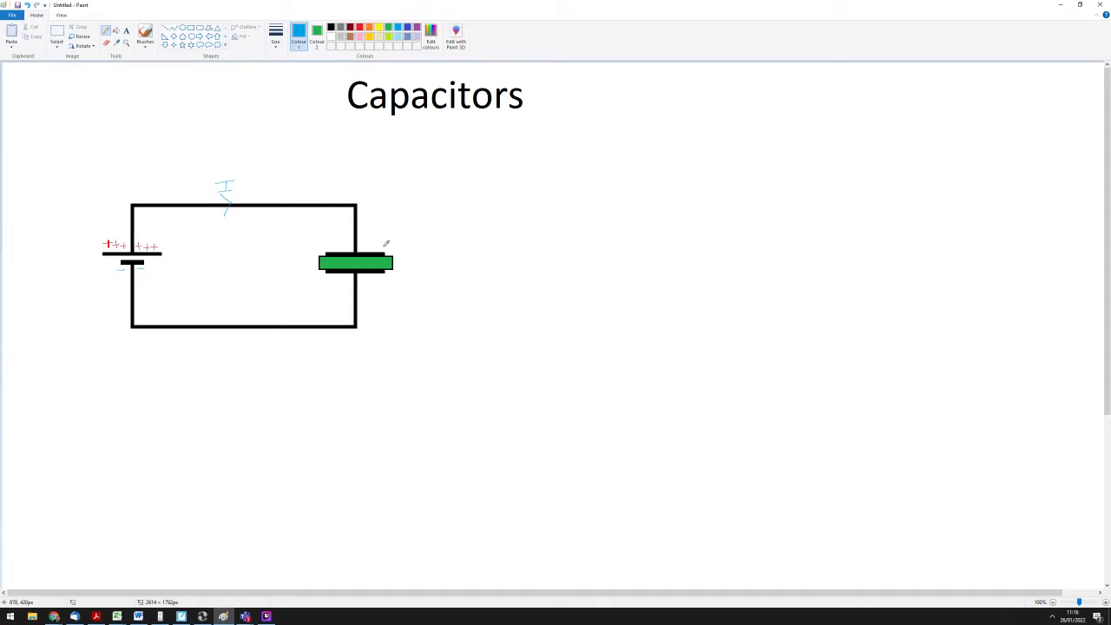
mouse_move(384, 307)
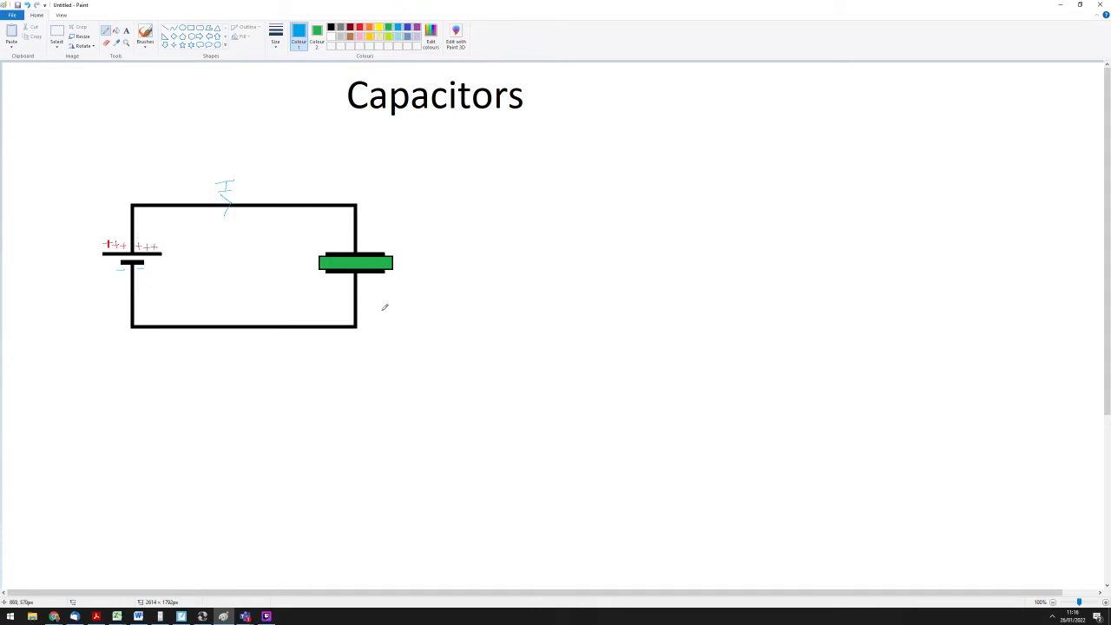
mouse_move(380, 276)
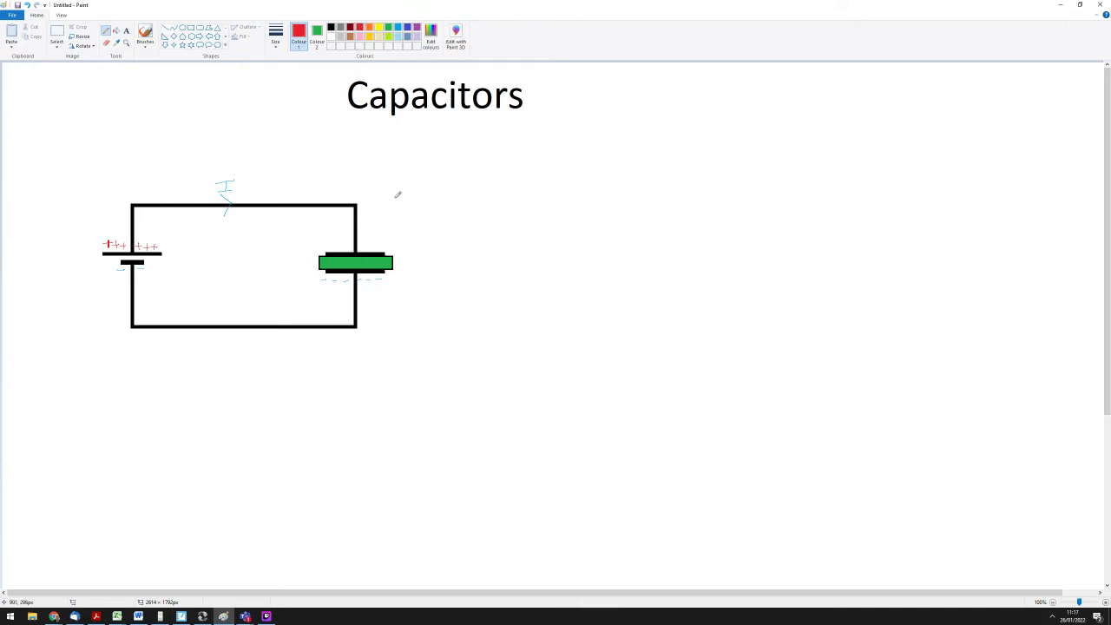
mouse_move(382, 245)
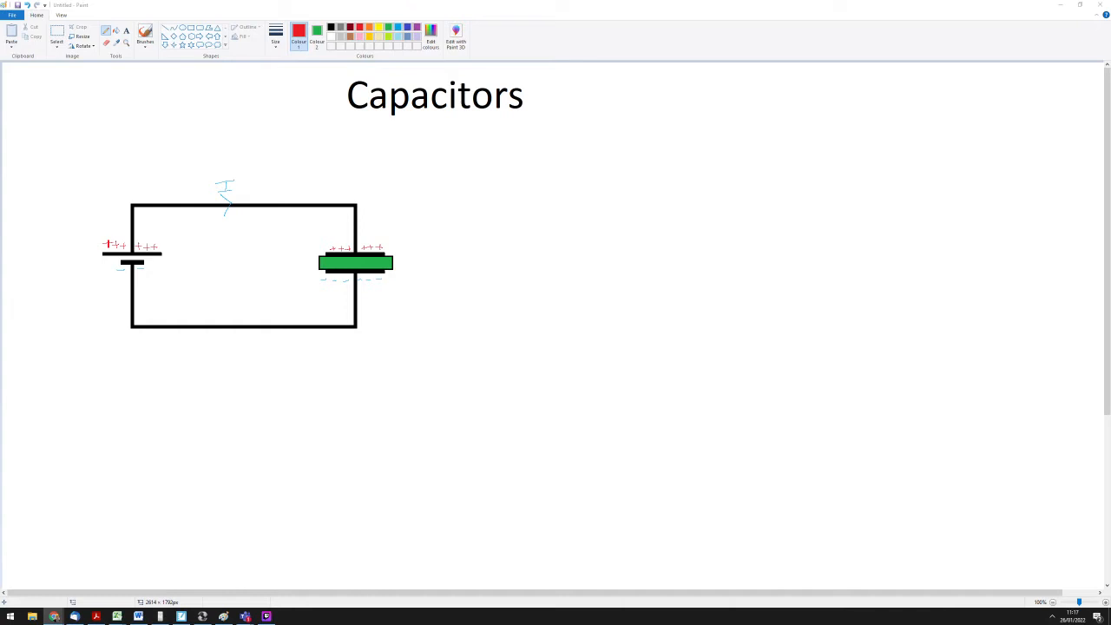
mouse_move(475, 394)
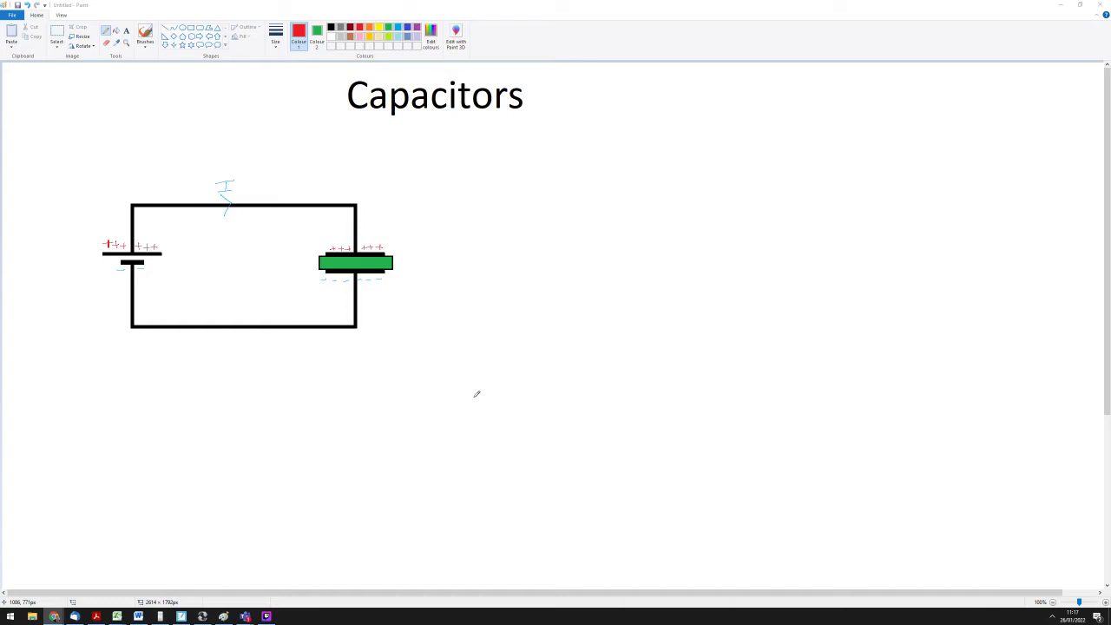
mouse_move(445, 285)
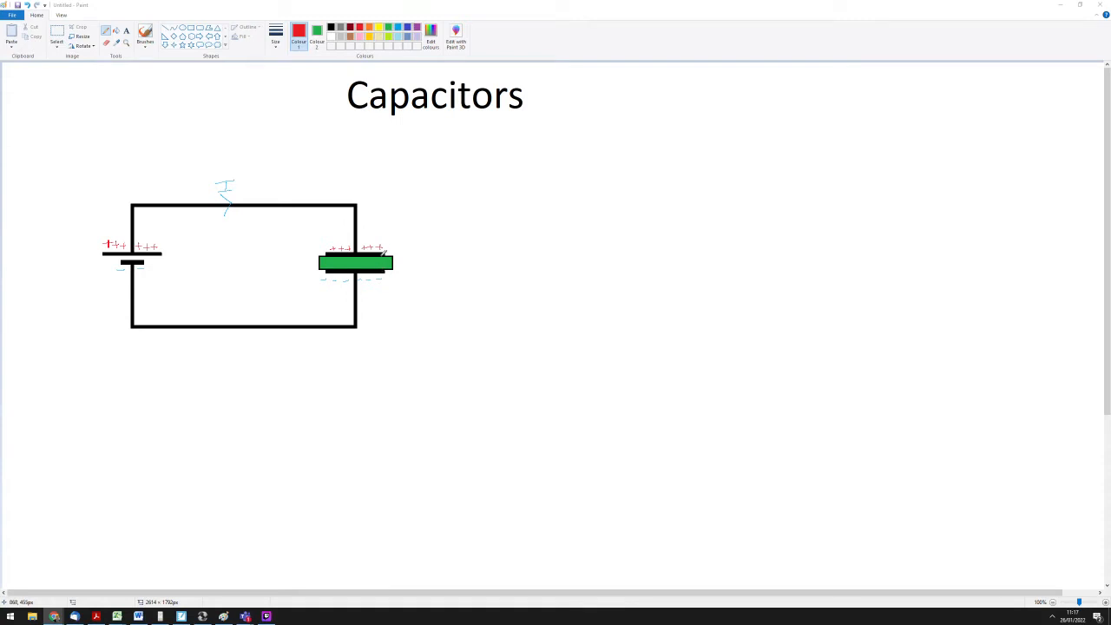
mouse_move(404, 287)
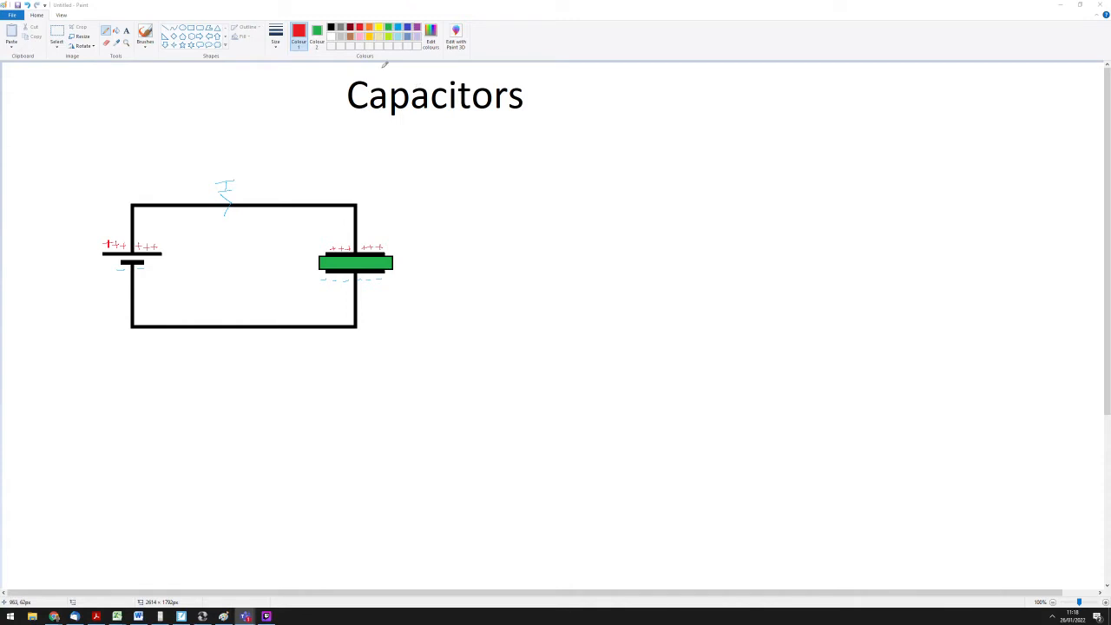
Set black as the drawing colour and white as the secondary colour.
click(299, 30)
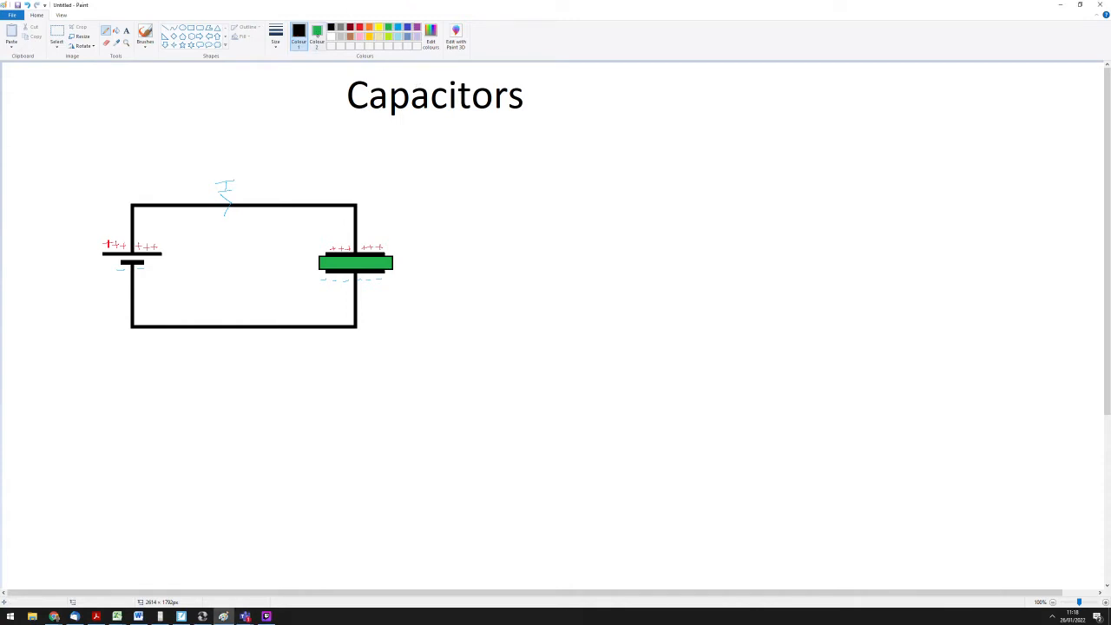
click(318, 34)
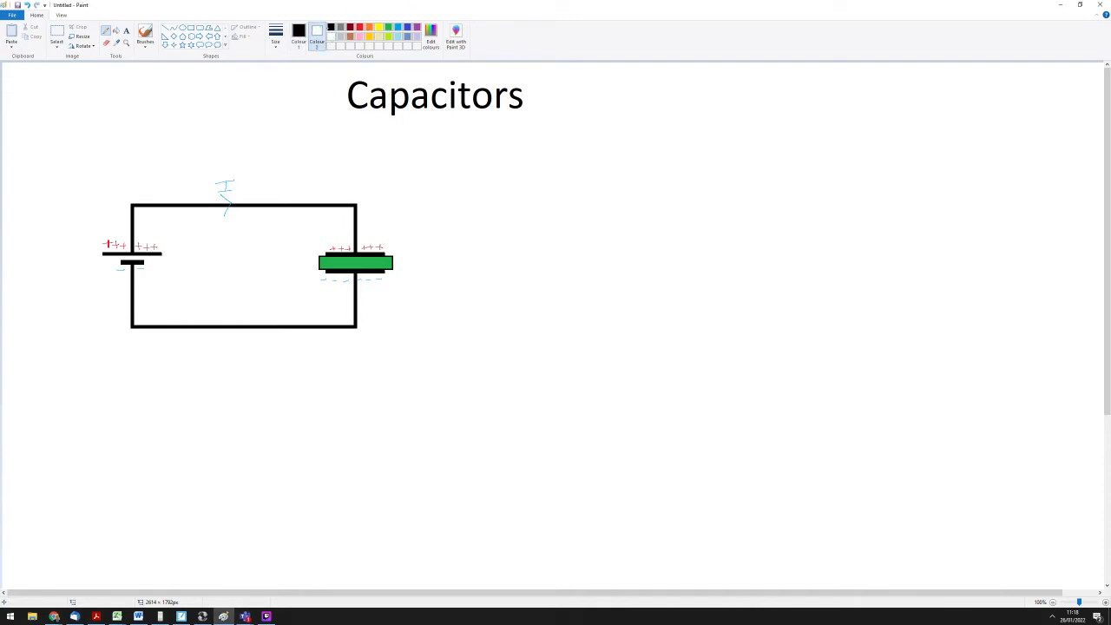
click(316, 30)
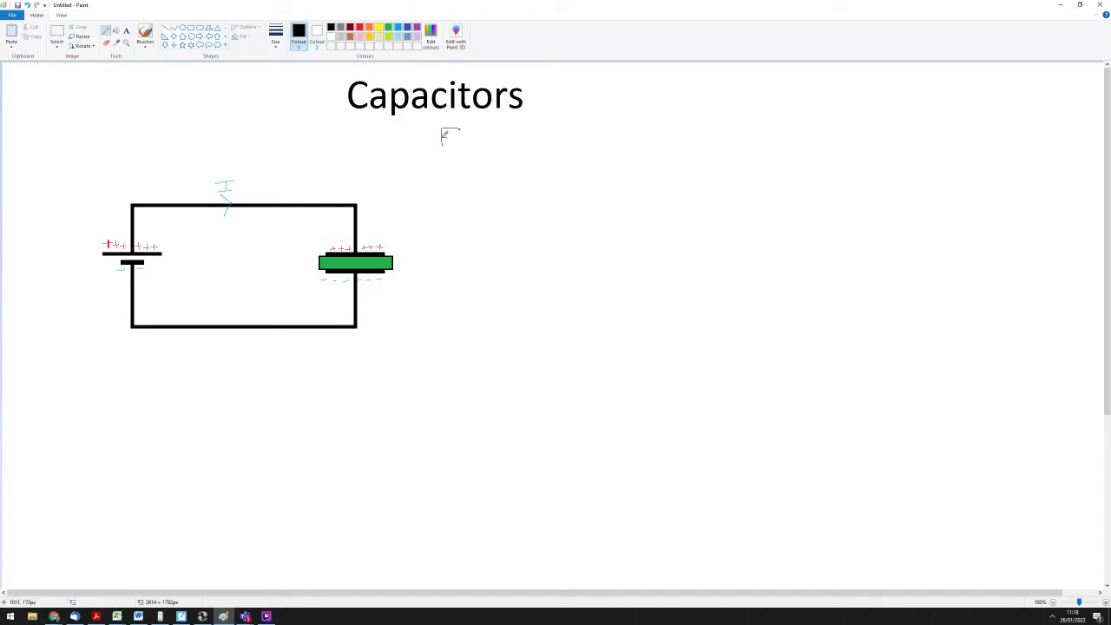
Handwrite F = q1q2 / 4πε0 r² beneath the Capacitors title.
click(276, 34)
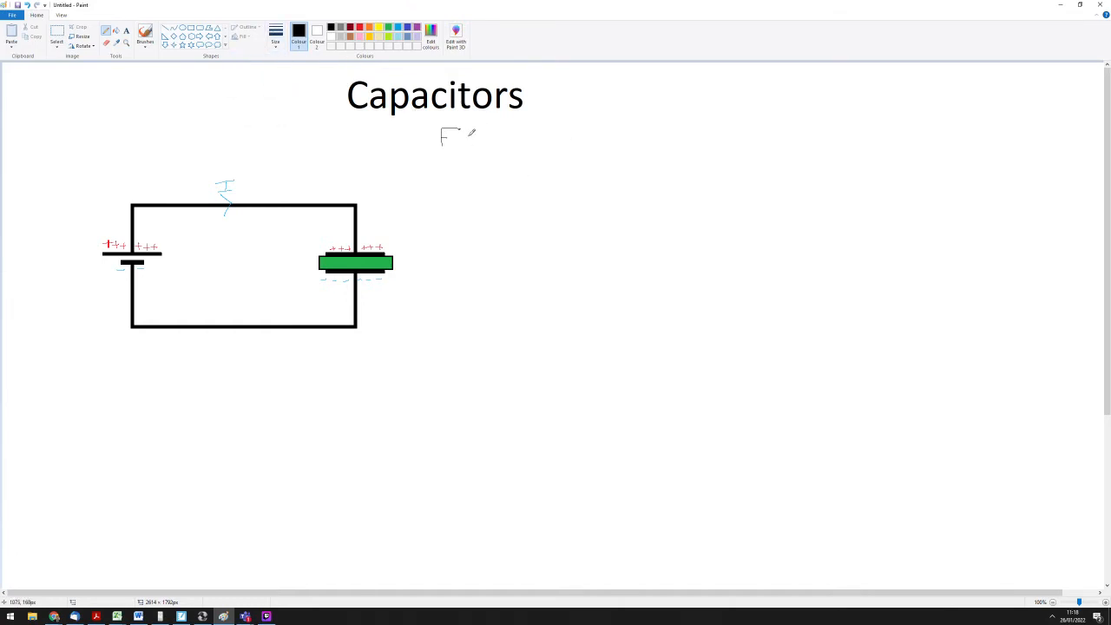
drag(458, 136, 473, 136)
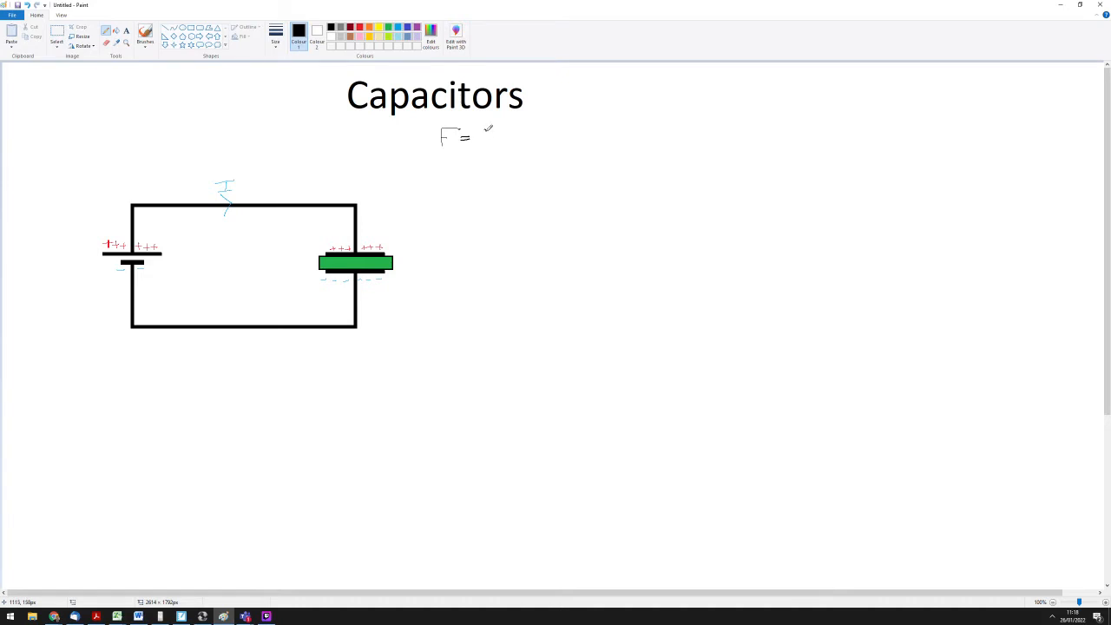
drag(479, 139, 488, 128)
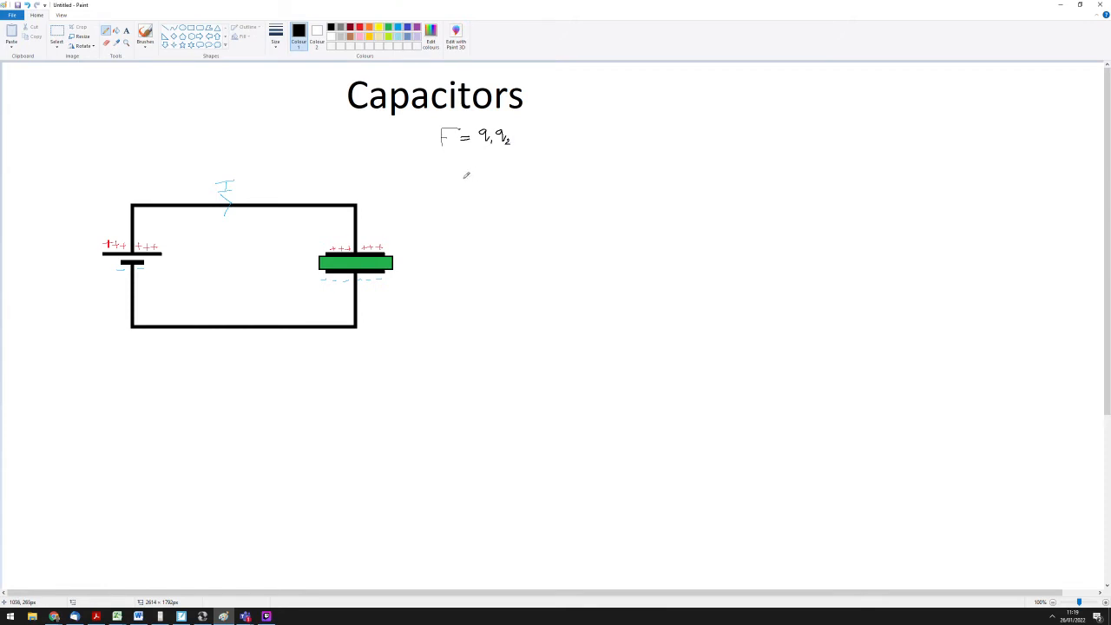
drag(502, 148, 519, 149)
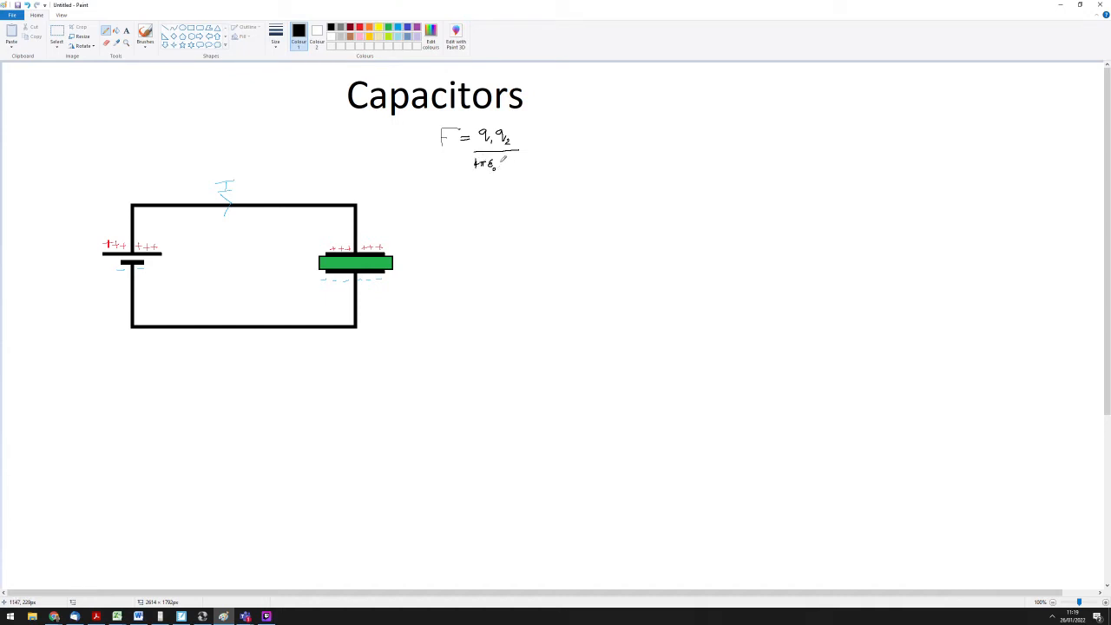
text(r²)
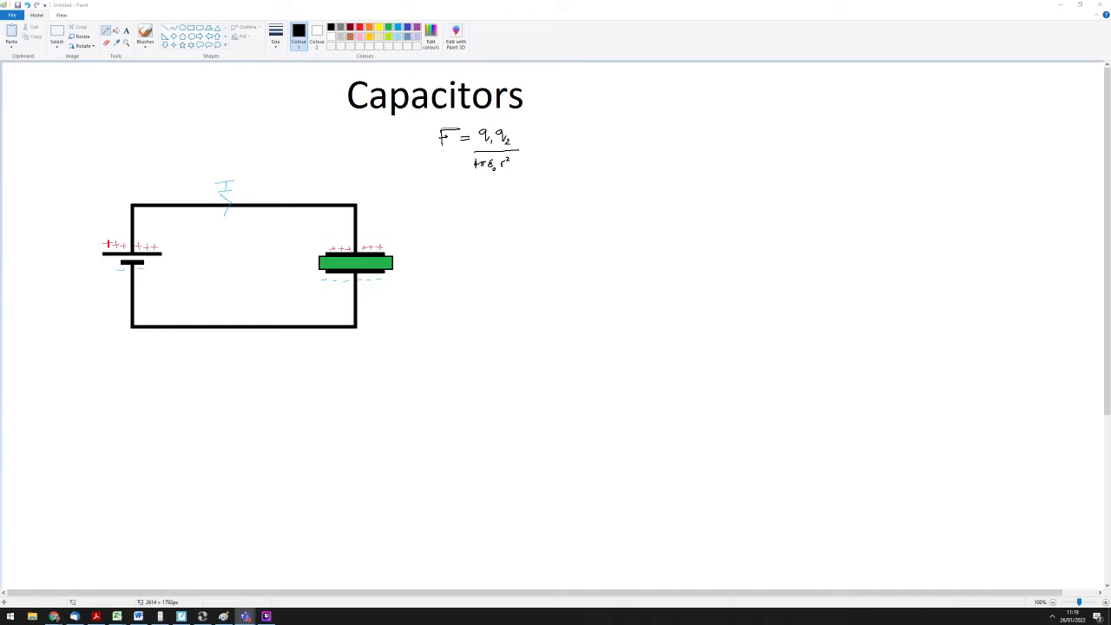
mouse_move(707, 429)
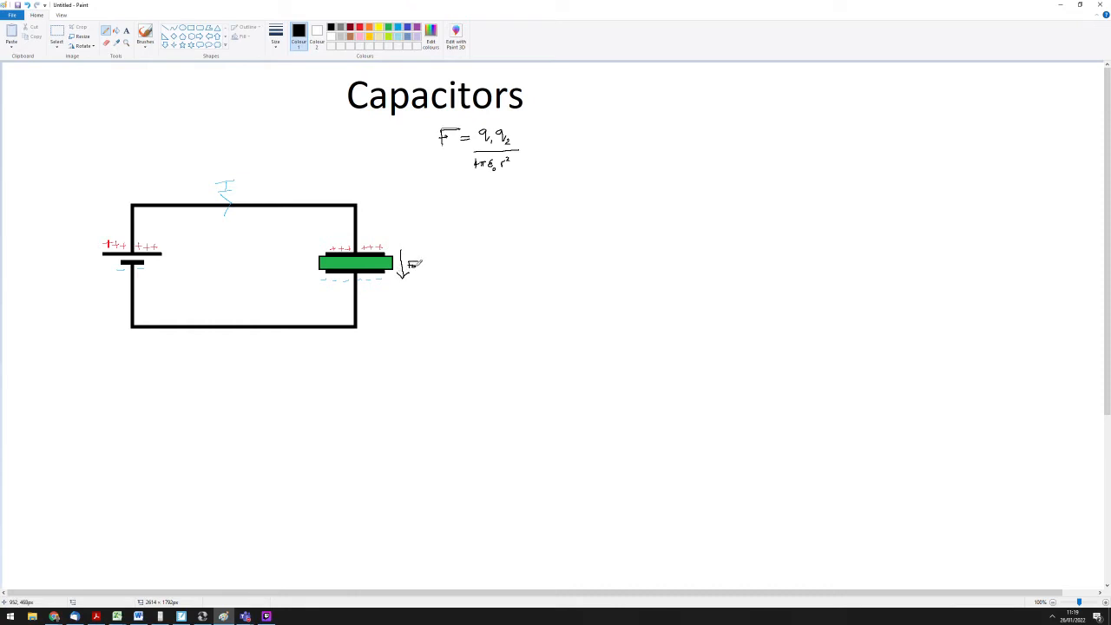
Label the downward arrow beside the capacitor with the word Force.
text(Force)
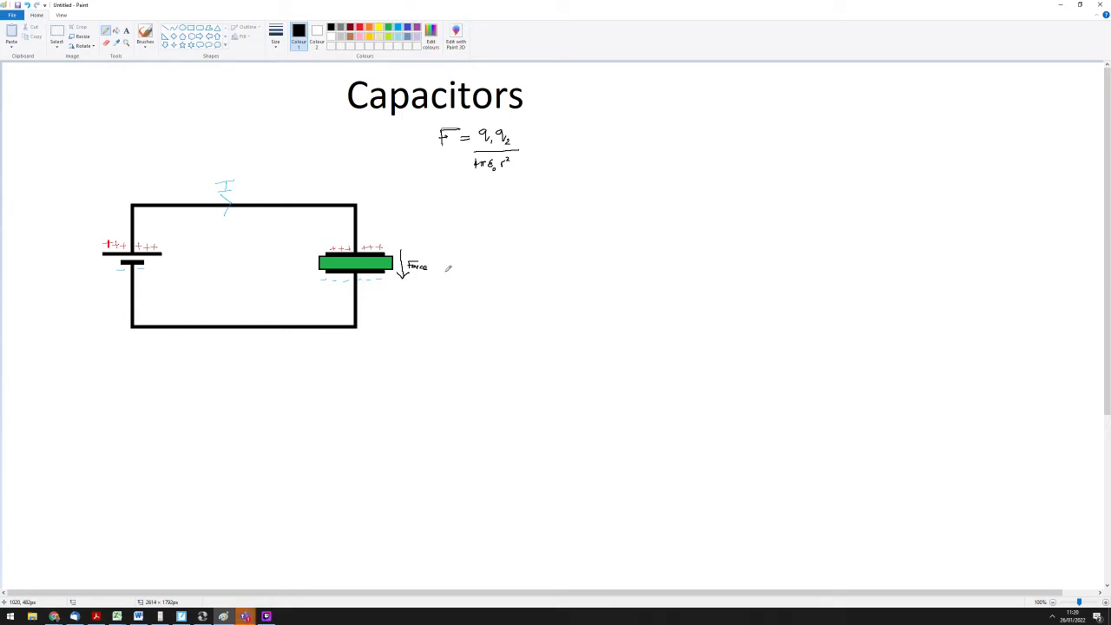
mouse_move(882, 367)
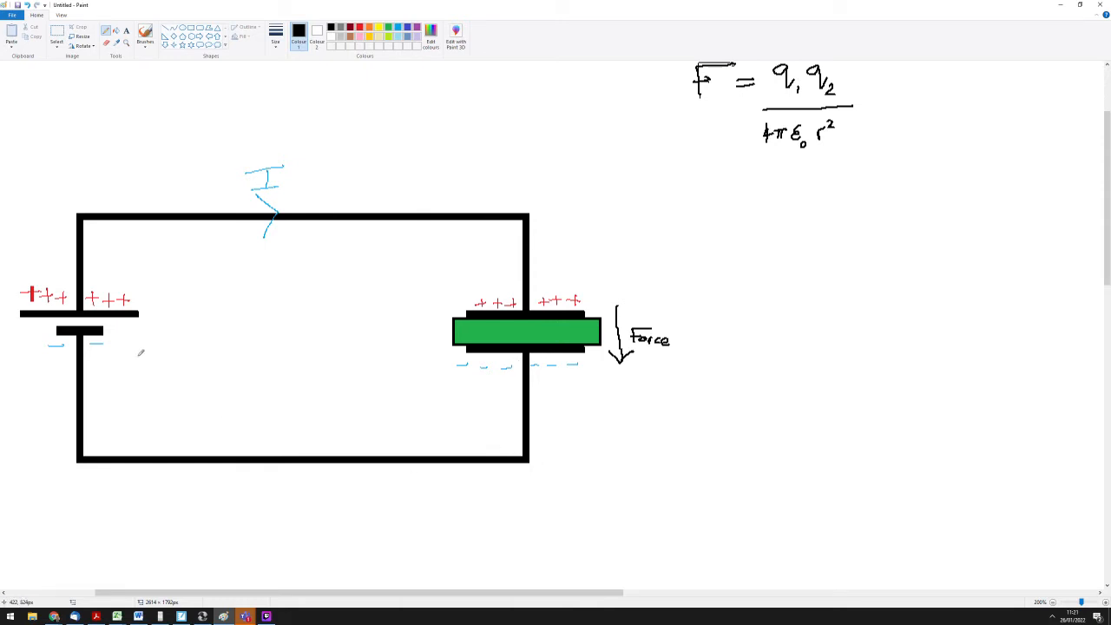
mouse_move(408, 505)
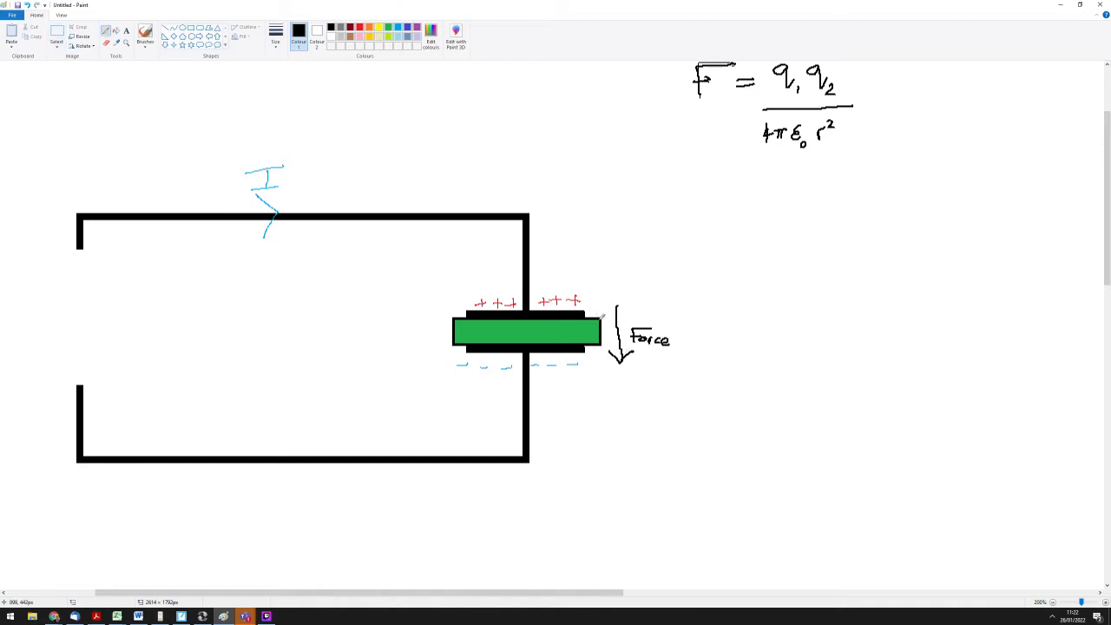
mouse_move(610, 367)
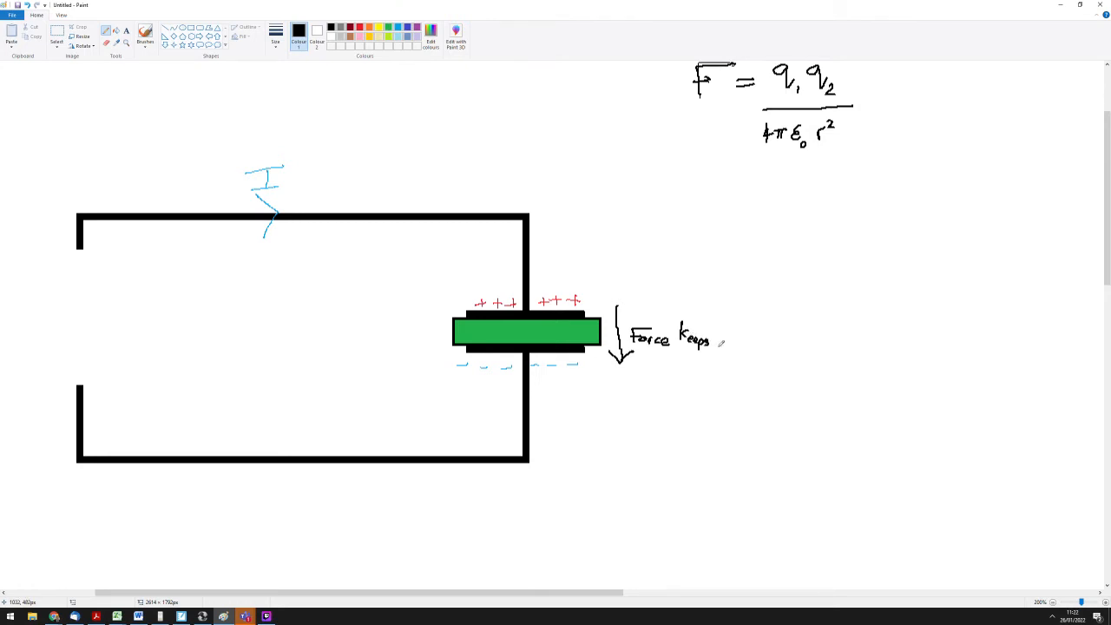
Write 'charge' after 'Force keeps' and draw a circle in the left wire's gap.
drag(716, 339, 742, 339)
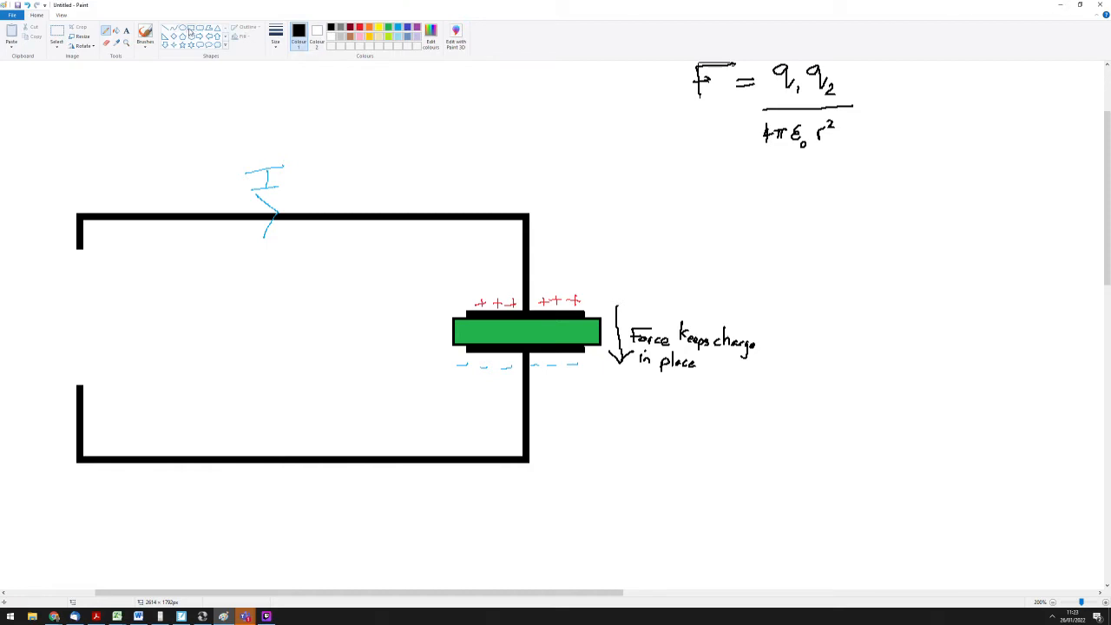
drag(52, 248, 100, 334)
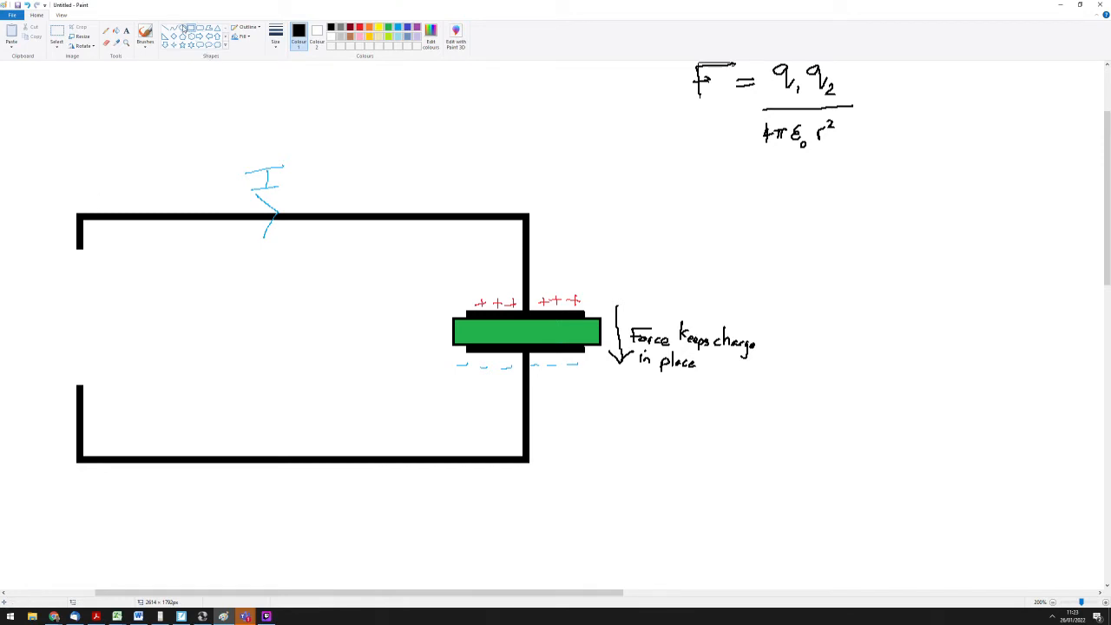
drag(61, 286, 117, 357)
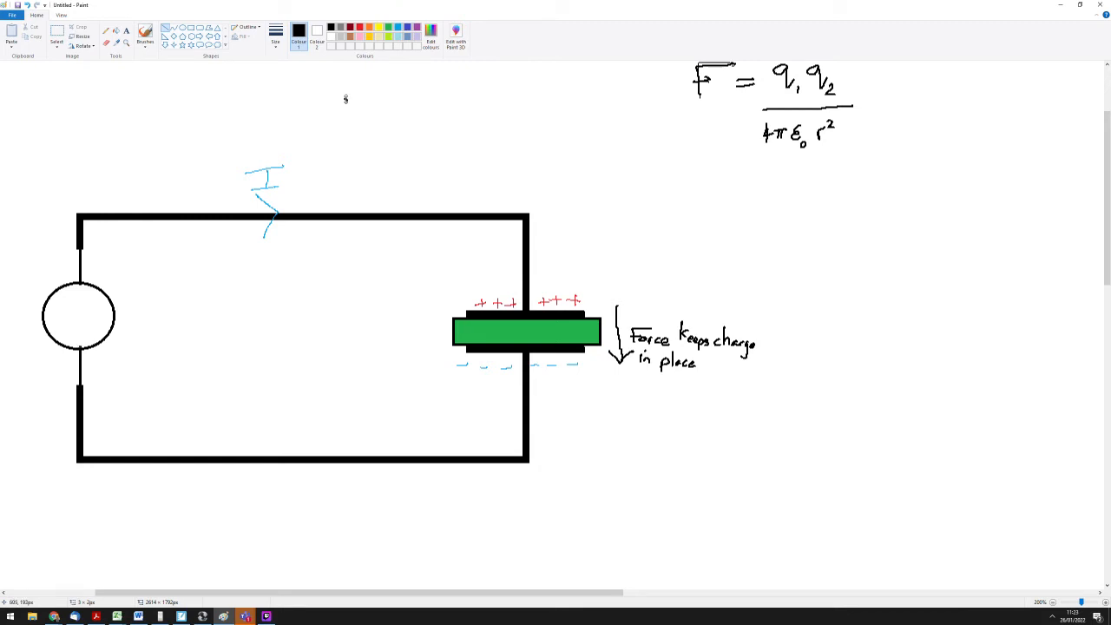
Draw red arrows from the capacitor's top plate along the wire down to the cell.
click(350, 27)
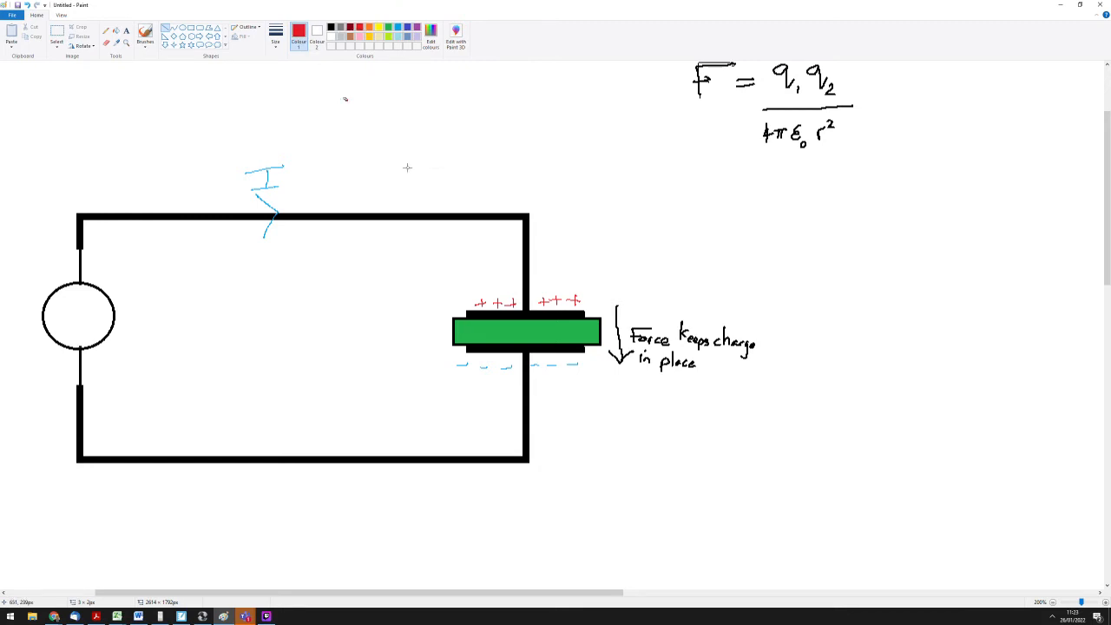
drag(504, 240, 504, 287)
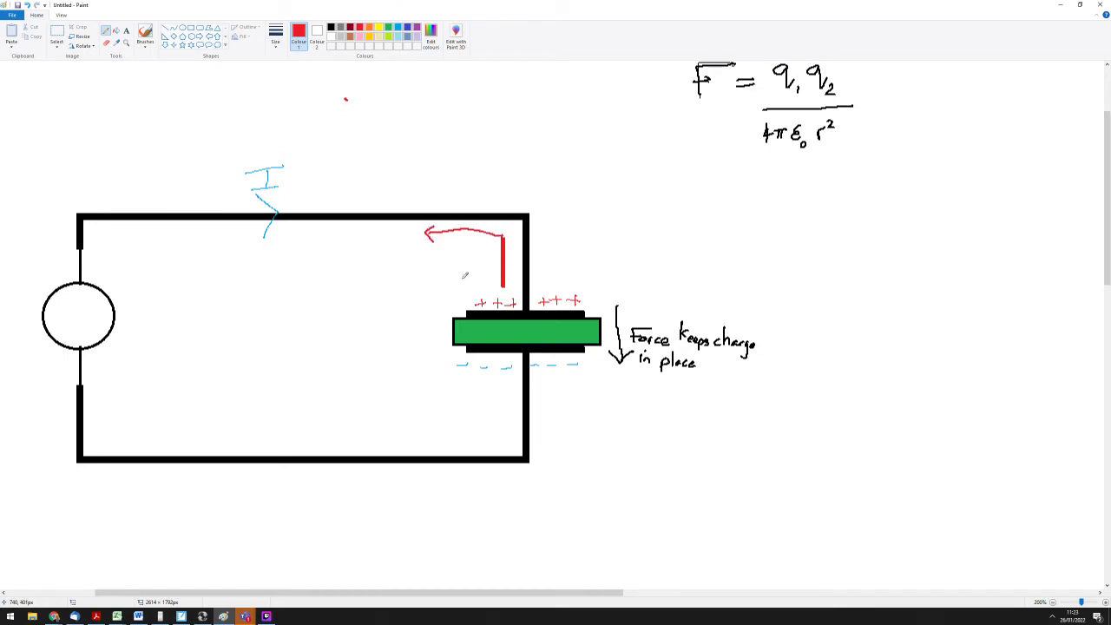
mouse_move(145, 237)
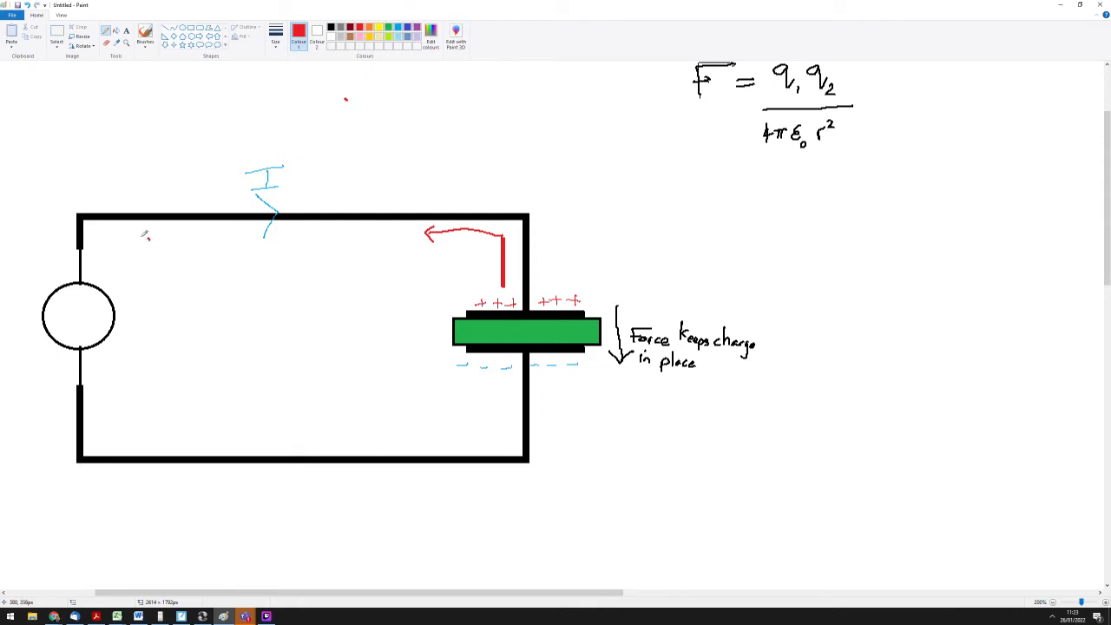
drag(148, 234, 121, 299)
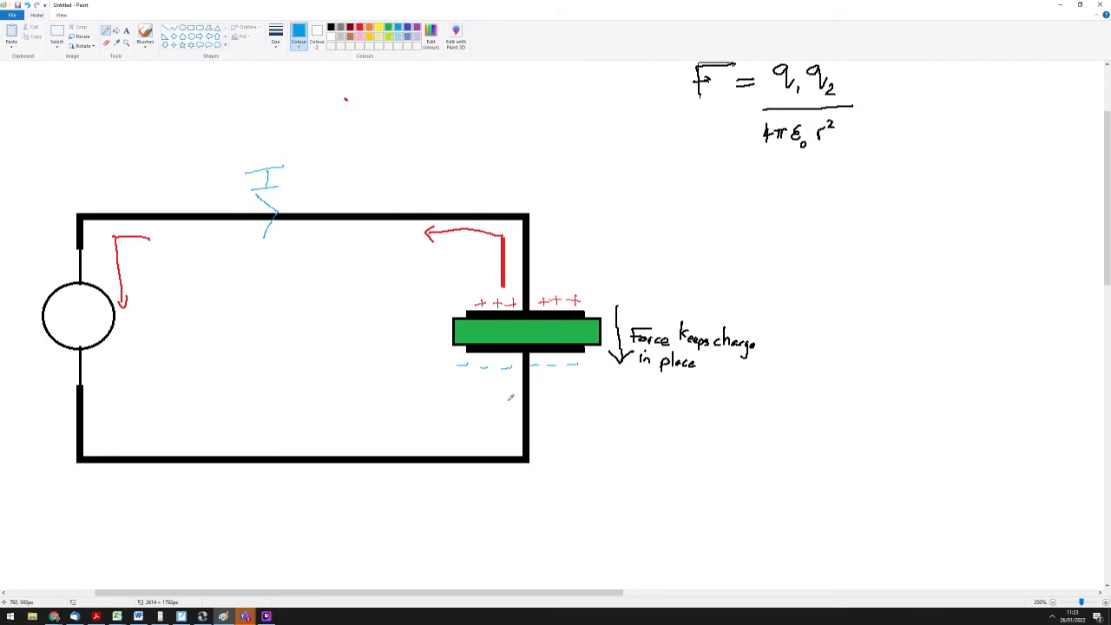
Draw blue arrows leading leftward along the bottom wire from the bottom plate.
drag(456, 436, 503, 401)
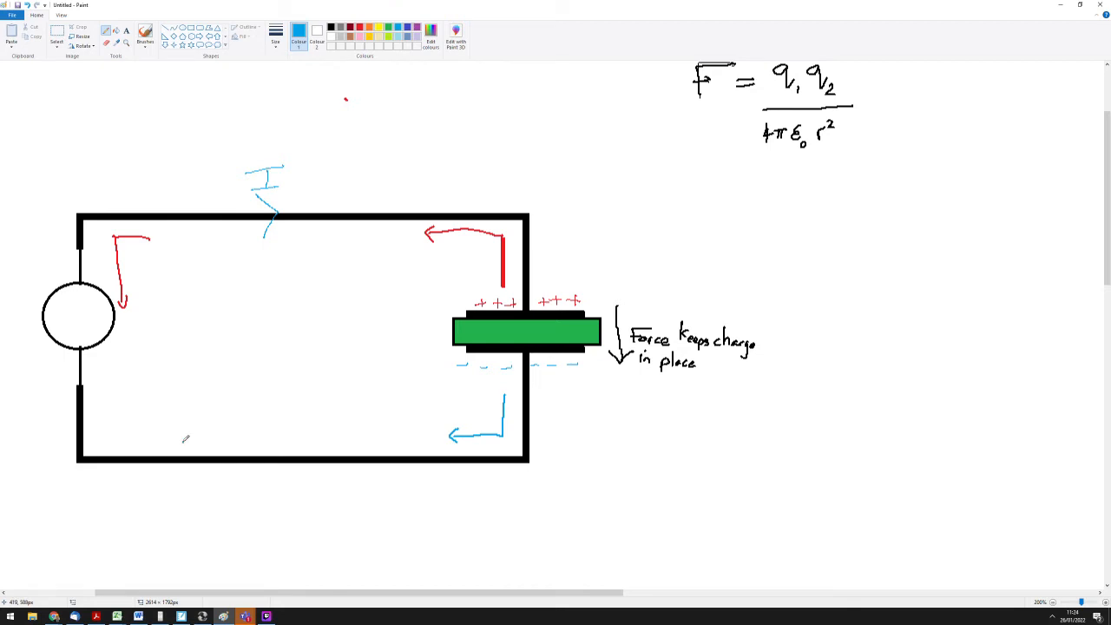
drag(184, 441, 126, 416)
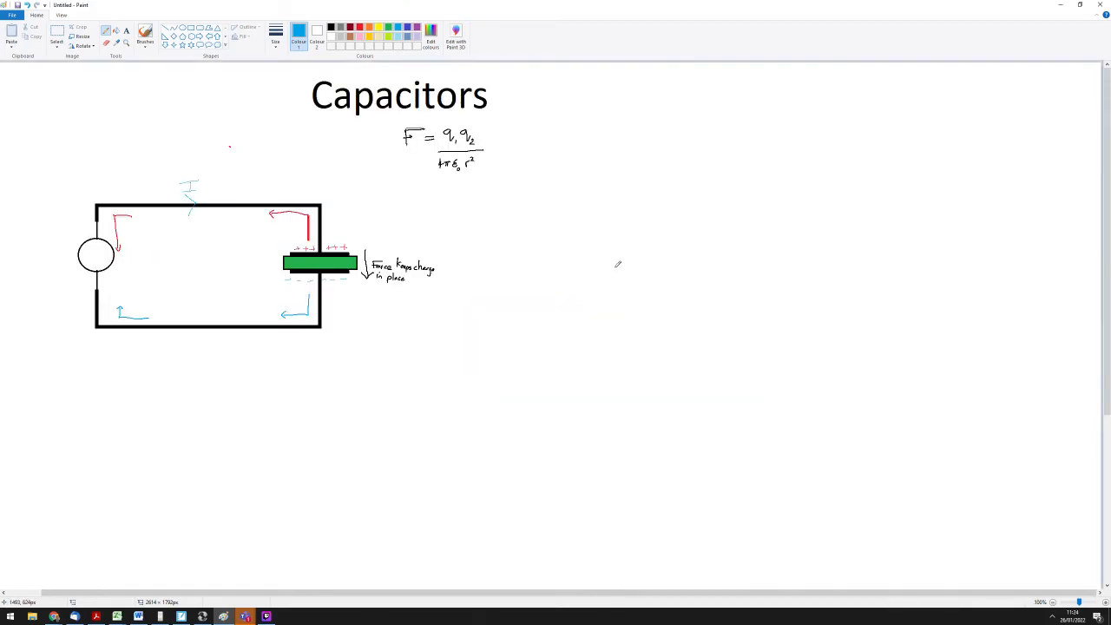
mouse_move(552, 325)
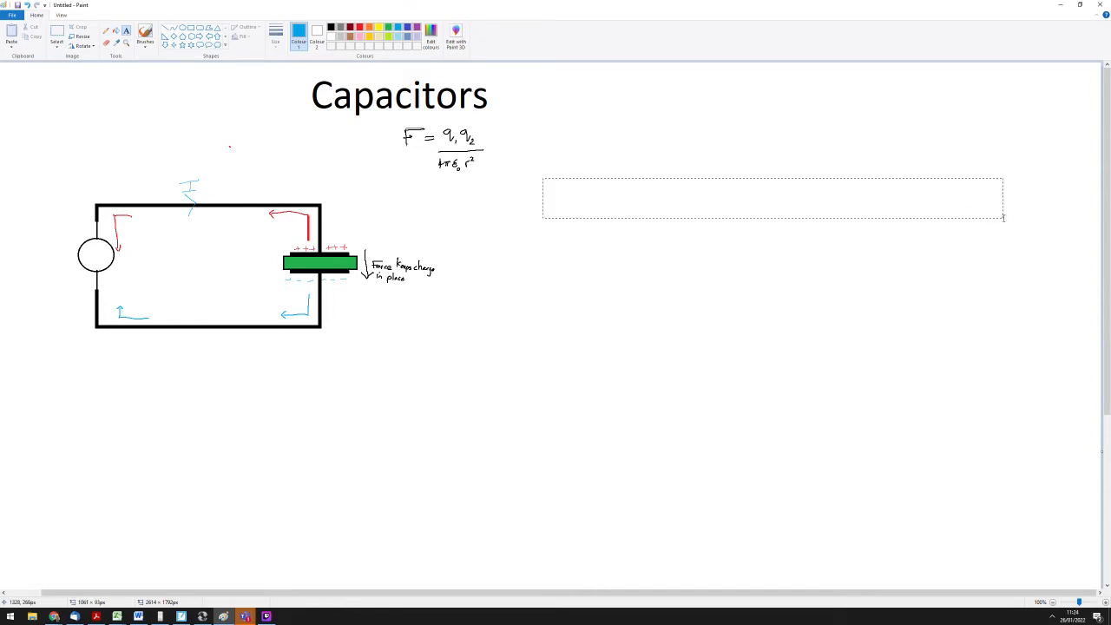
Place the text area beside the formula and set the text size to 26.
click(772, 197)
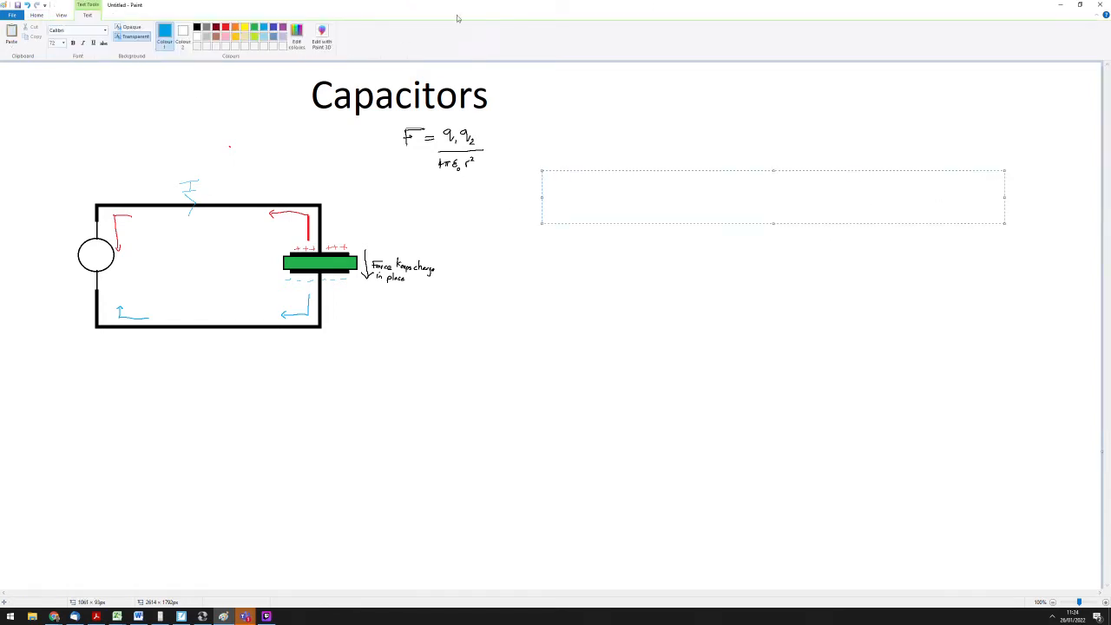
click(63, 42)
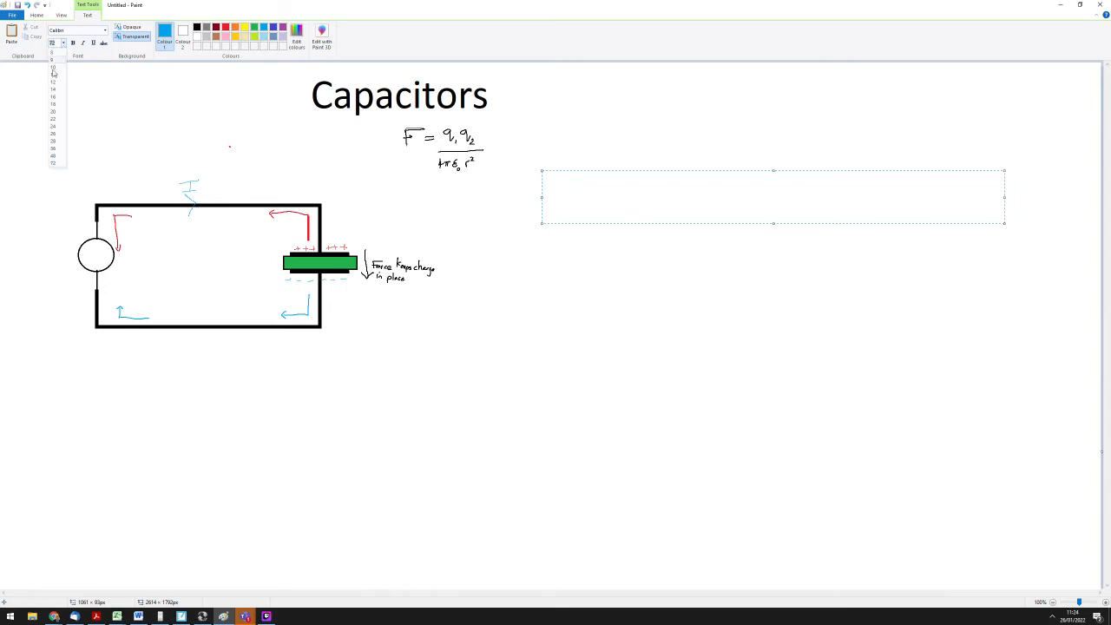
click(53, 128)
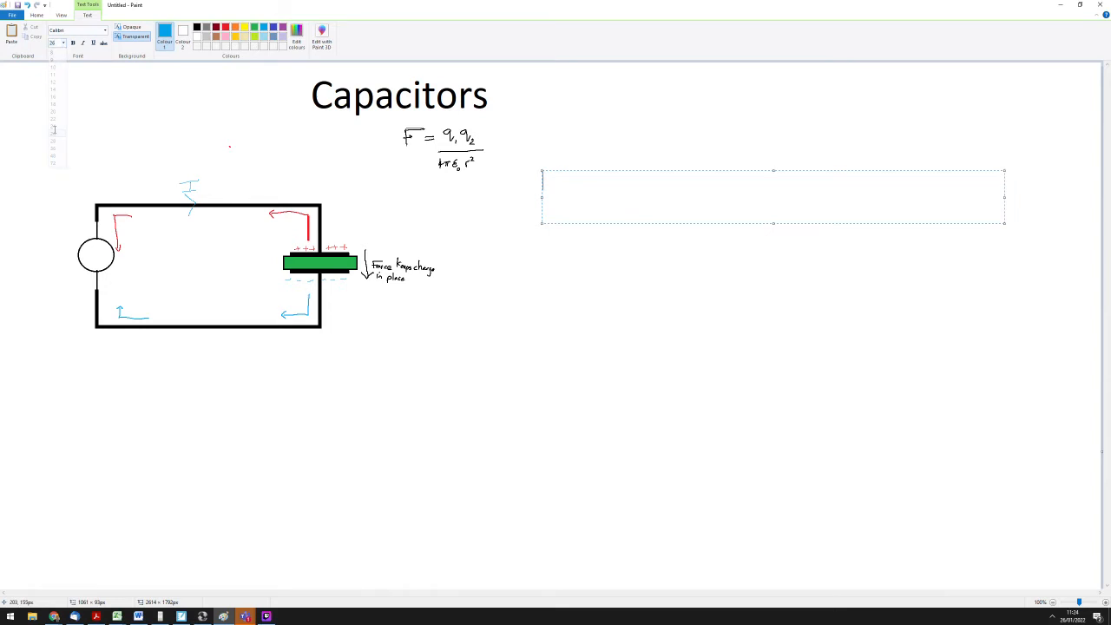
Type 'How can we calculate how much charge a capacitor can store?' in black.
text(How ca)
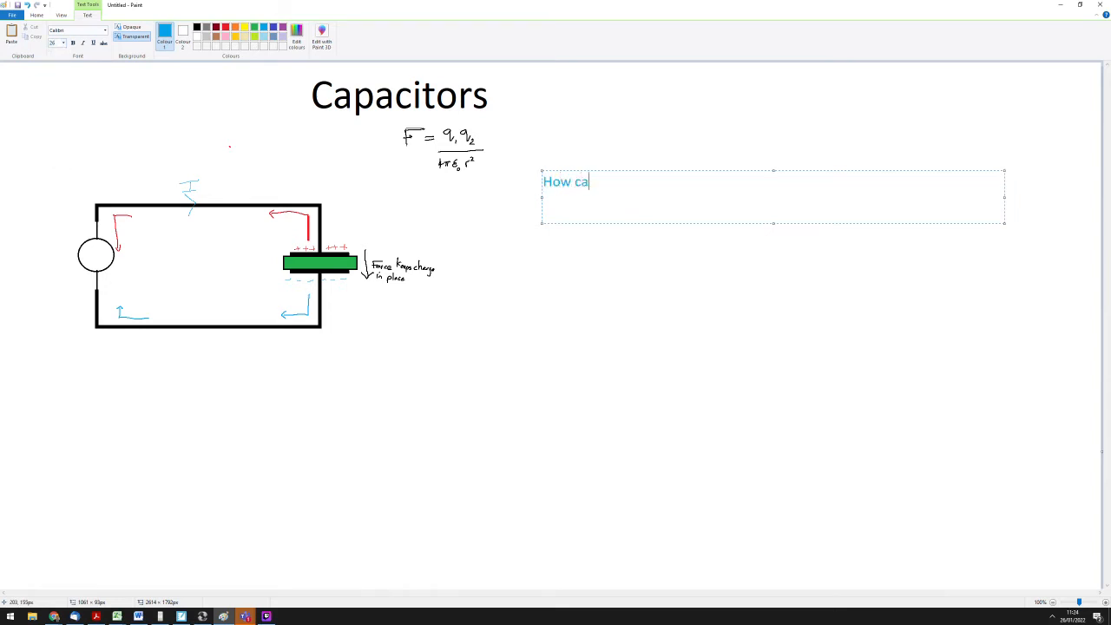
text(n we calcula)
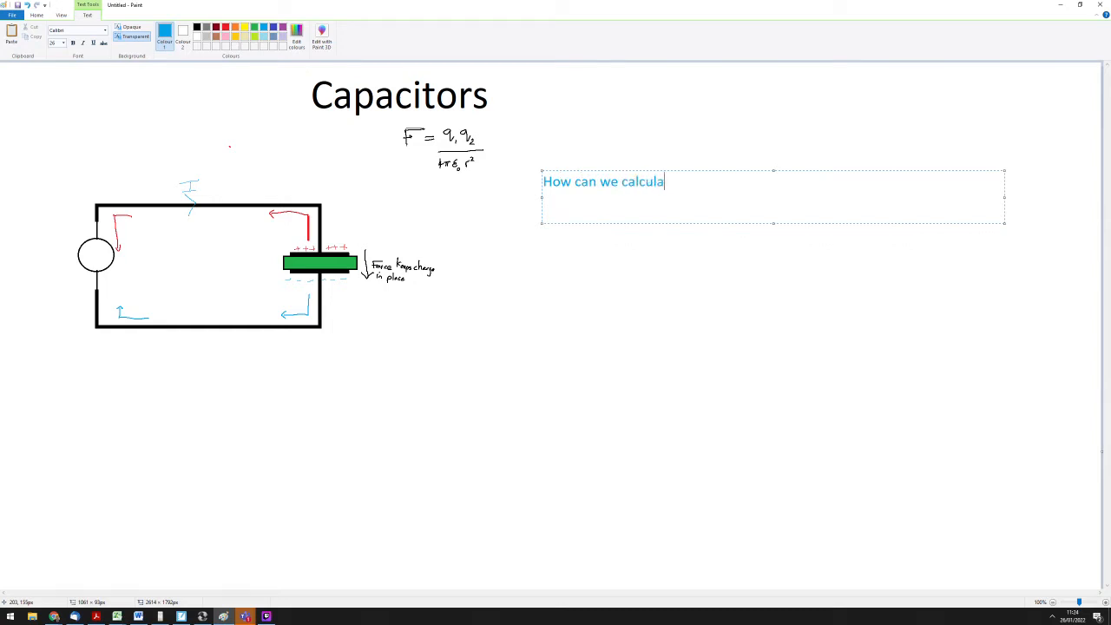
text(te how much cha)
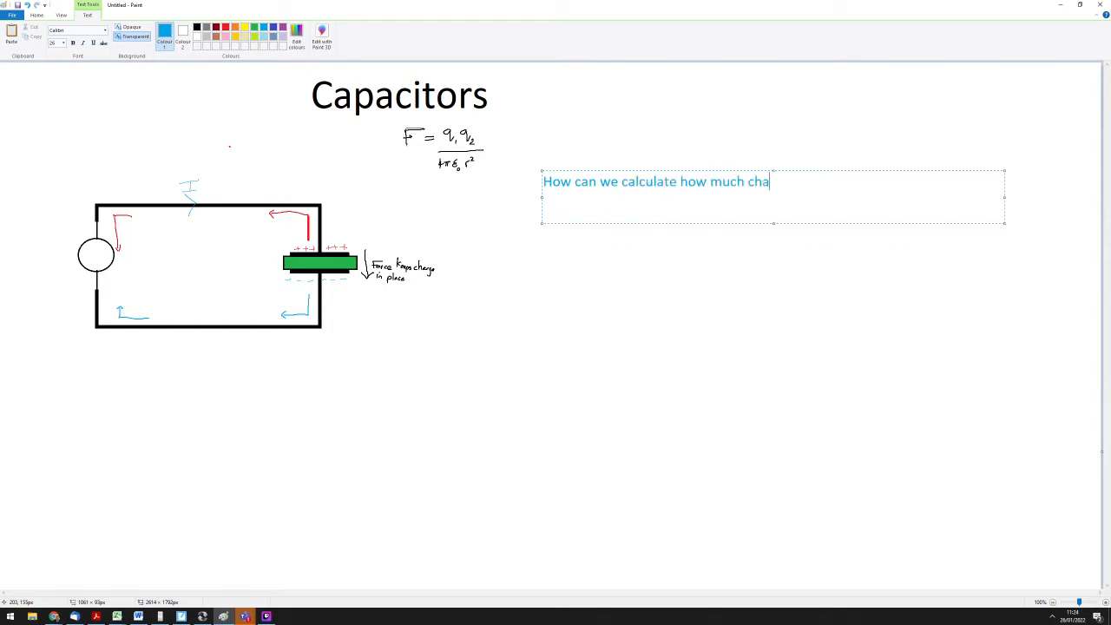
text(rge a capacitor)
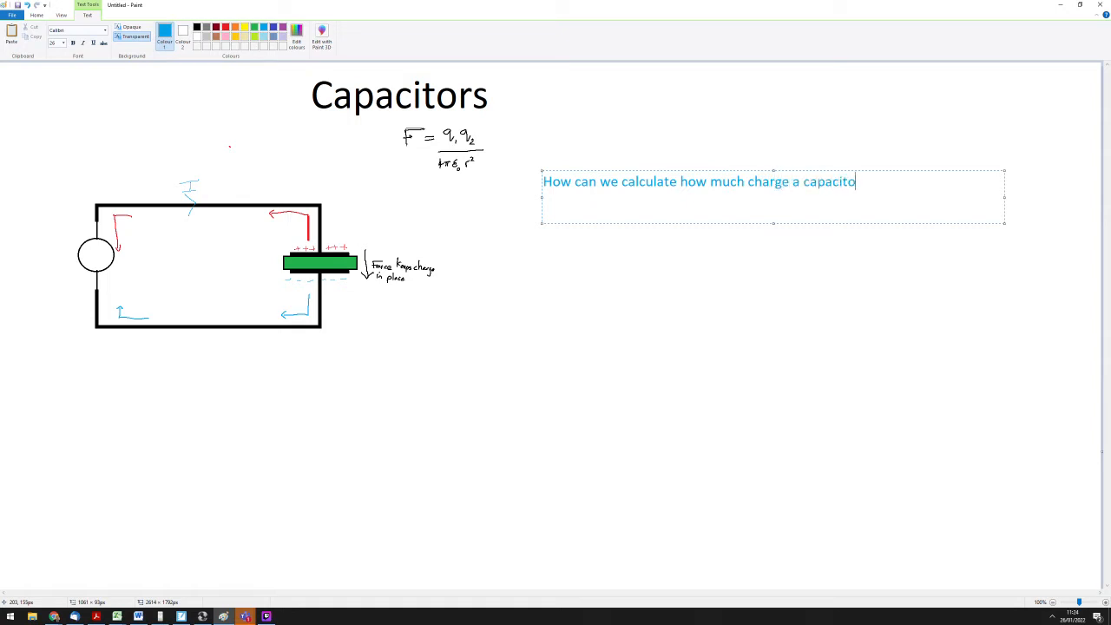
text(r can store)
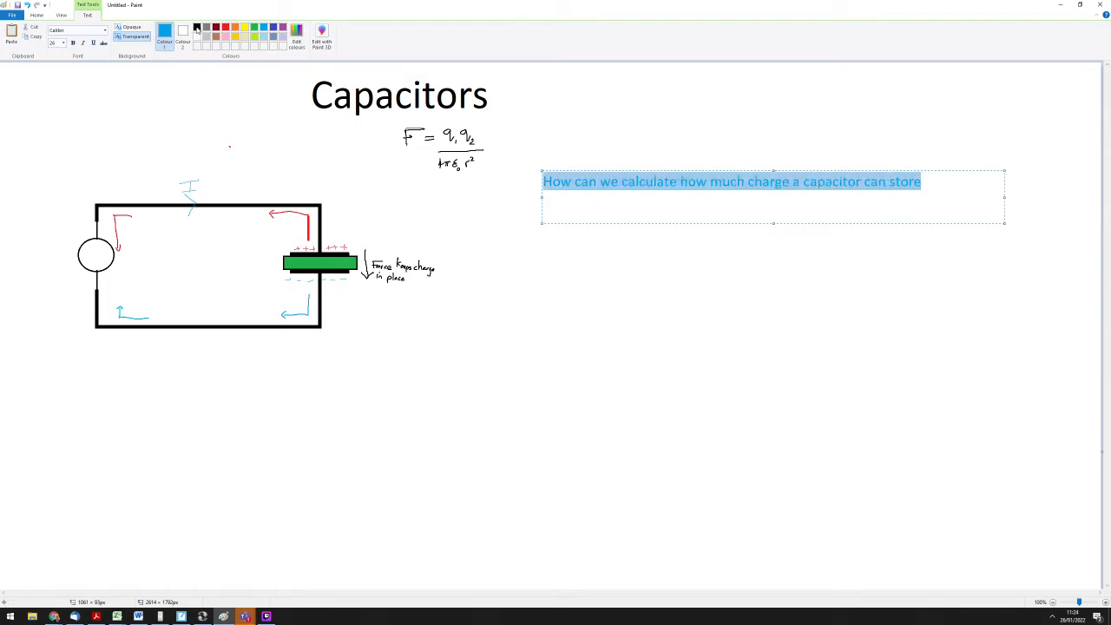
click(165, 30)
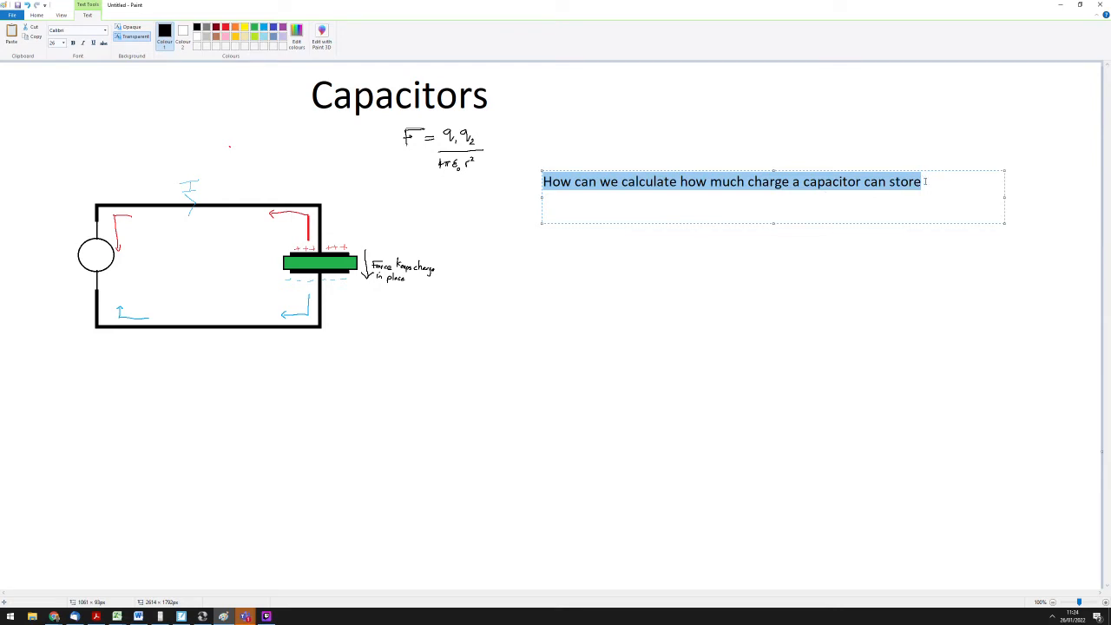
text(?)
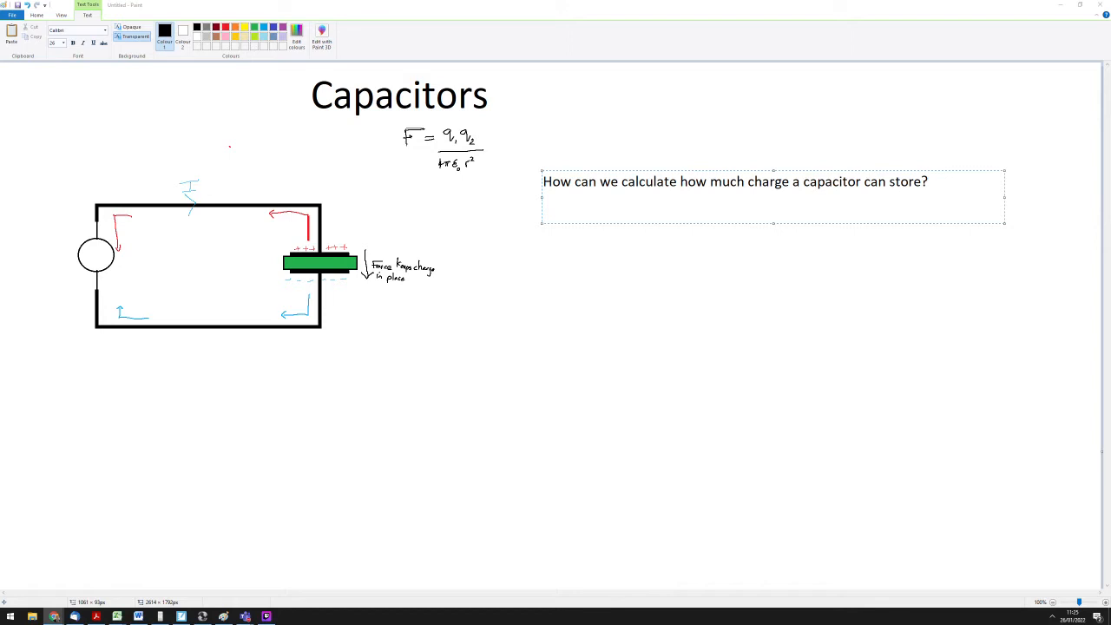
mouse_move(685, 261)
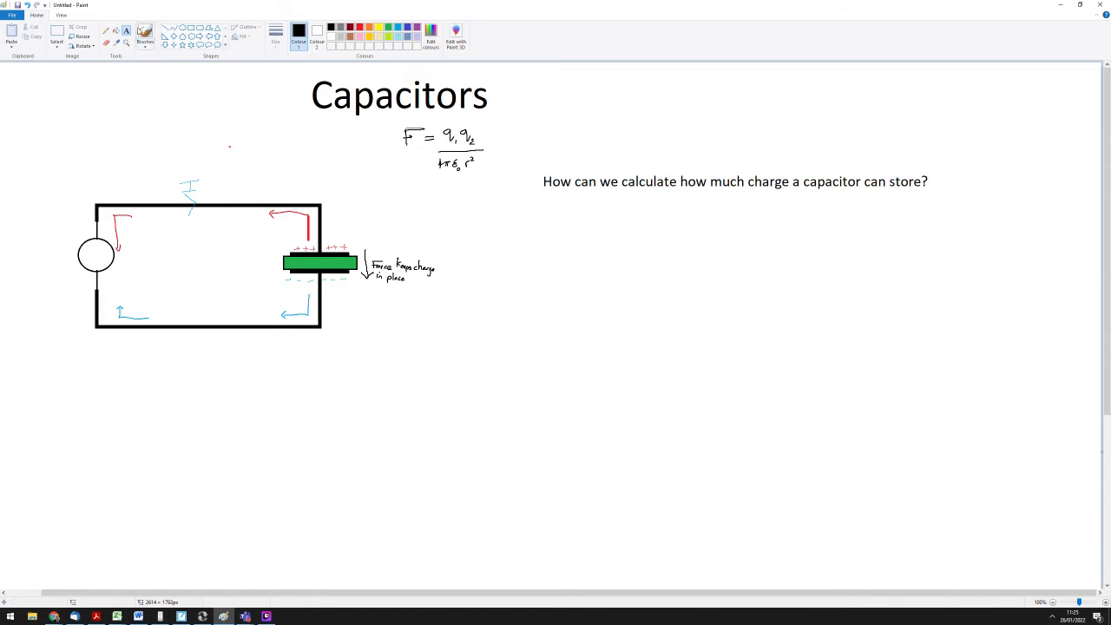
Add a text area below the question and type Capacitance in it.
click(544, 206)
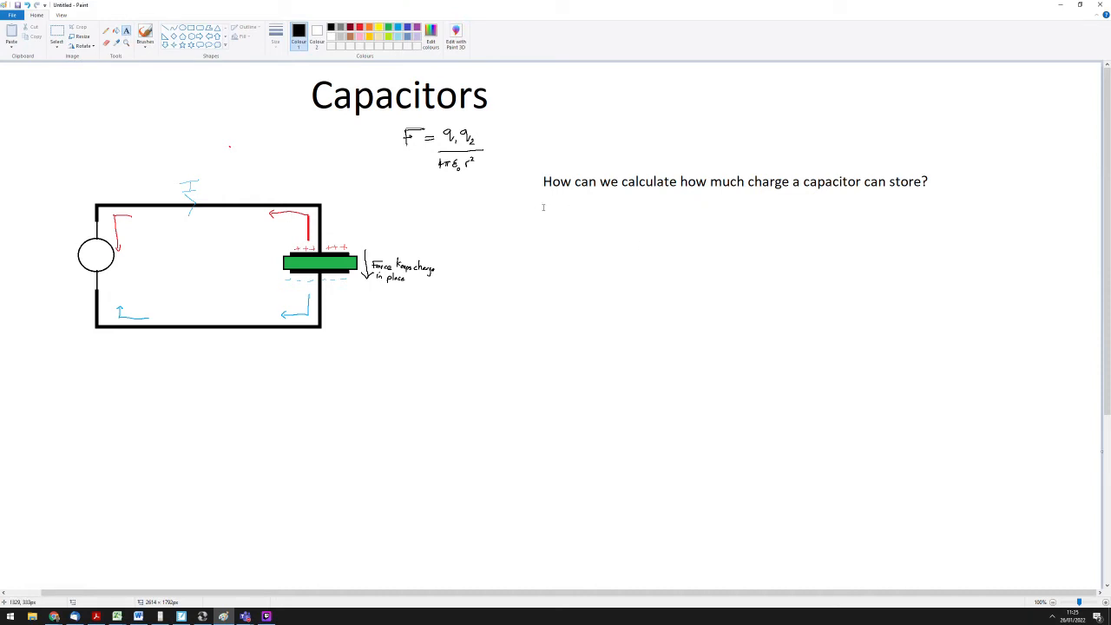
drag(542, 207, 875, 252)
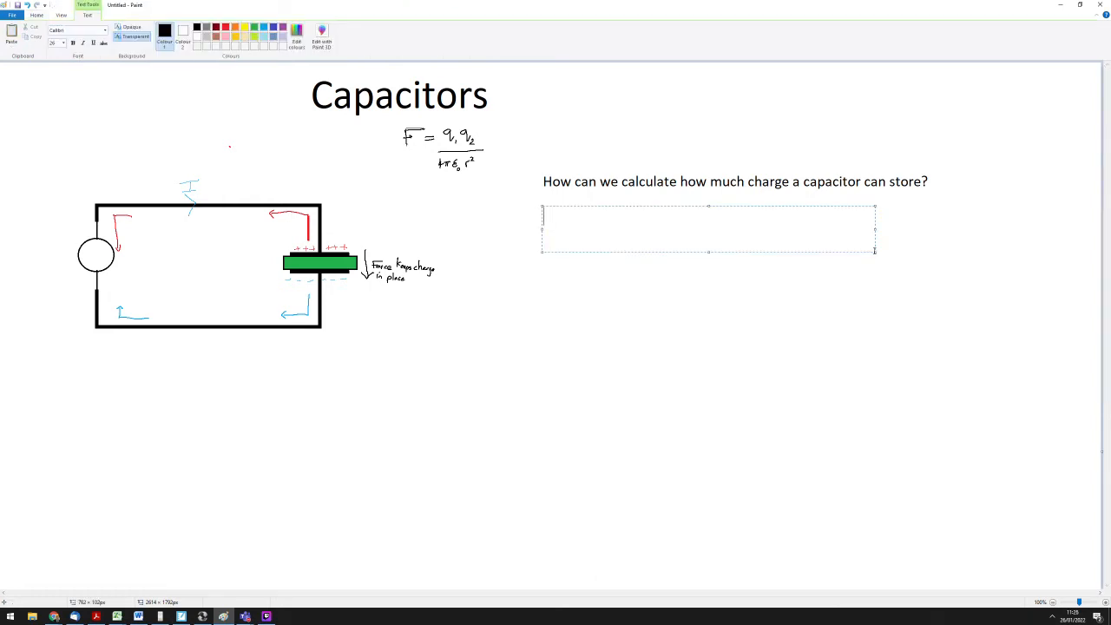
text(Capacitanc)
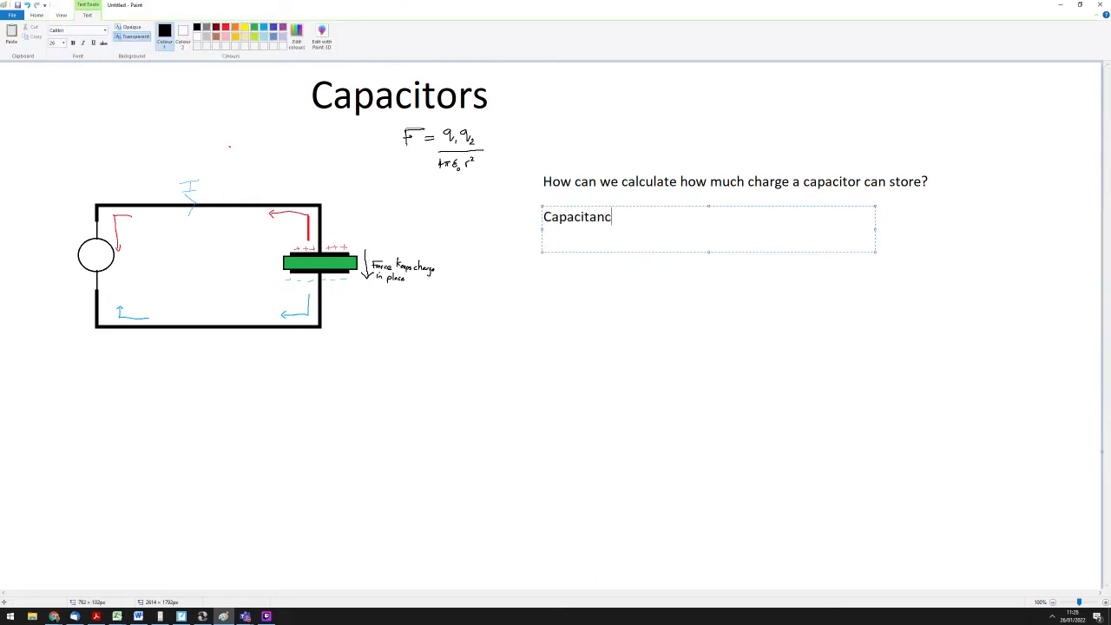
text(e)
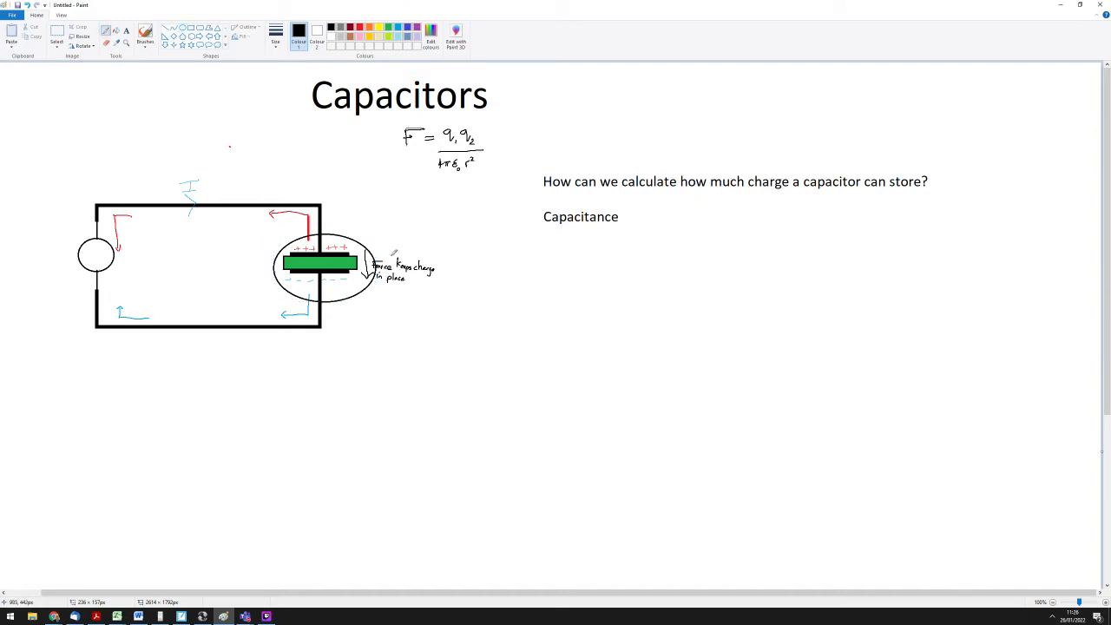
Draw a wavy black line leading right from the circled capacitor.
drag(373, 253, 415, 242)
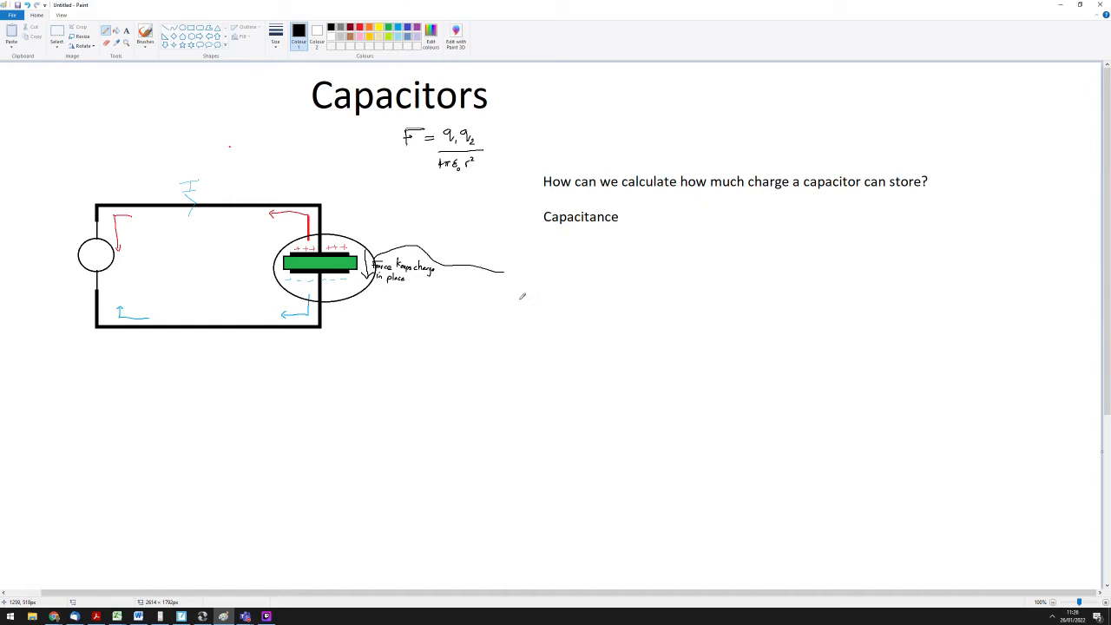
mouse_move(649, 287)
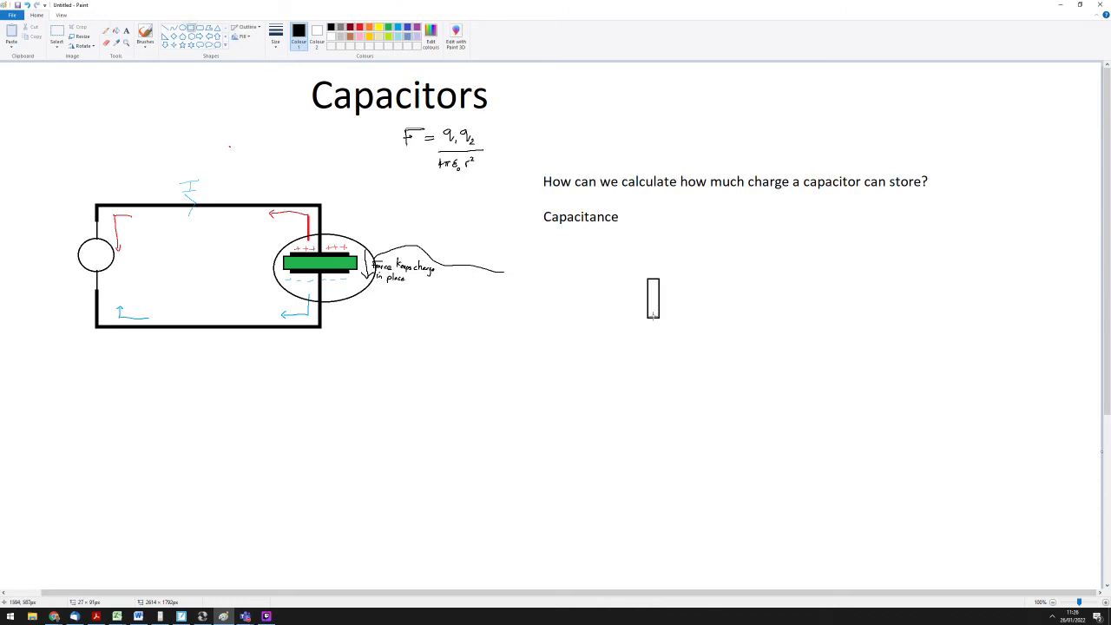
Drag out a square outline below the word Capacitance.
drag(656, 283, 557, 360)
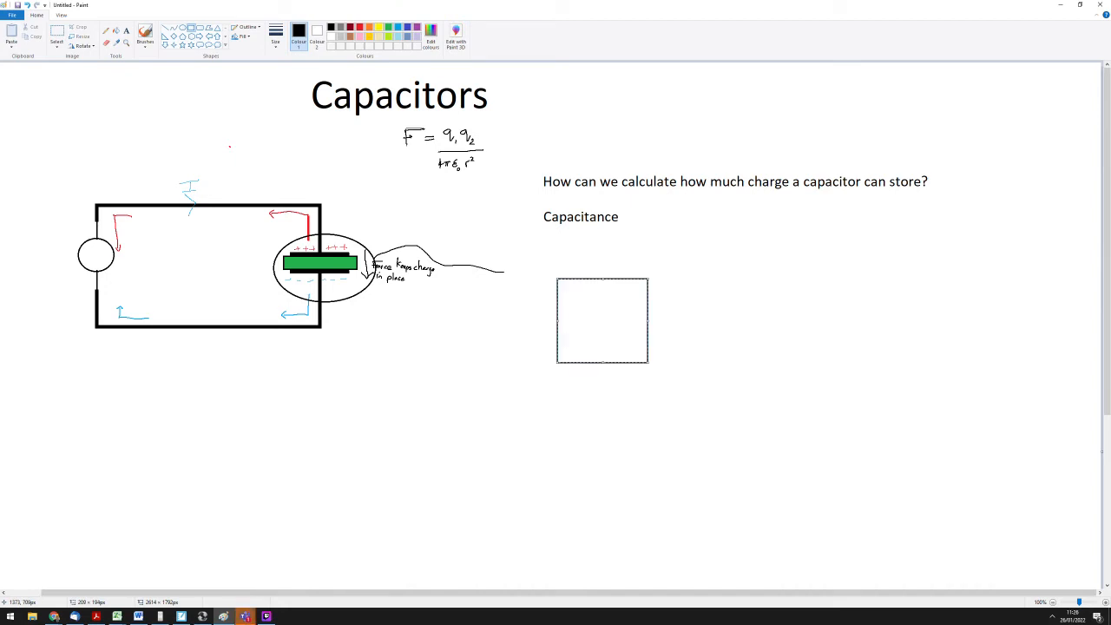
mouse_move(583, 304)
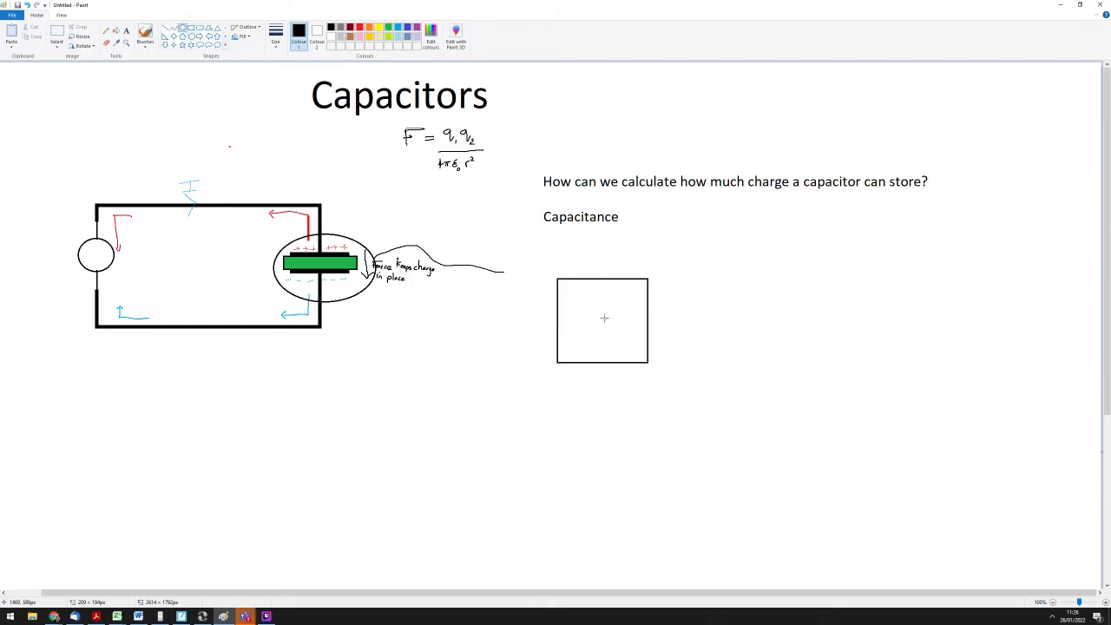
mouse_move(605, 323)
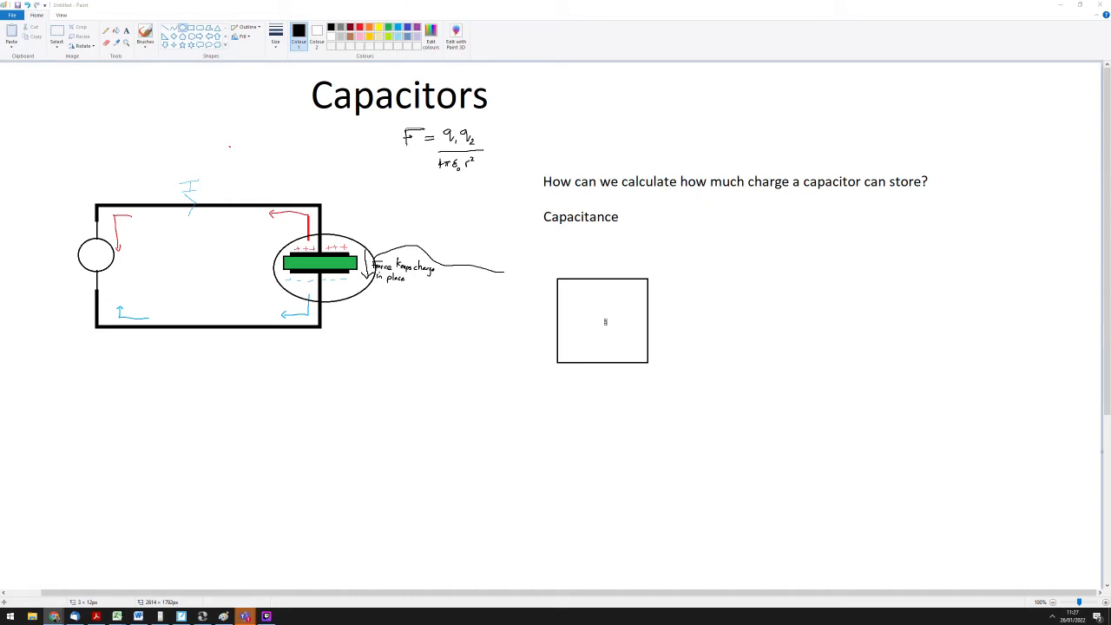
key(capslock)
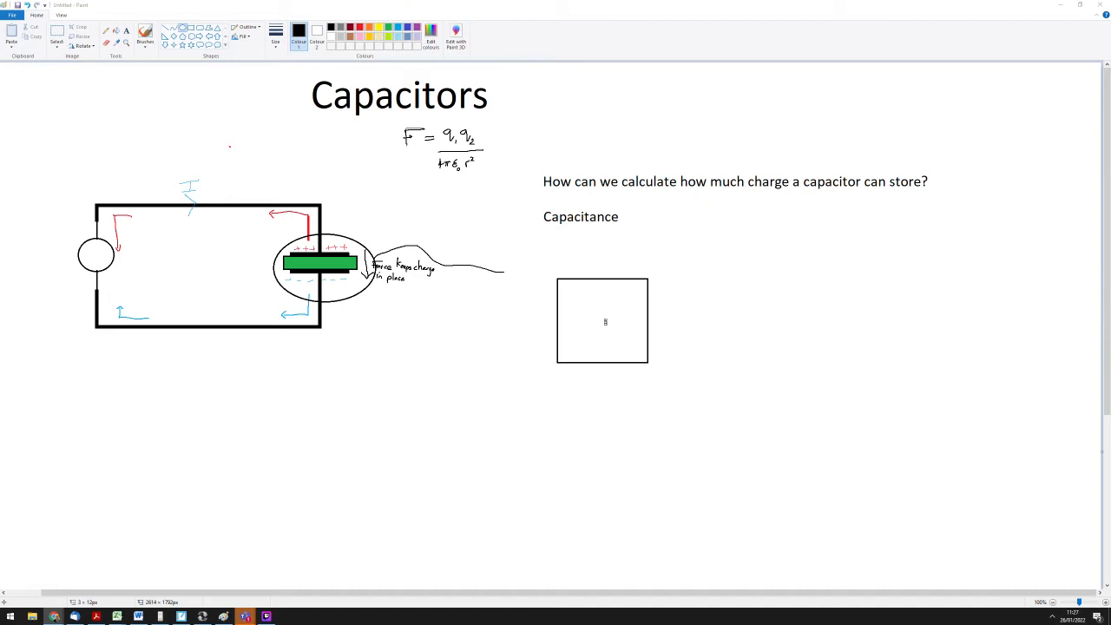
mouse_move(696, 283)
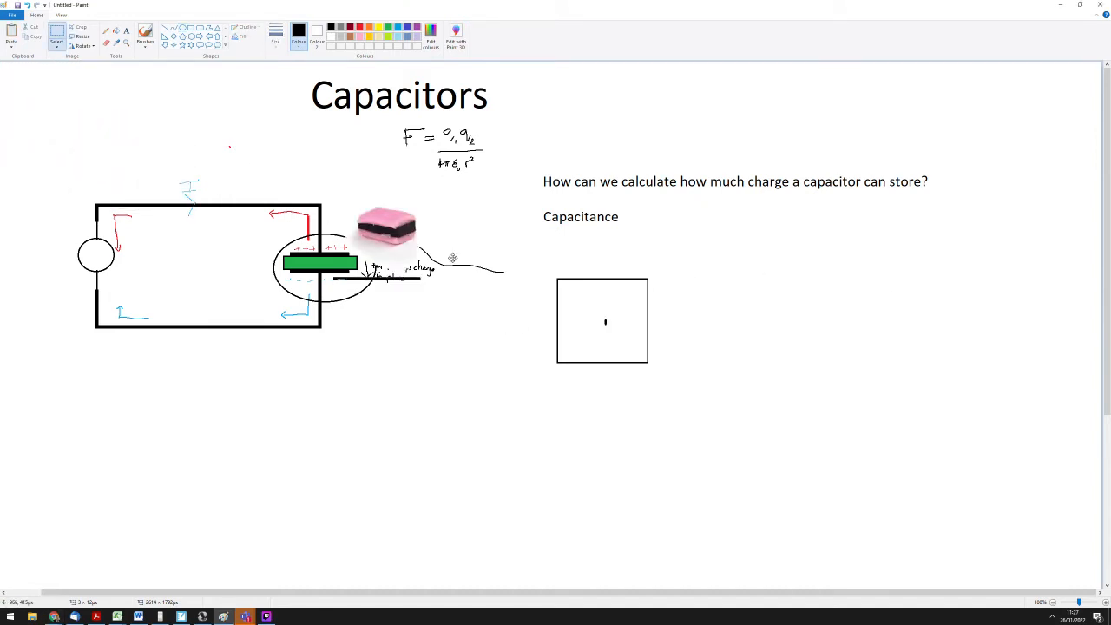
Move the pasted sweet photo next to the Capacitance heading, nudged slightly right.
drag(386, 230, 827, 251)
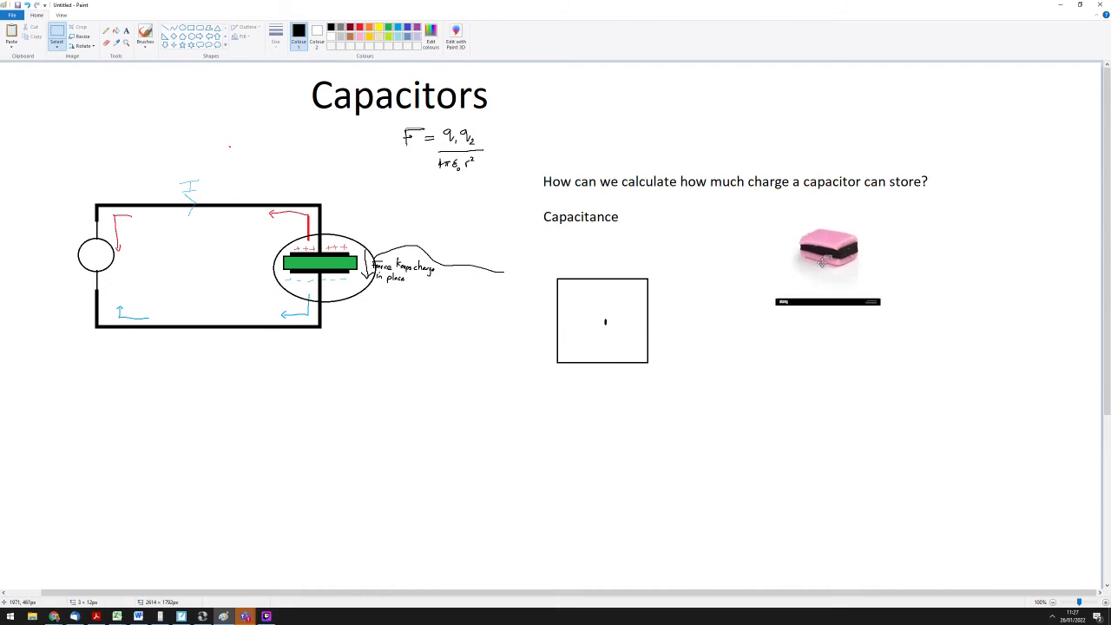
mouse_move(915, 302)
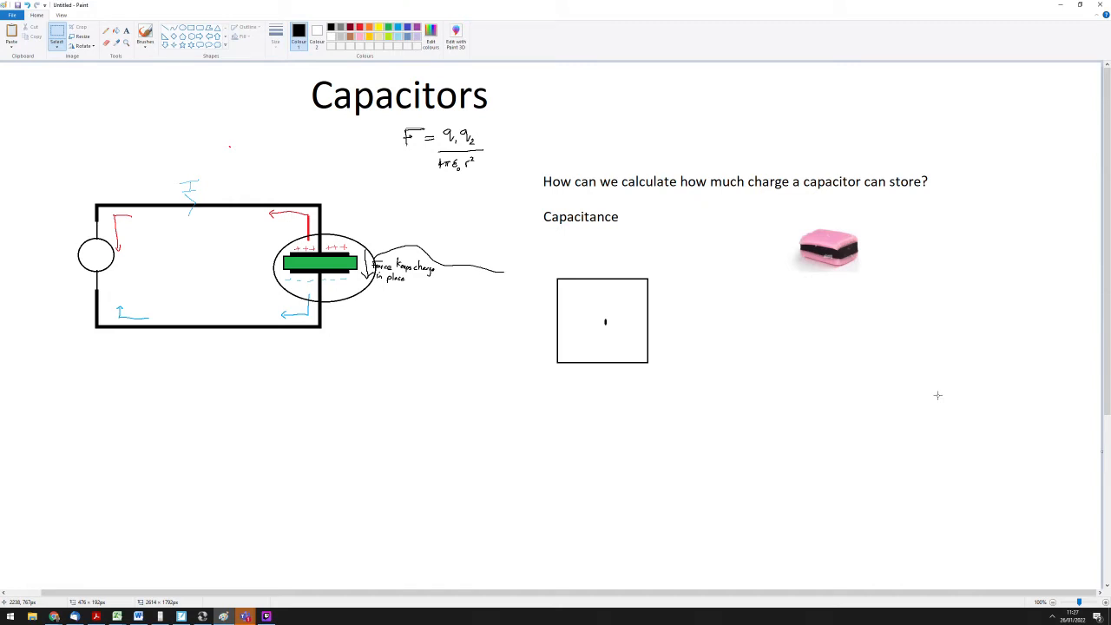
mouse_move(891, 282)
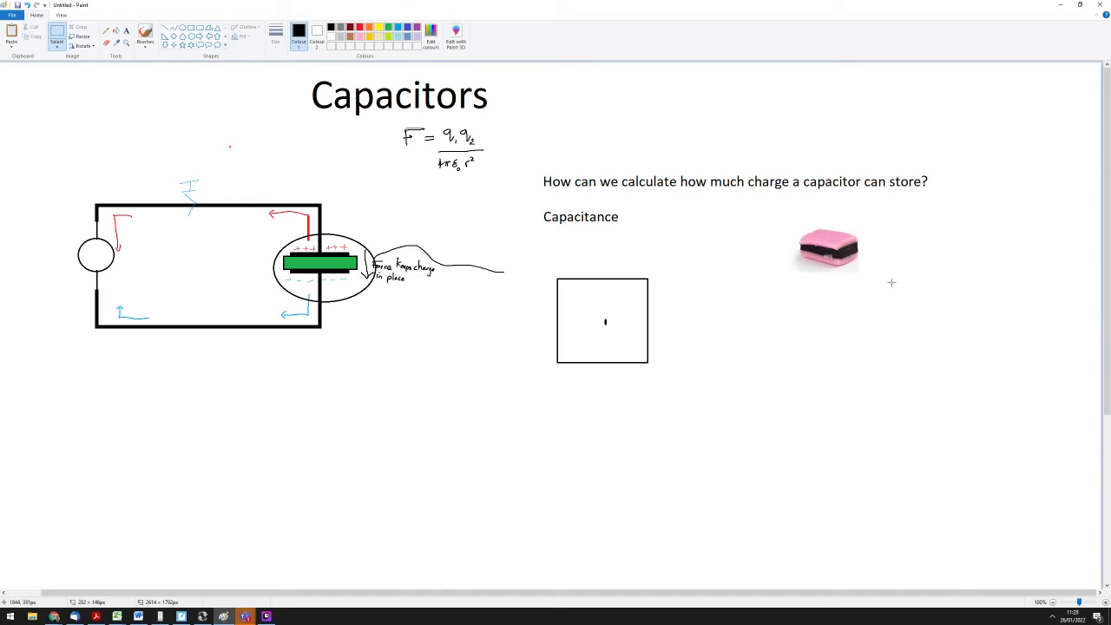
drag(826, 247, 716, 234)
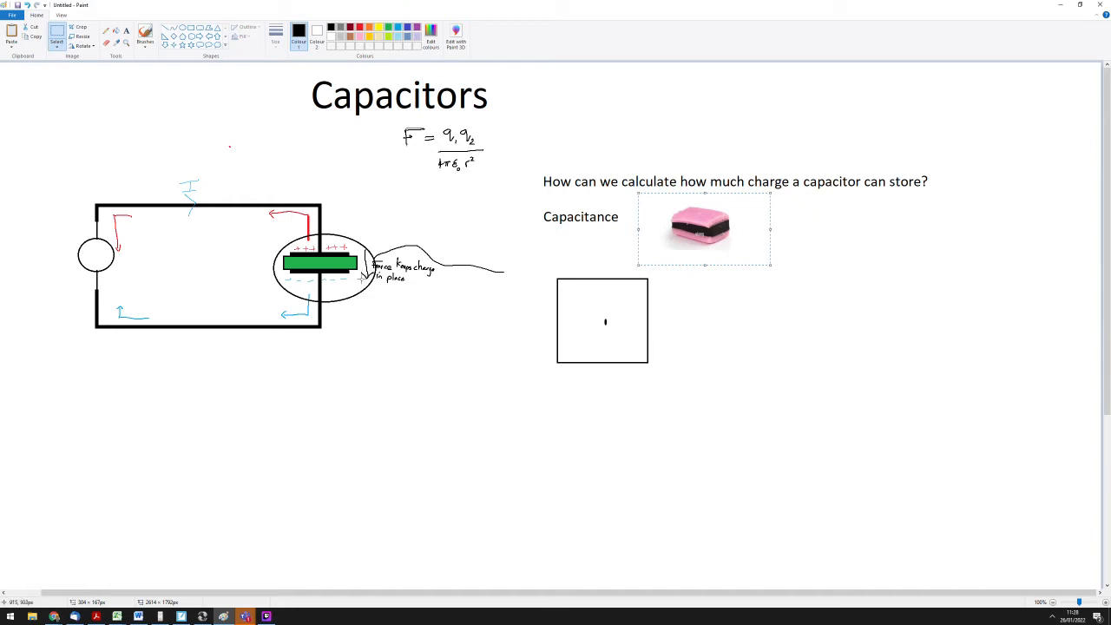
mouse_move(299, 451)
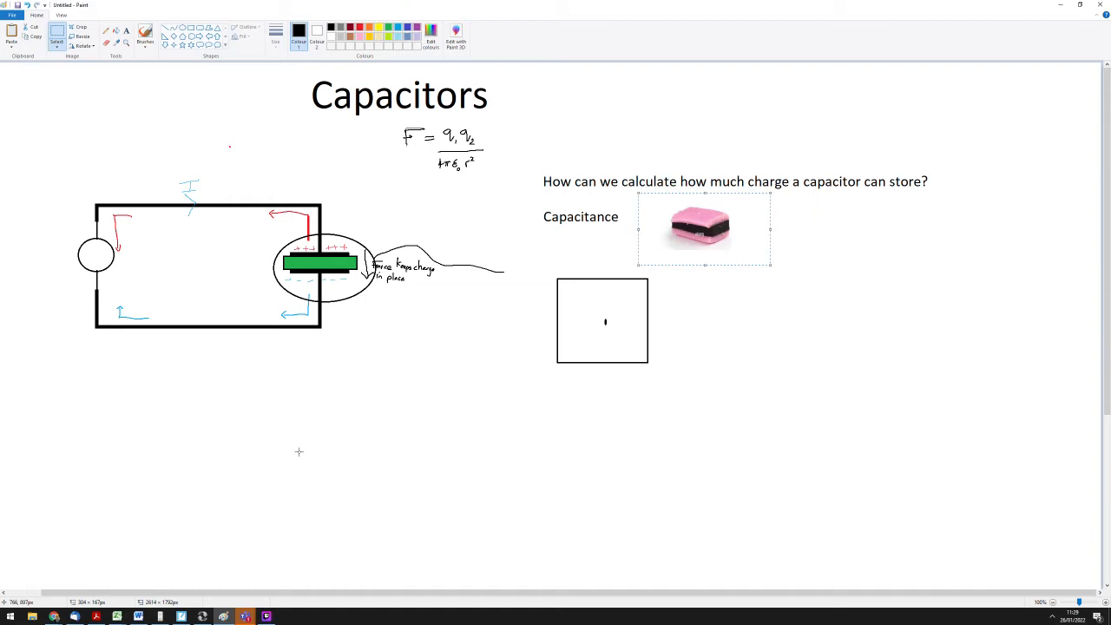
mouse_move(186, 505)
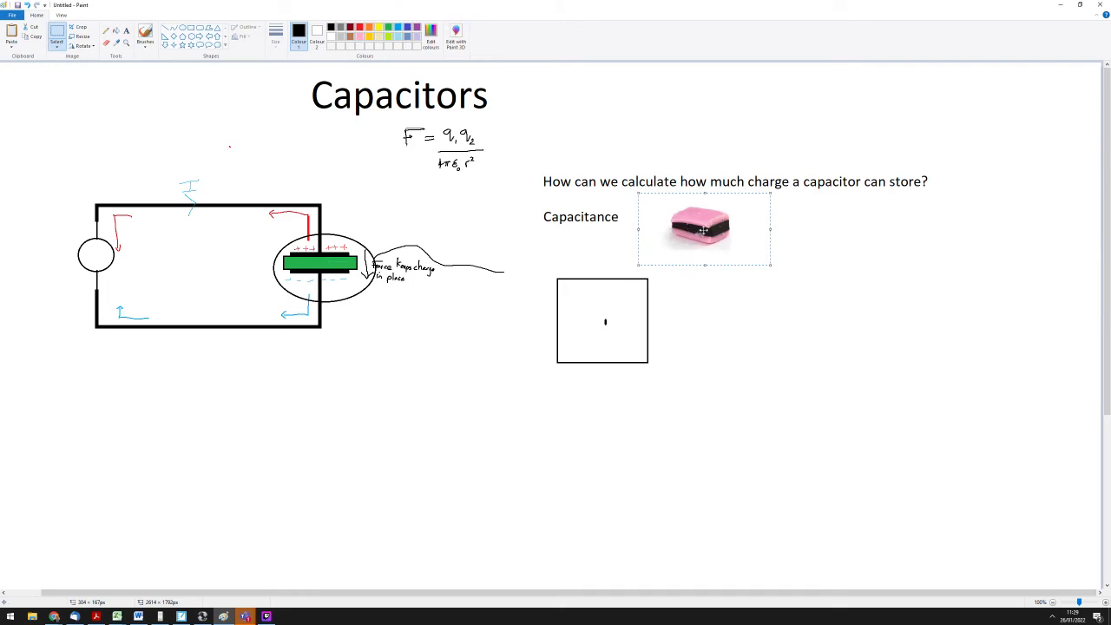
drag(703, 228, 717, 228)
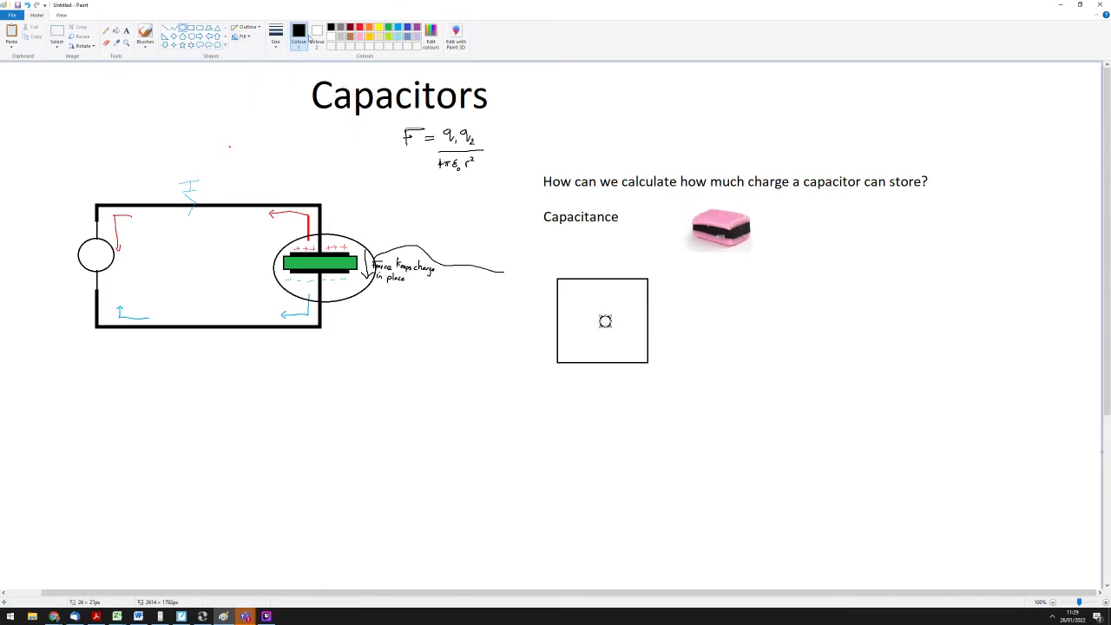
Draw a small solid black oval dot and centre it inside the square under 'Capacitance'.
click(317, 32)
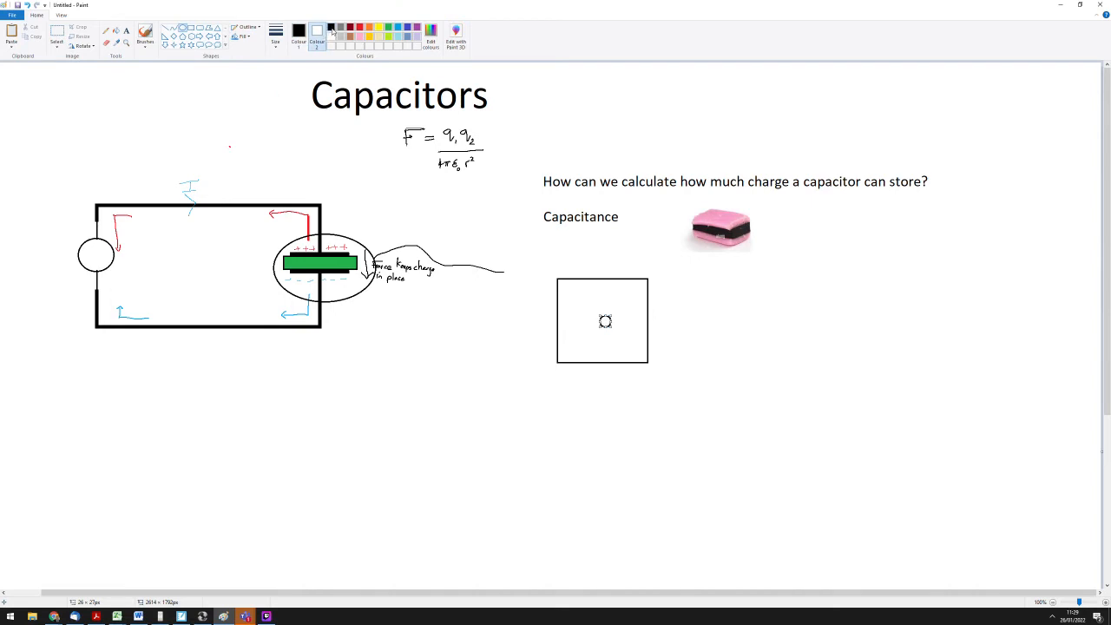
click(605, 321)
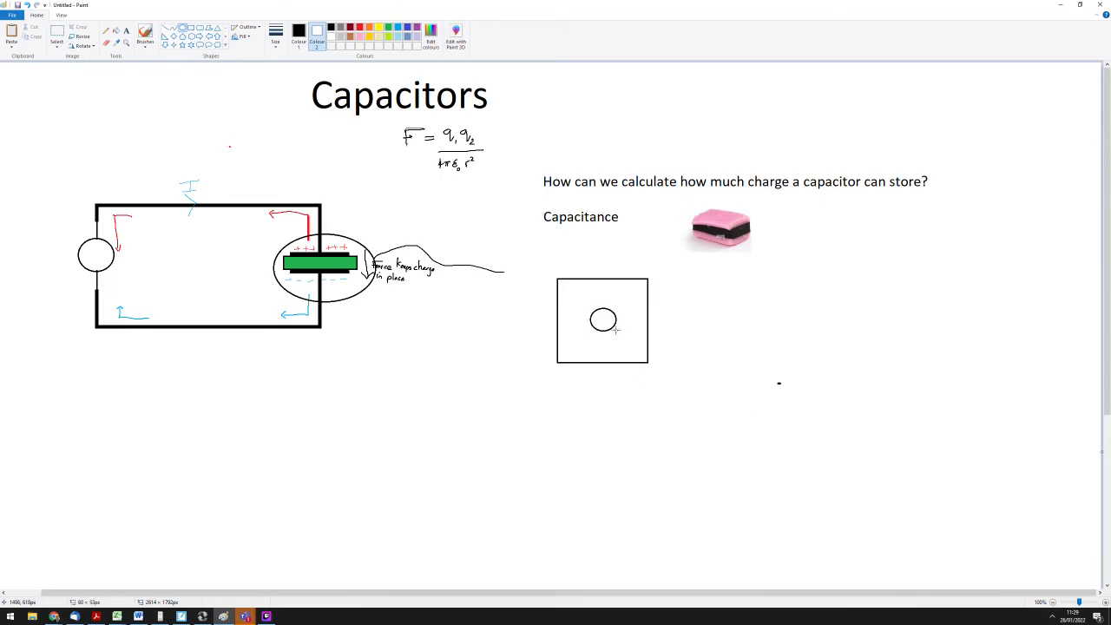
click(604, 321)
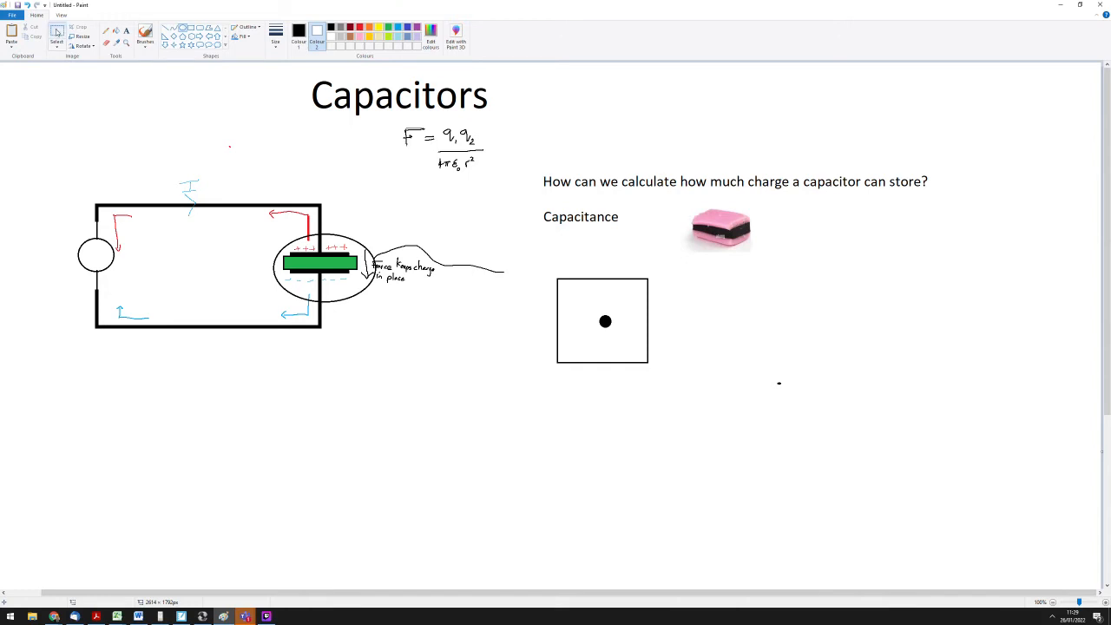
click(57, 35)
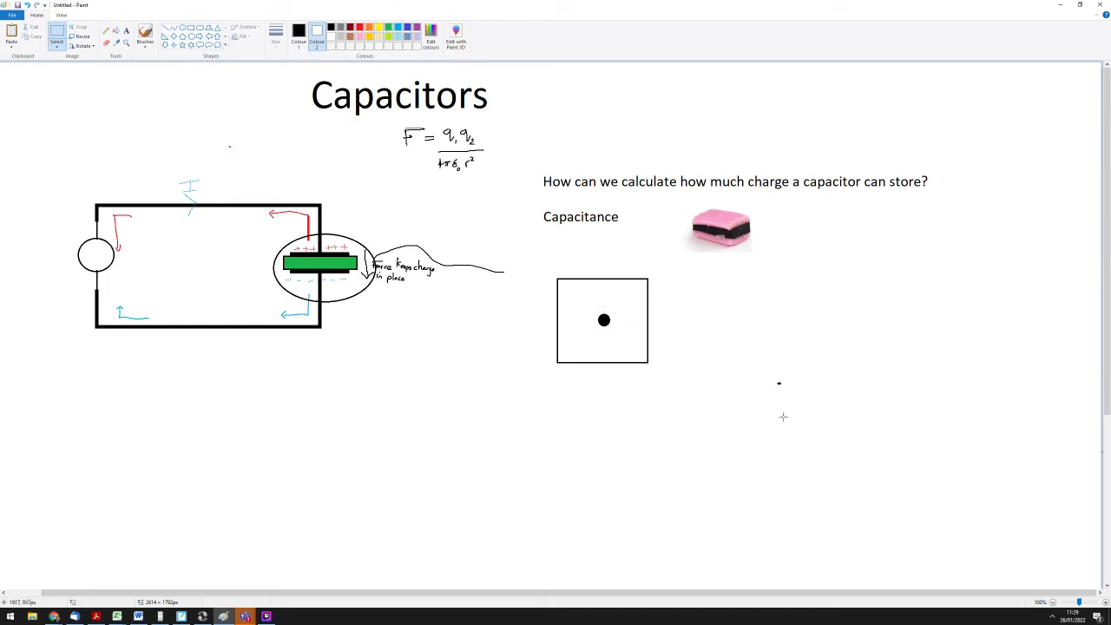
drag(770, 369, 814, 408)
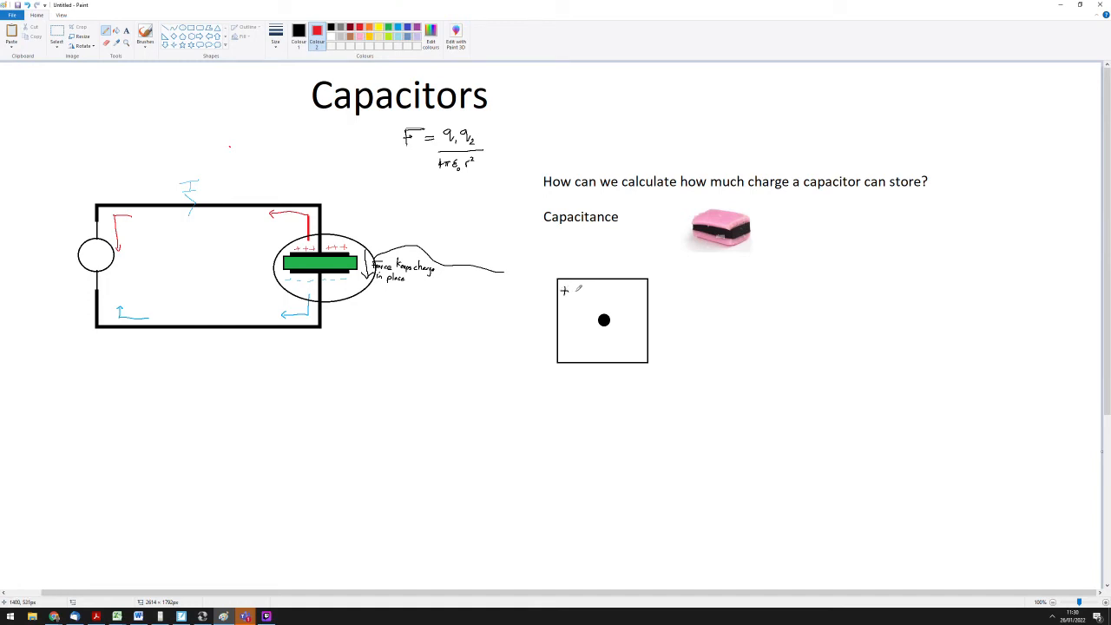
Pencil rows of + signs around the dot, copy them lower, and start a larger square beside it.
click(579, 289)
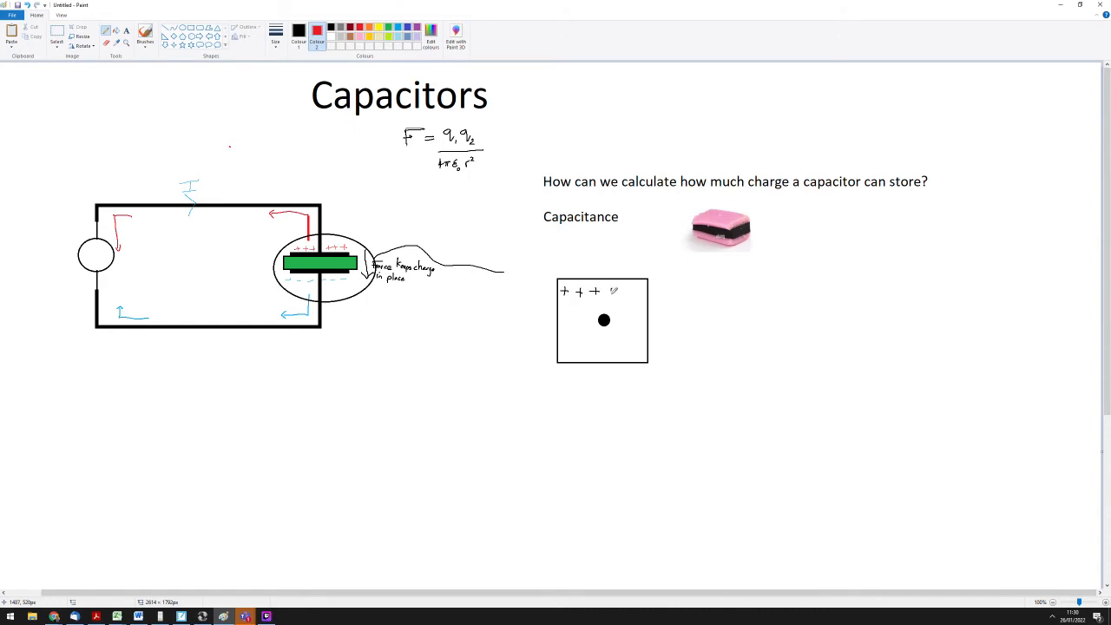
click(630, 290)
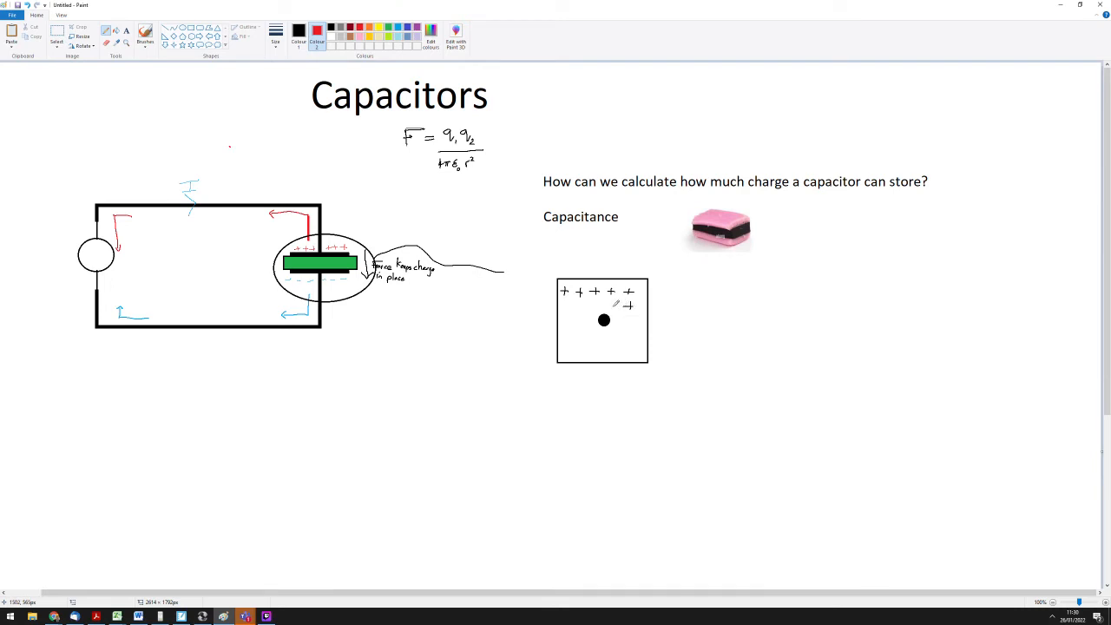
drag(594, 308, 607, 302)
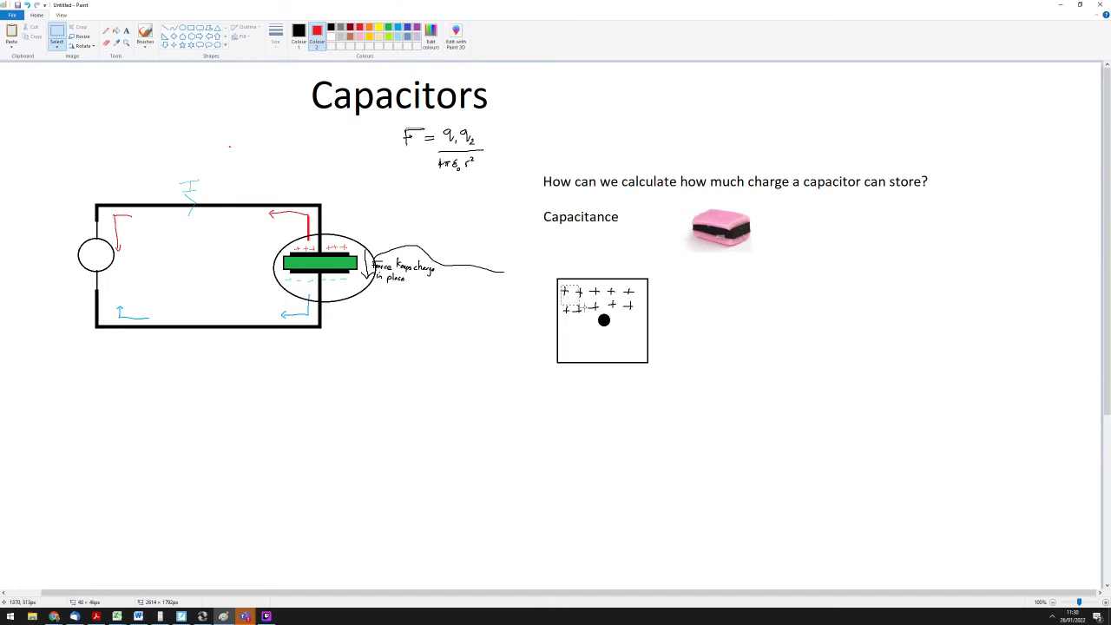
drag(562, 285, 642, 320)
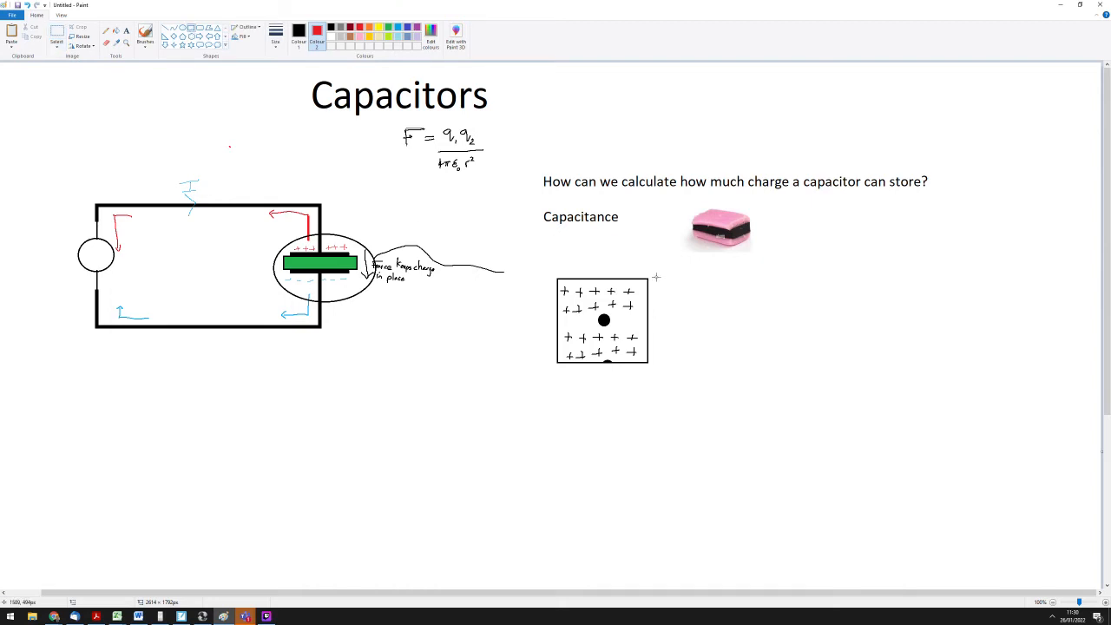
drag(656, 276, 824, 417)
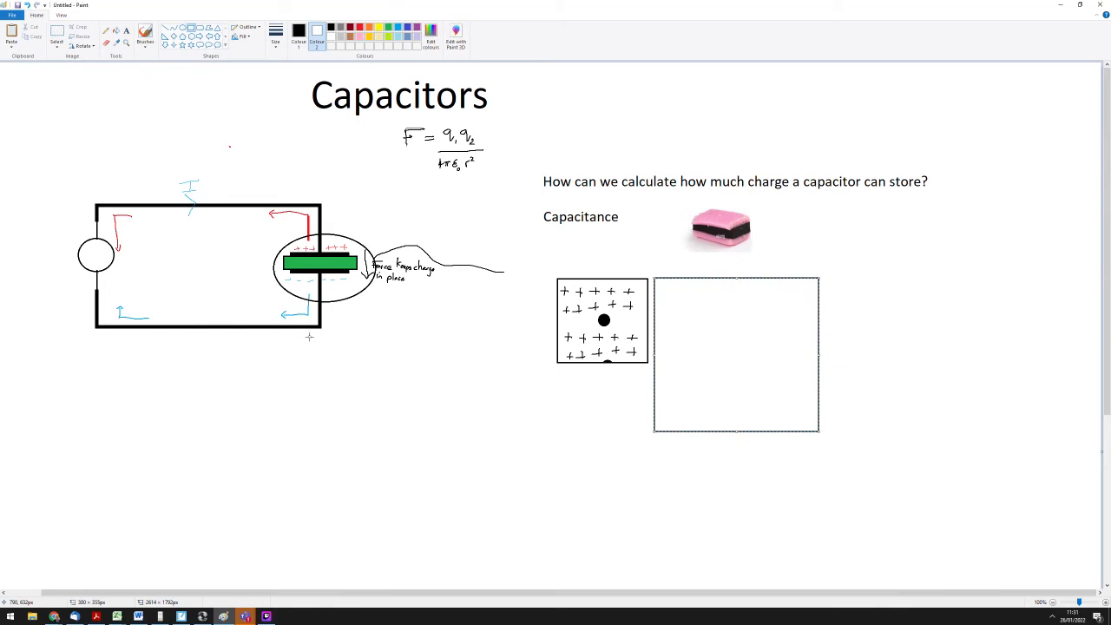
mouse_move(291, 146)
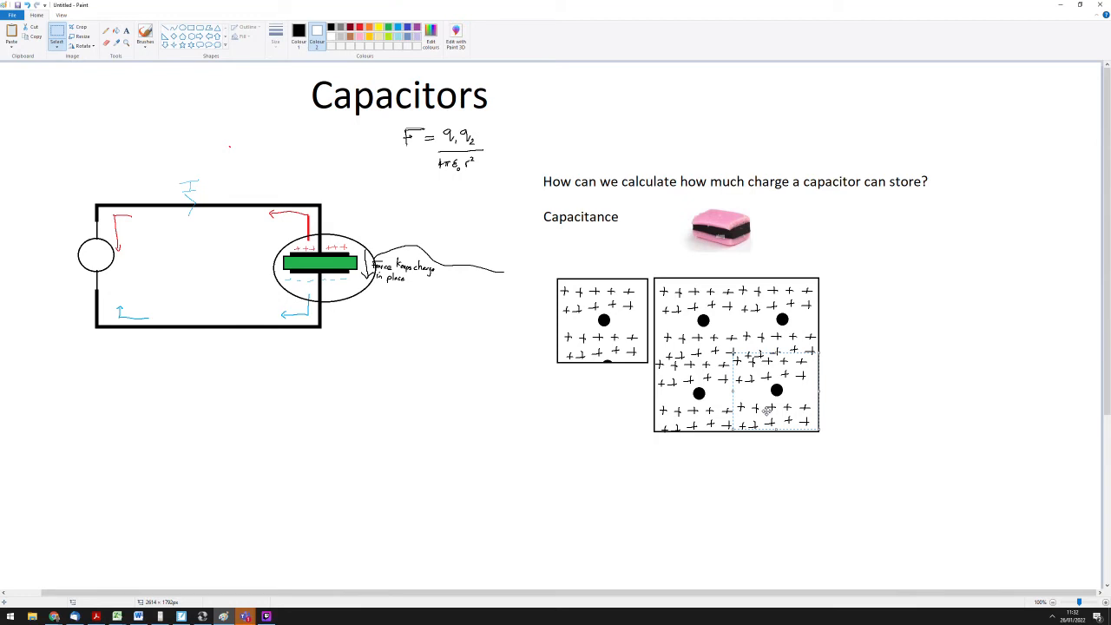
mouse_move(730, 543)
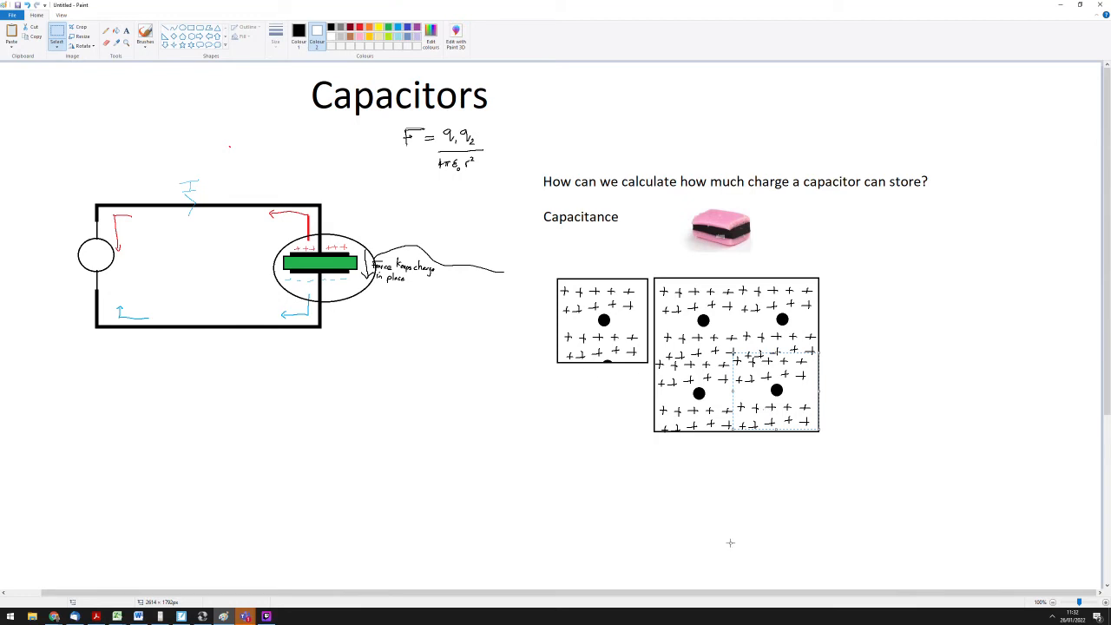
mouse_move(549, 161)
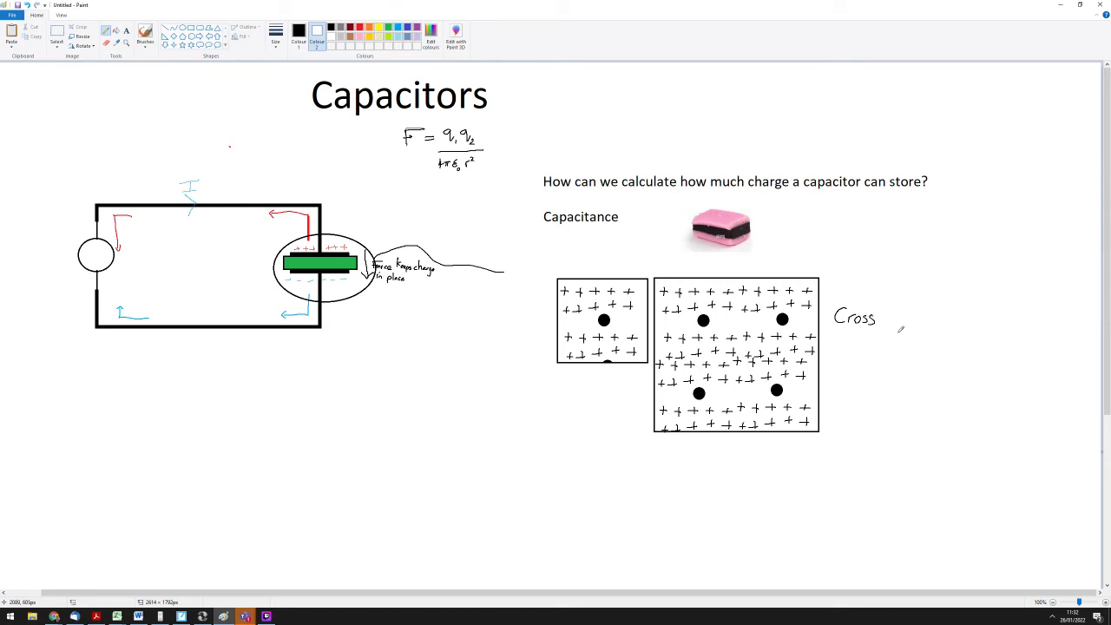
text(se)
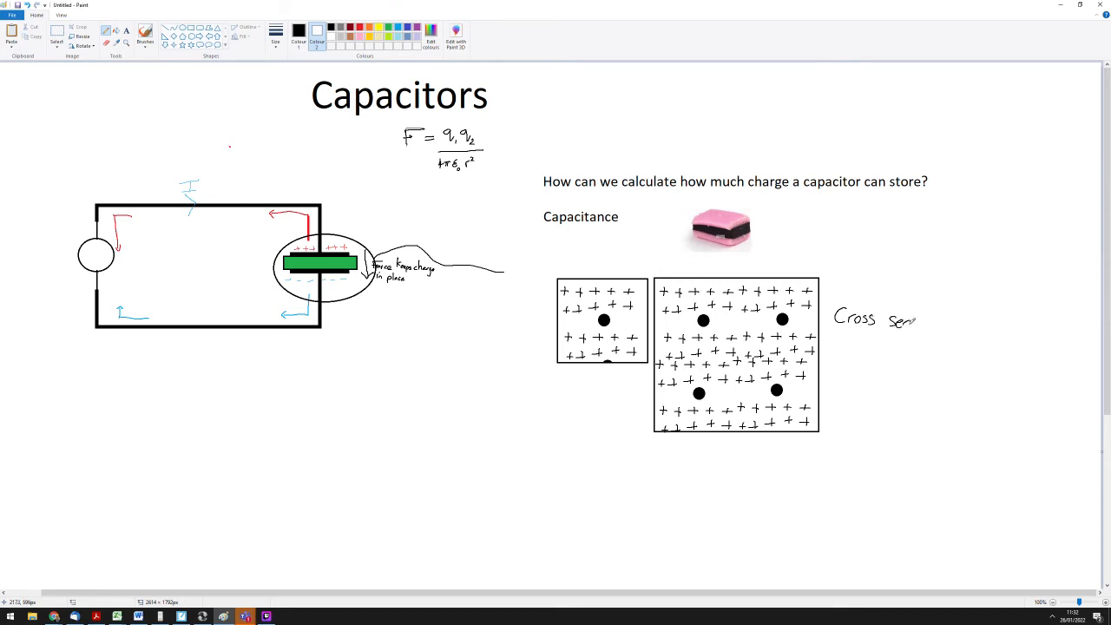
text(sectional)
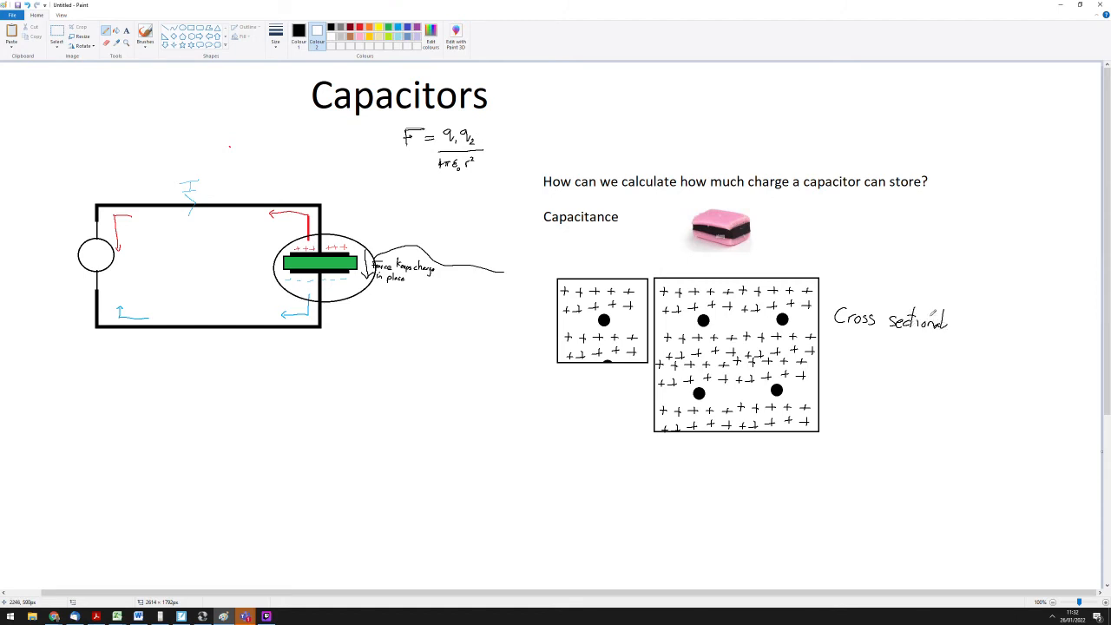
drag(950, 311, 961, 326)
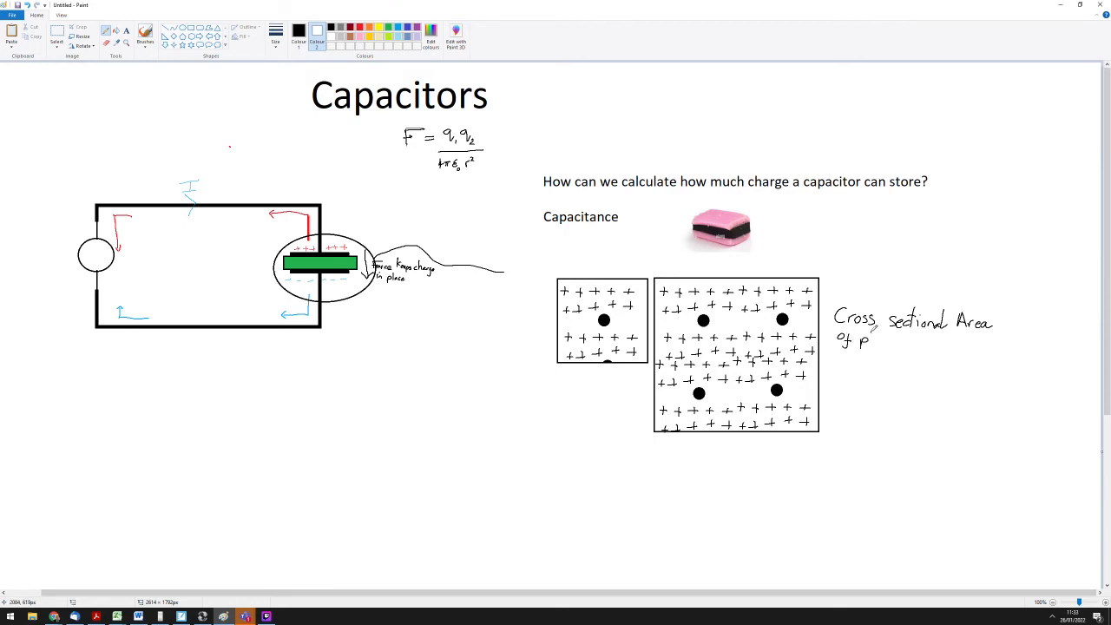
text(plates (A)
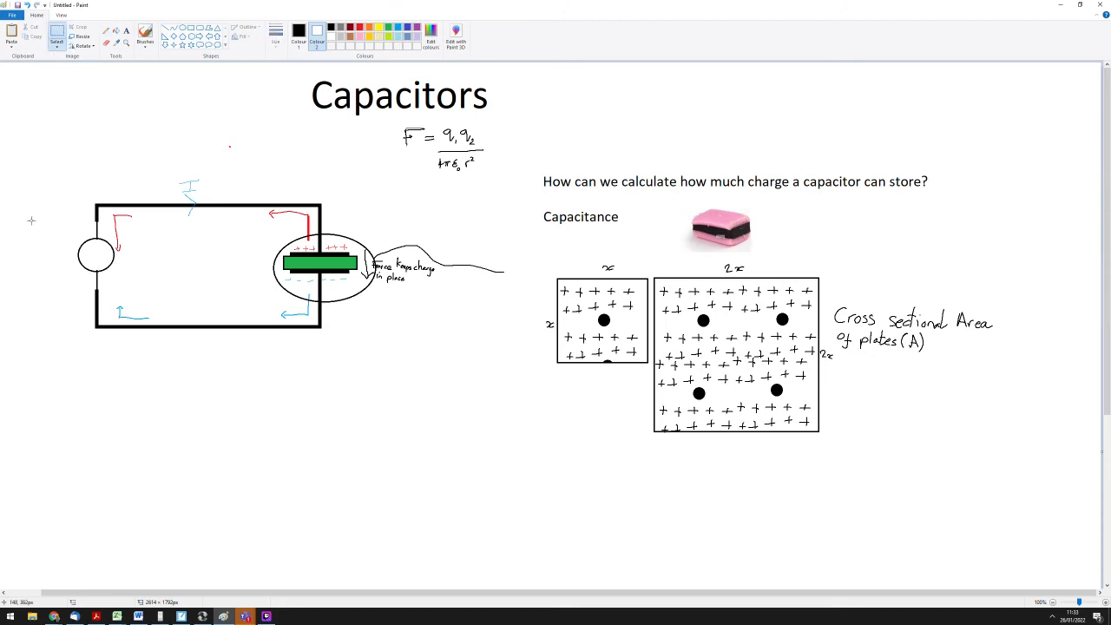
drag(32, 222, 154, 294)
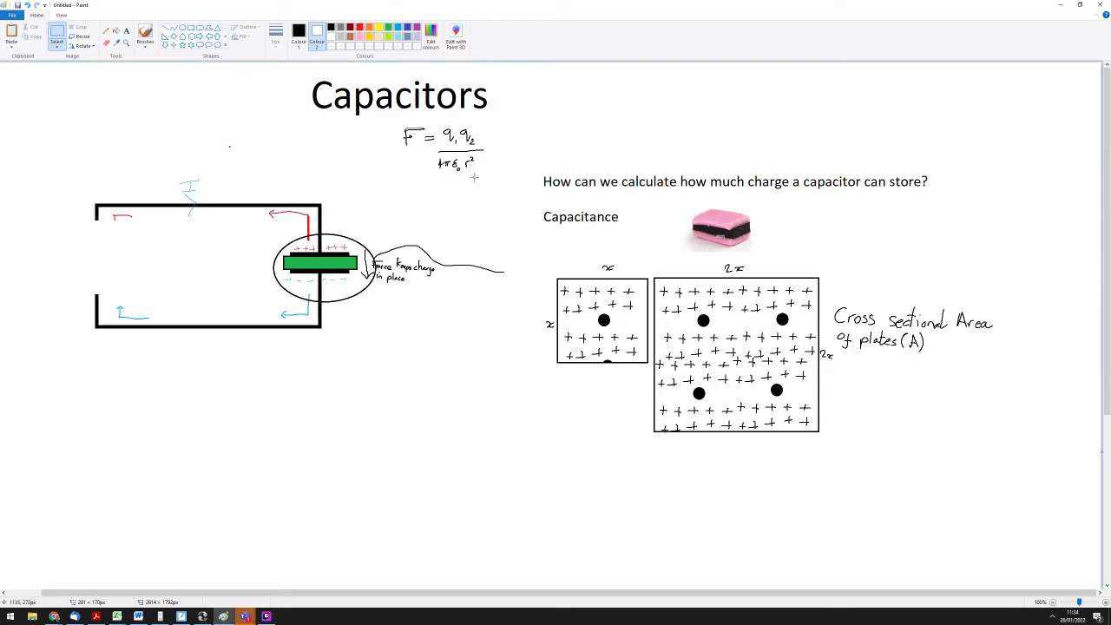
mouse_move(426, 179)
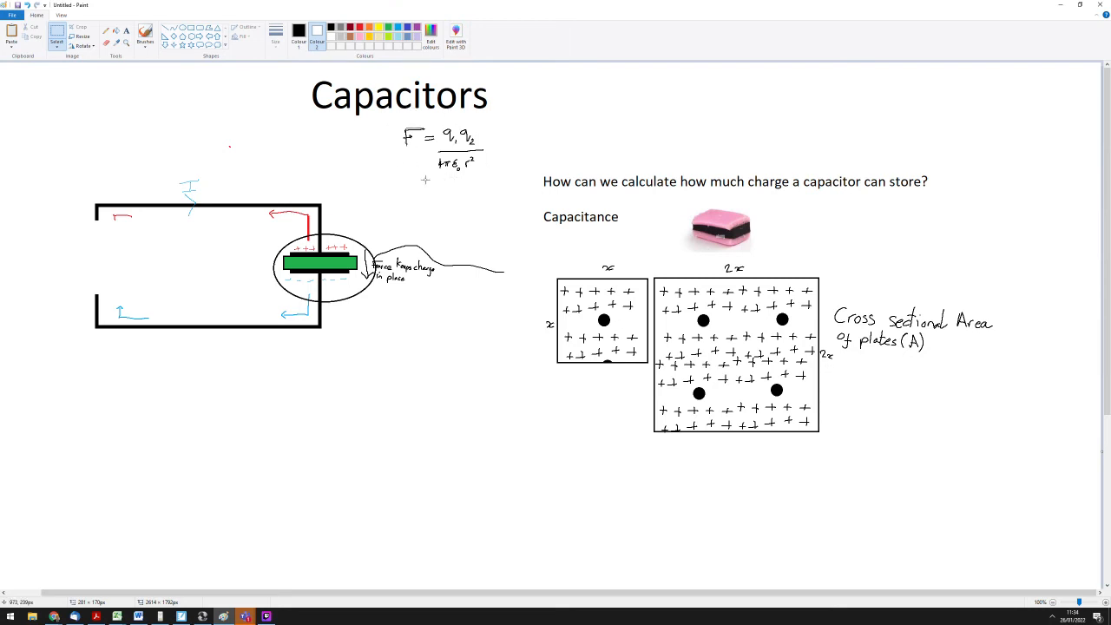
mouse_move(382, 172)
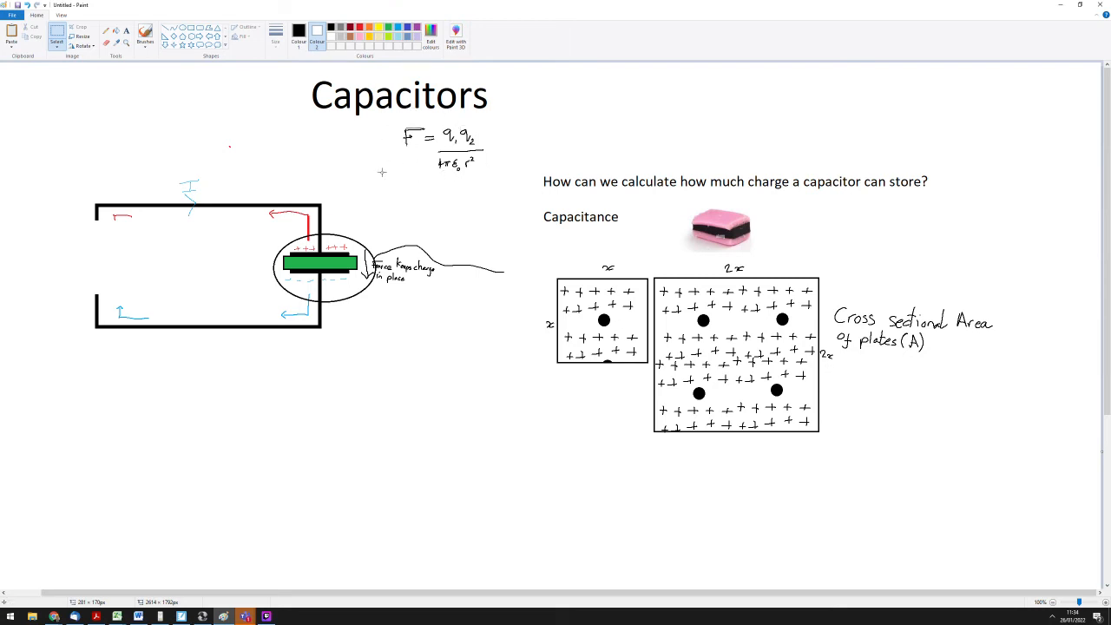
mouse_move(502, 186)
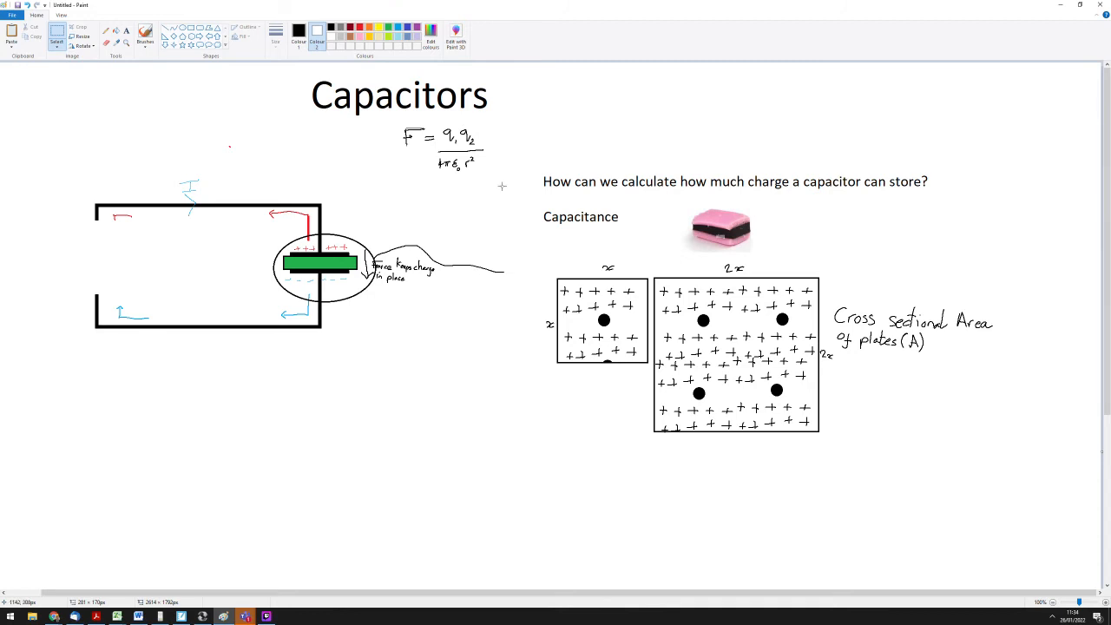
mouse_move(380, 138)
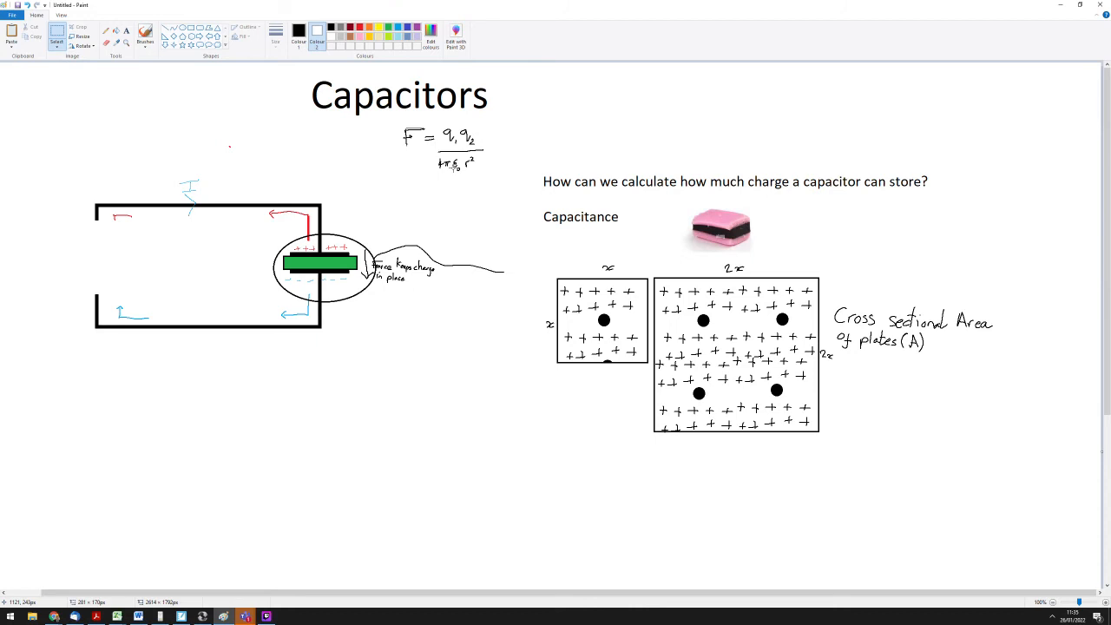
mouse_move(678, 353)
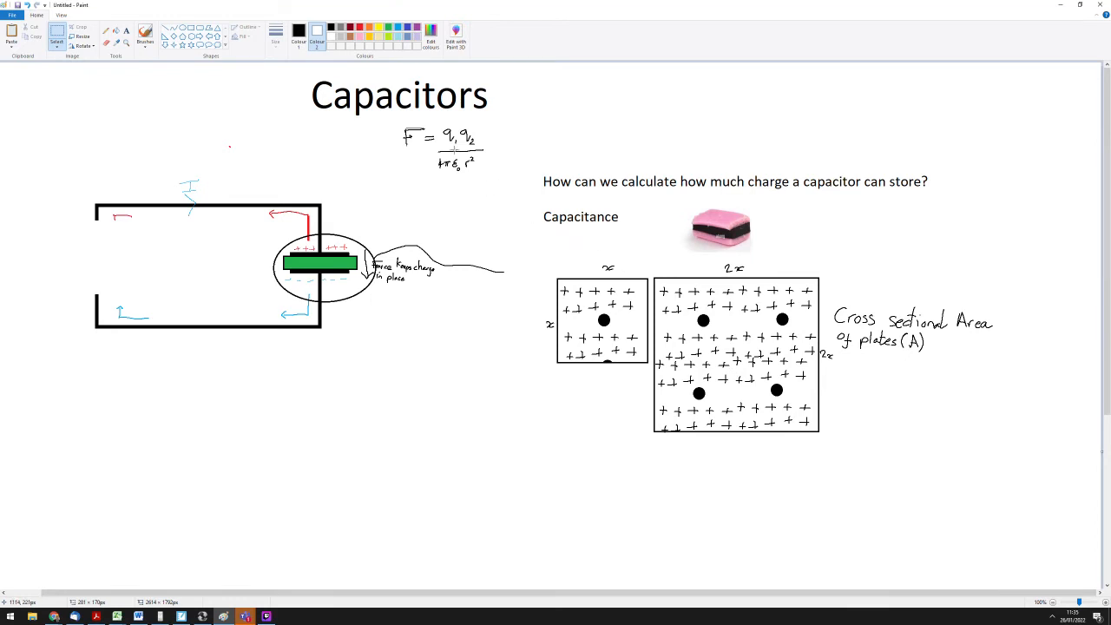
mouse_move(522, 197)
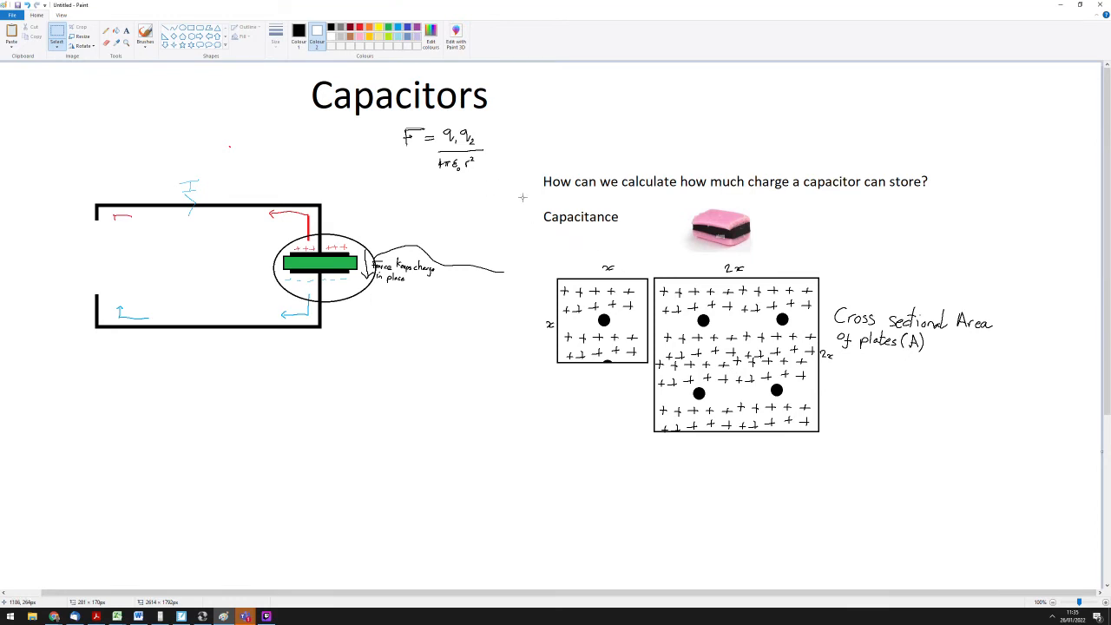
mouse_move(618, 359)
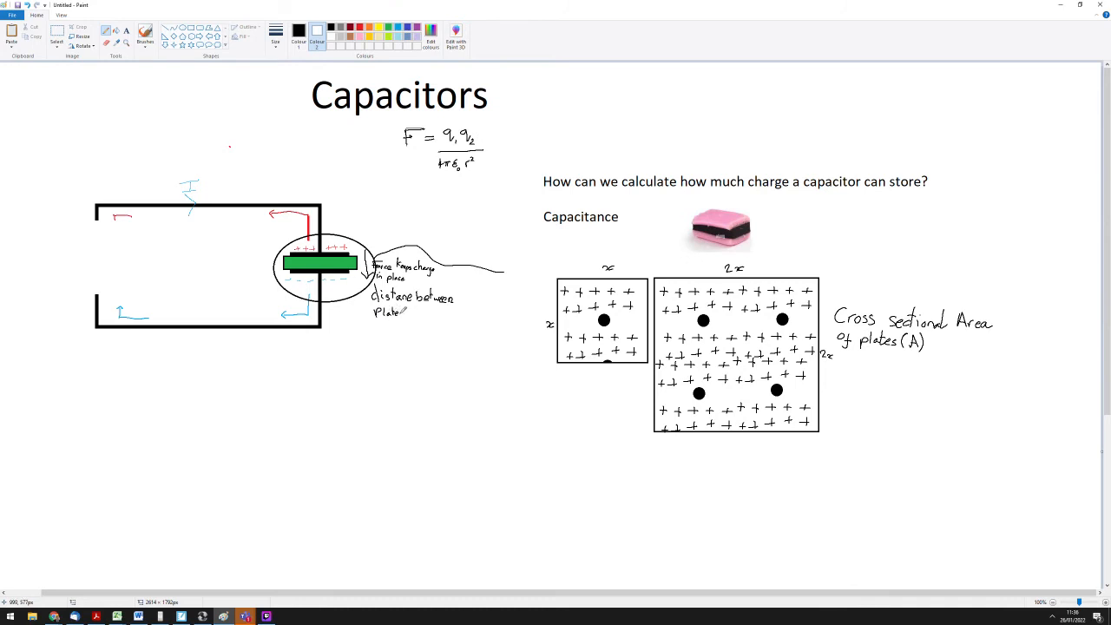
Handwrite 'distance between Plates (d)' below the 'force keeps charge in place' note.
drag(408, 310, 421, 308)
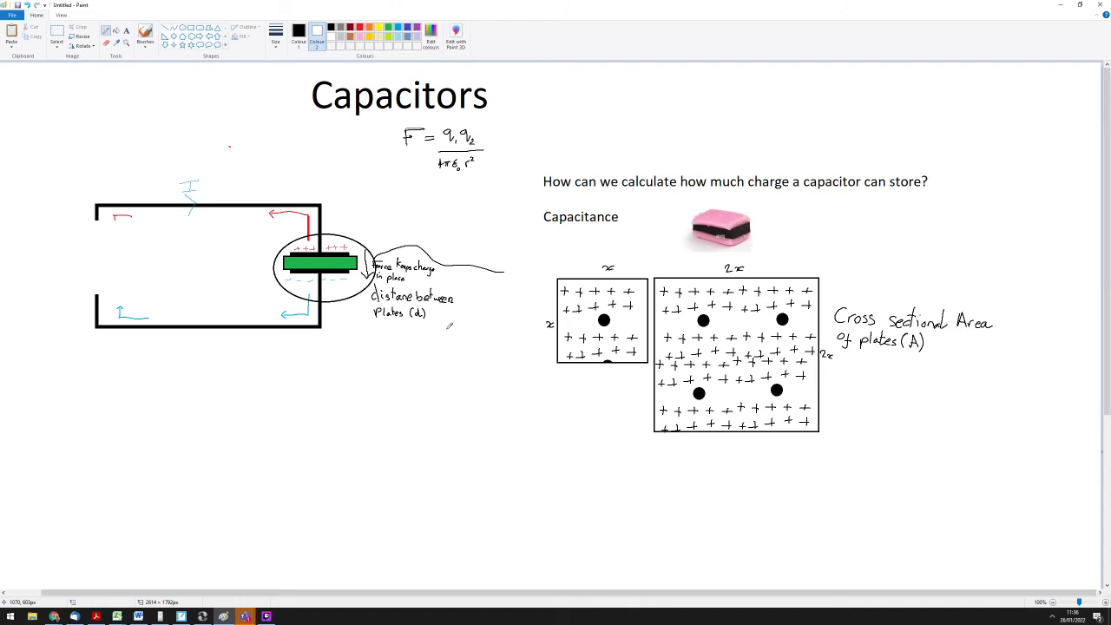
mouse_move(325, 211)
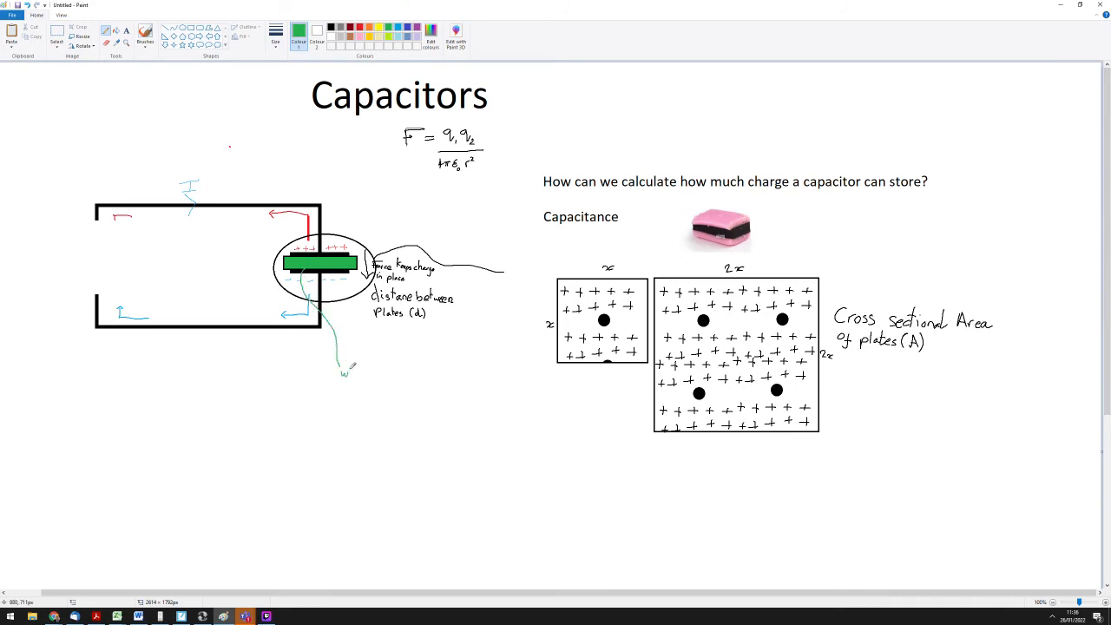
Draw a green line from between the plates to a green handwritten 'what this is' note.
text(whe)
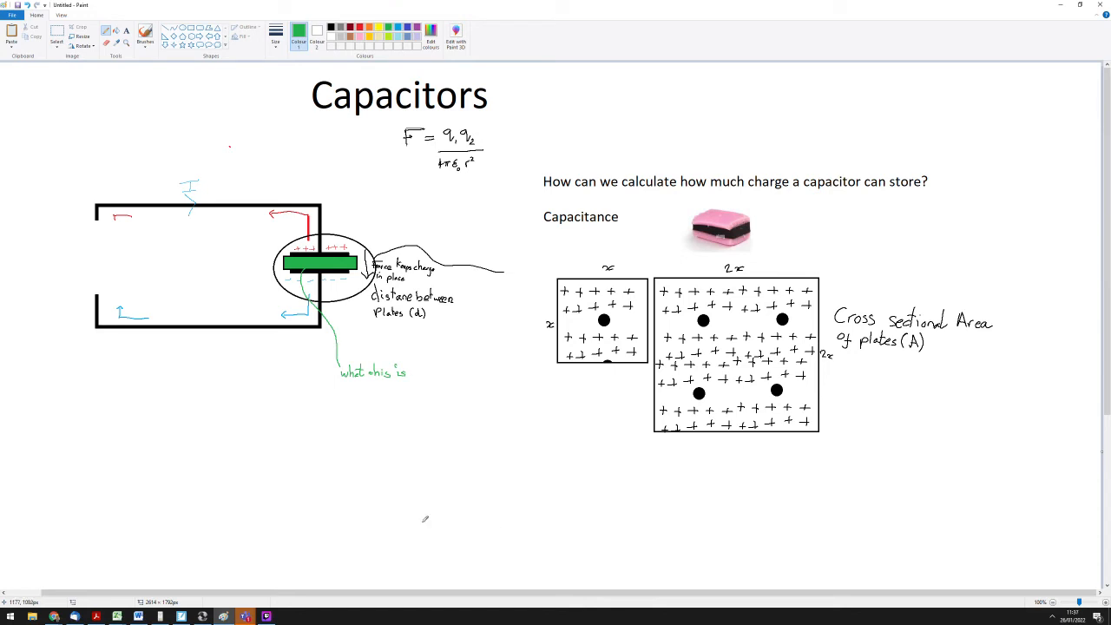
mouse_move(347, 387)
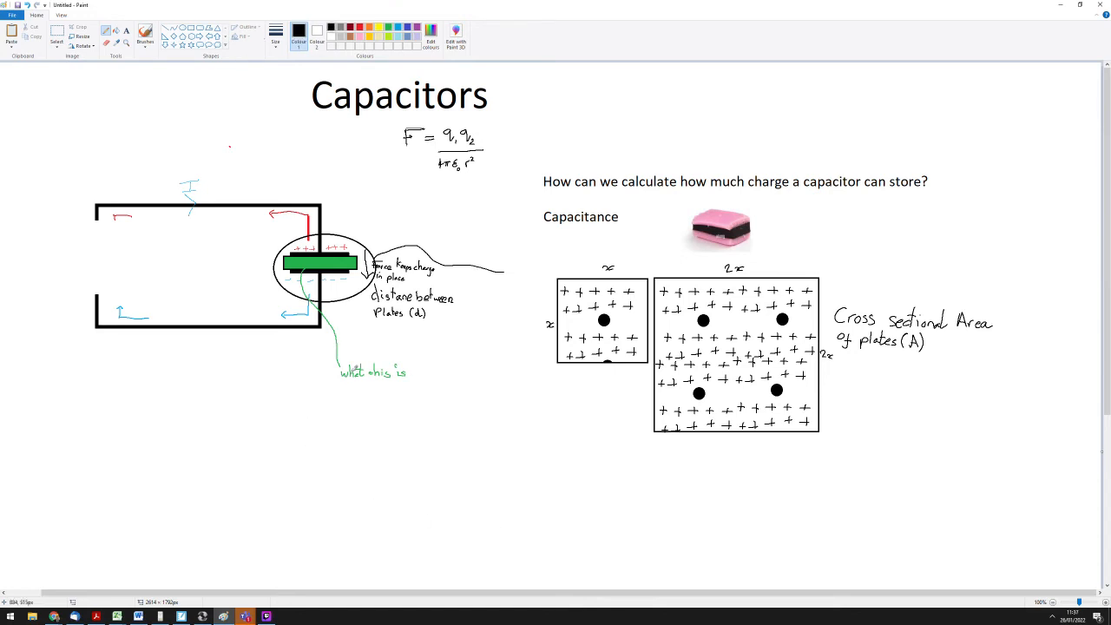
Handwrite 'dielectric' in black beneath the green 'what this is' note.
drag(334, 369, 345, 395)
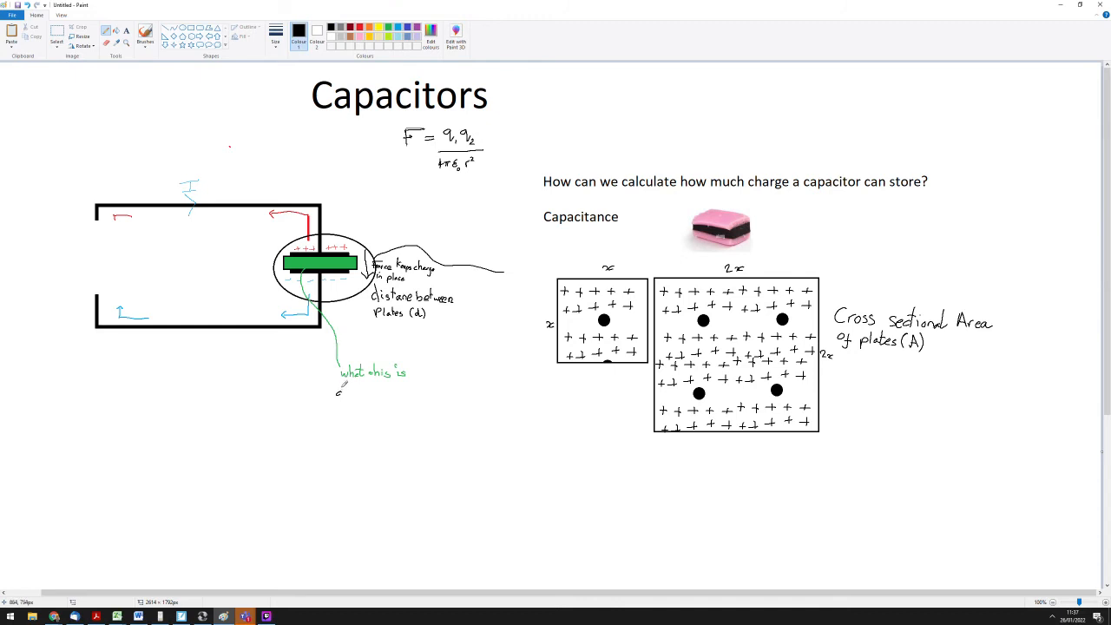
text(di)
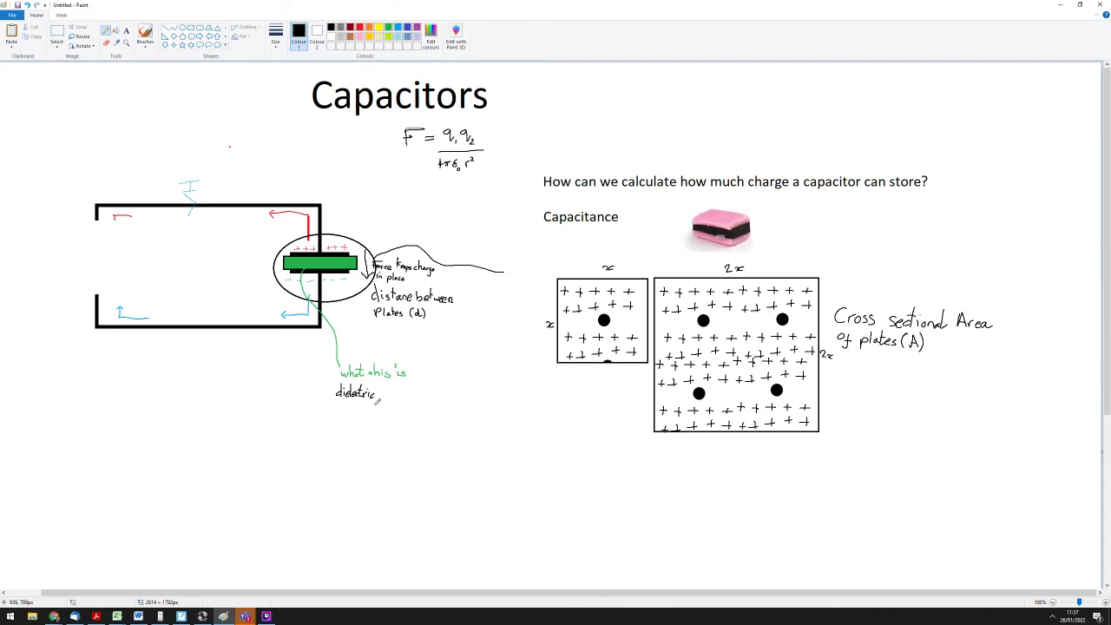
mouse_move(406, 401)
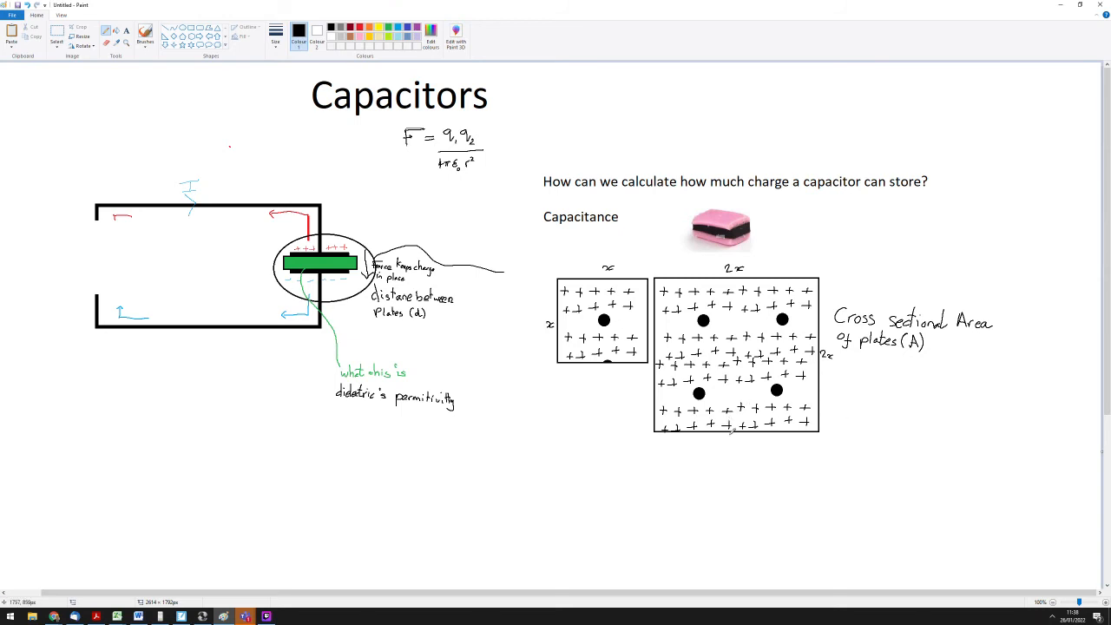
mouse_move(732, 429)
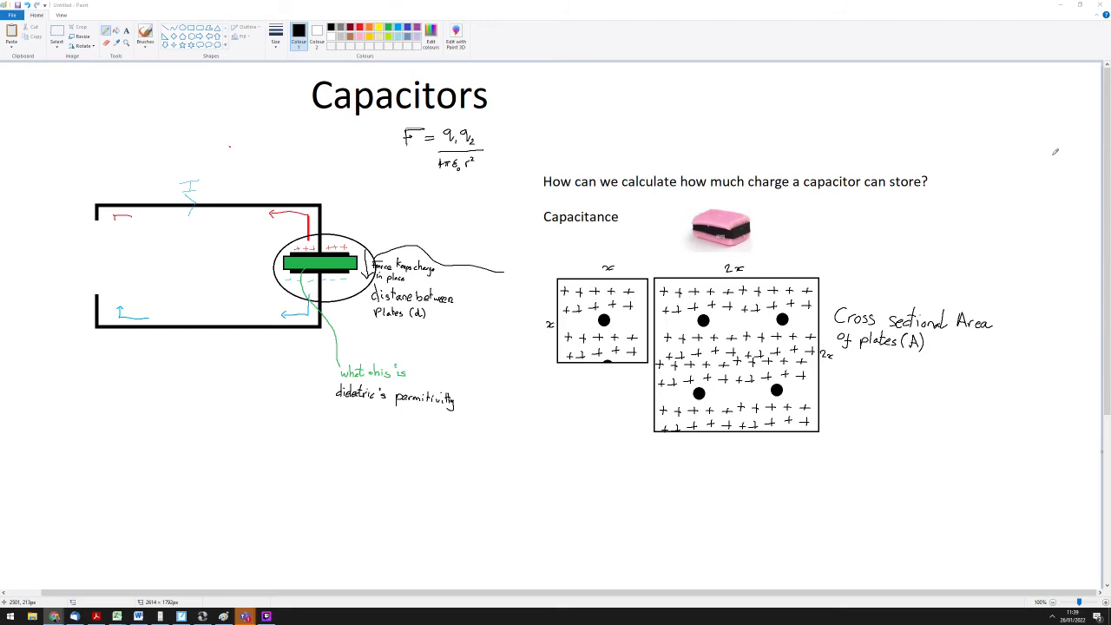
mouse_move(931, 239)
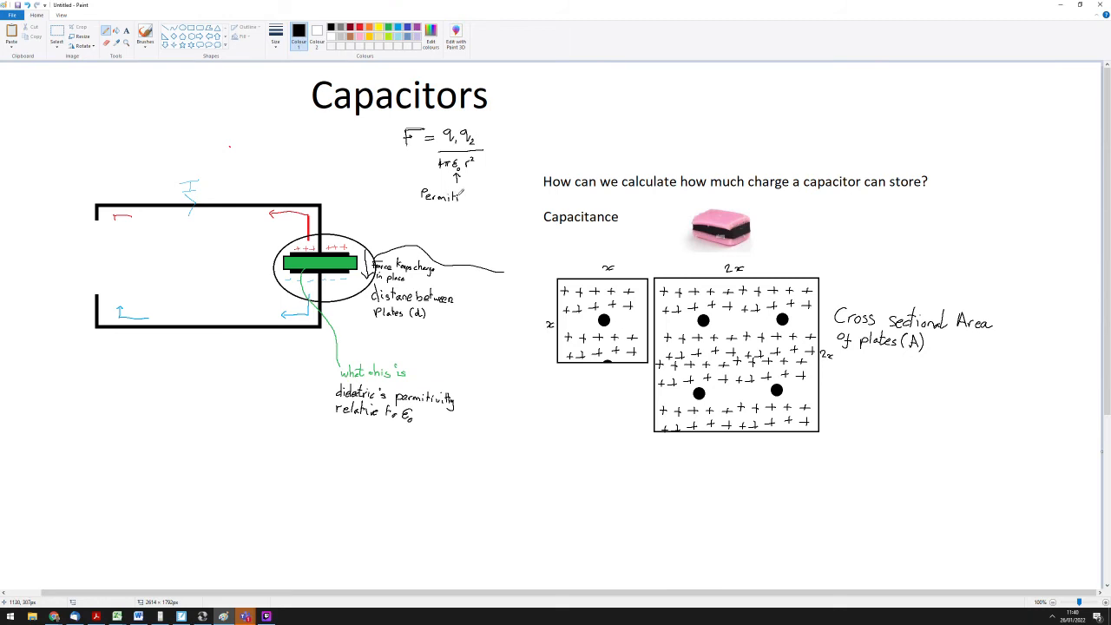
Write 'Permittivity' under ε0 in the force formula with an arrow pointing to it.
drag(469, 195, 482, 195)
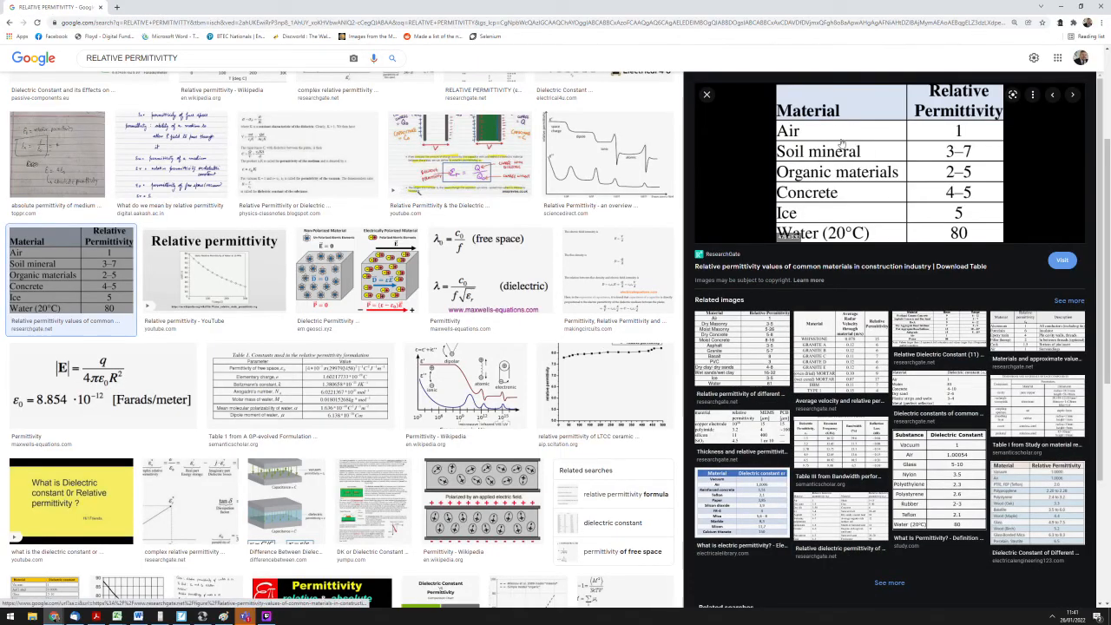
mouse_move(927, 249)
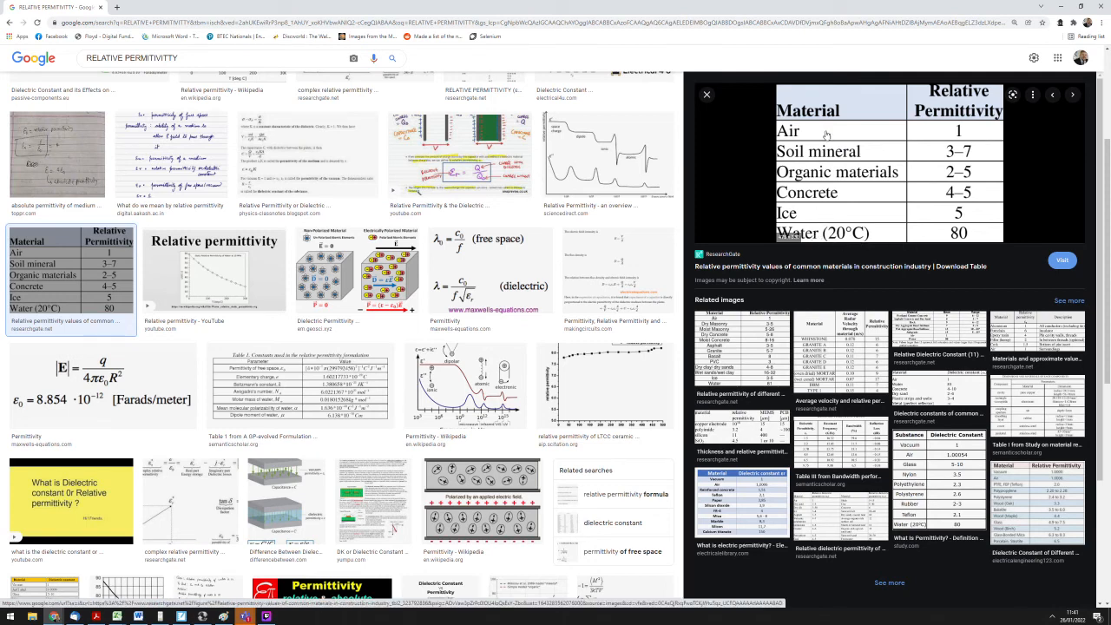
mouse_move(879, 236)
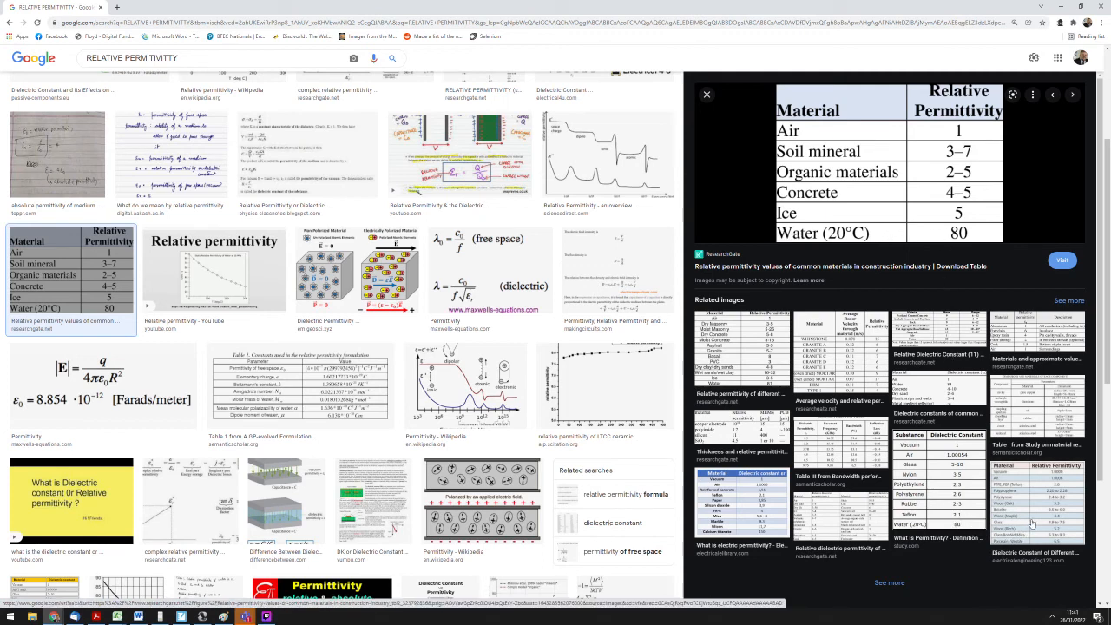
Preview the Electrical Engineering 123 permittivity table listing vacuum 1.0000, air 1.0006, Teflon 2.0.
click(1072, 95)
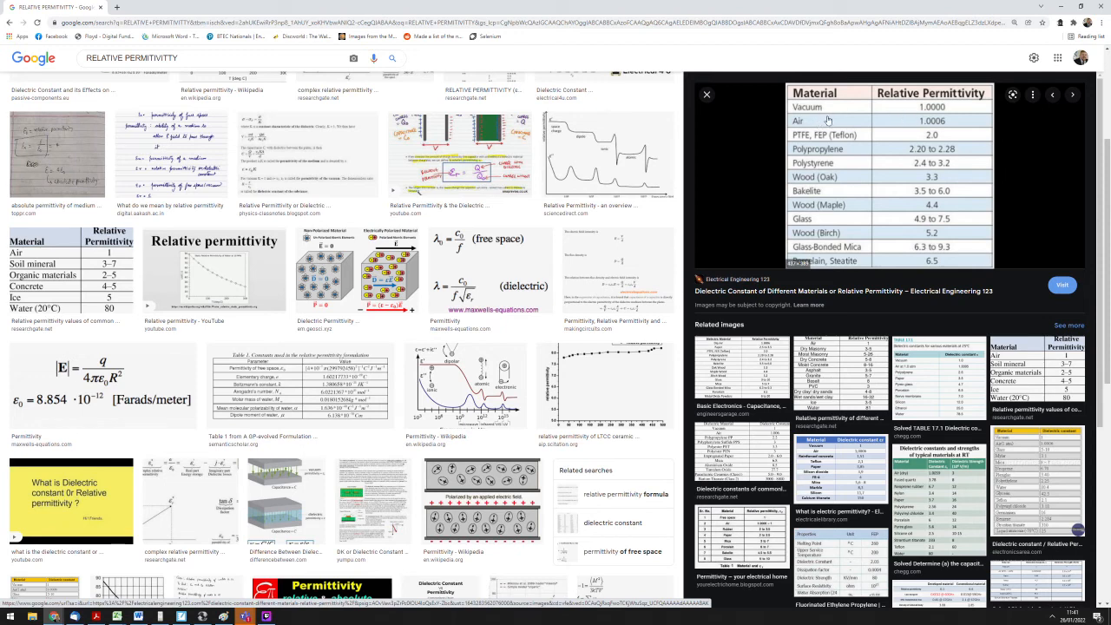
mouse_move(875, 169)
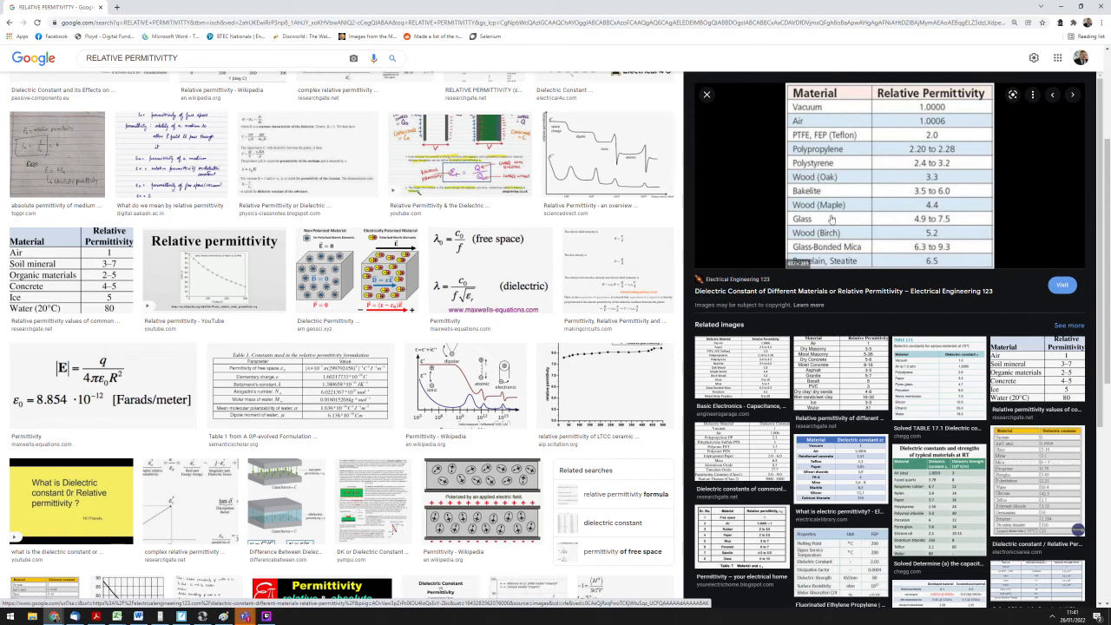
mouse_move(889, 252)
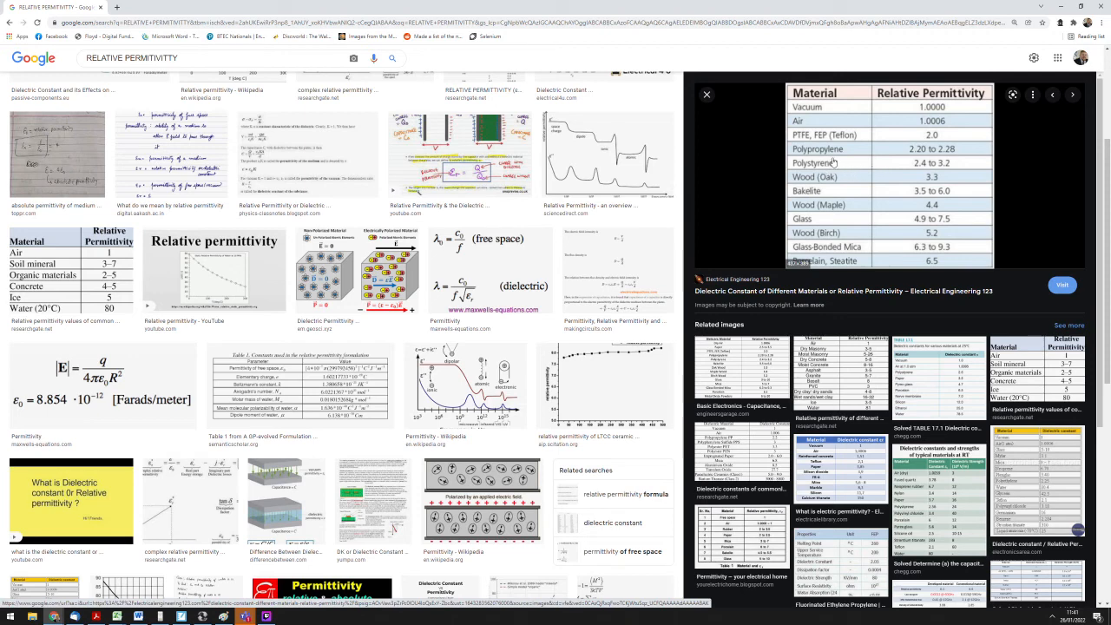
mouse_move(893, 152)
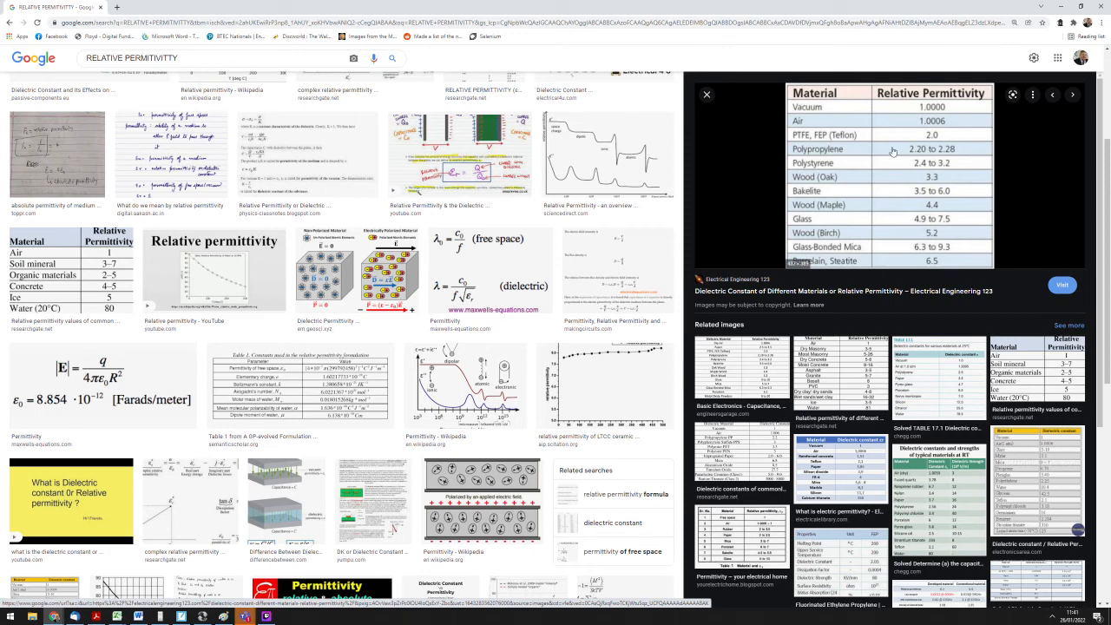
mouse_move(887, 154)
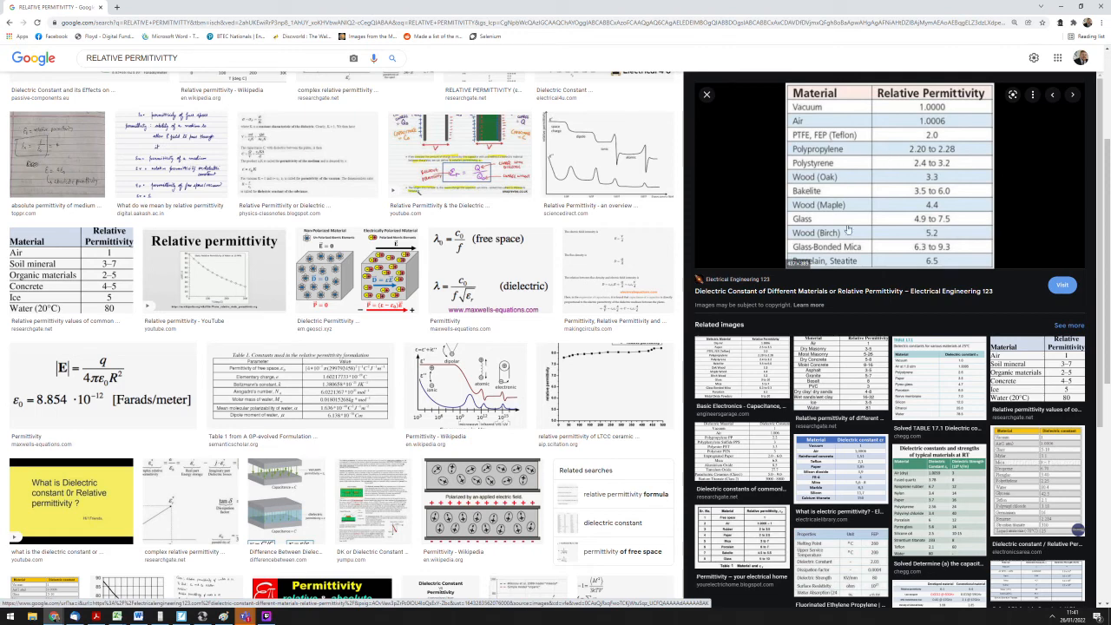
mouse_move(882, 267)
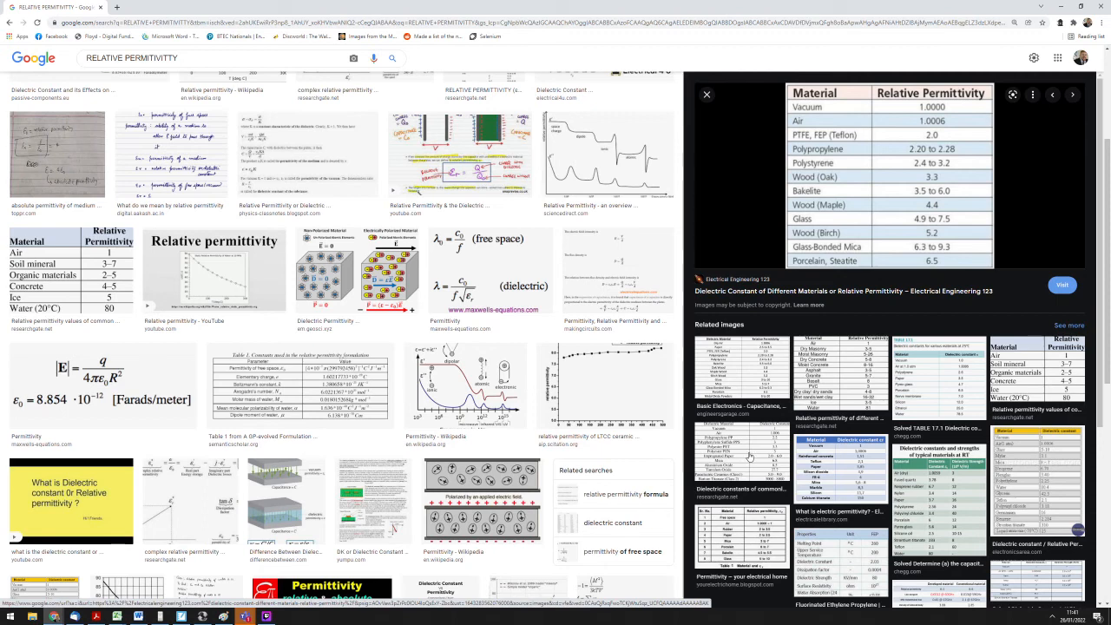
Bring the Capacitors whiteboard in Paint back to the front from the taskbar.
click(1072, 95)
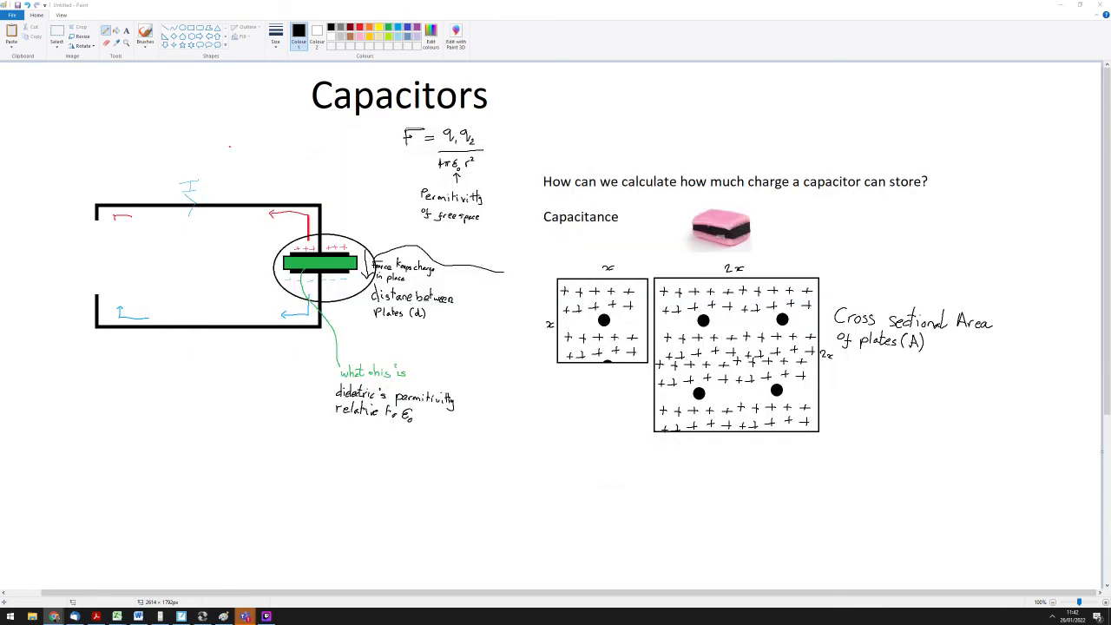
mouse_move(1046, 308)
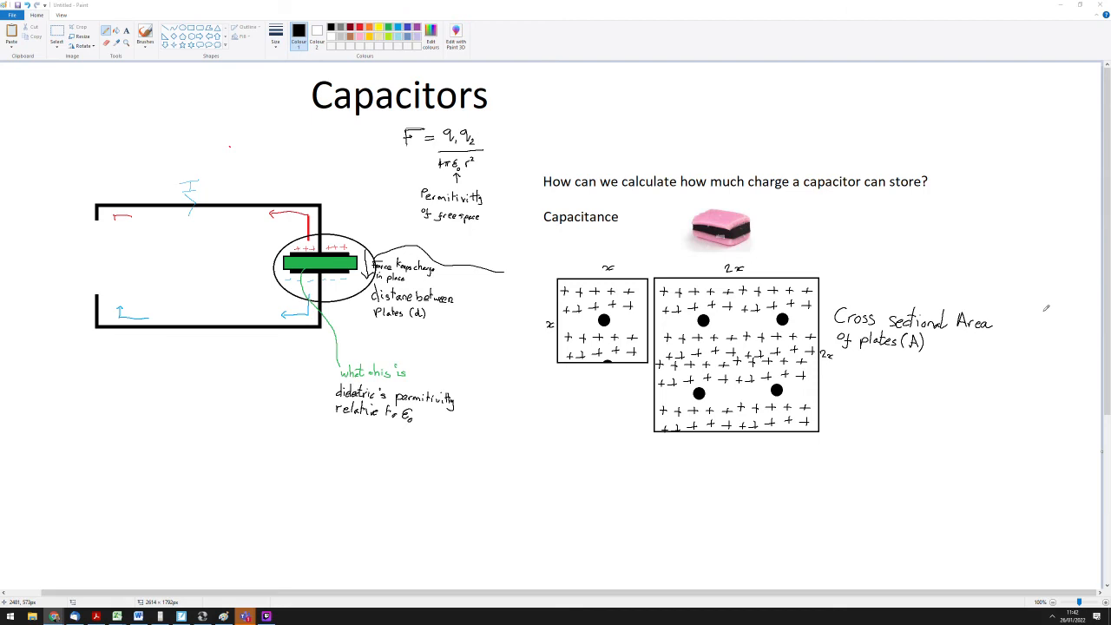
mouse_move(345, 340)
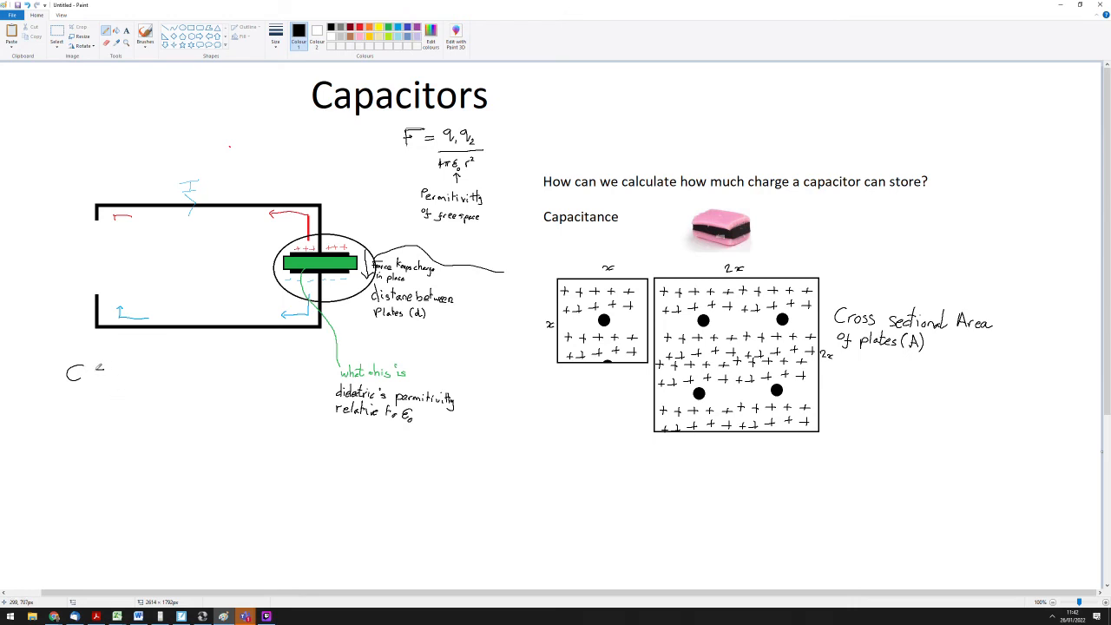
Handwrite C = ε×A/d below the circuit with an arrow curving from ε.
drag(93, 368, 108, 369)
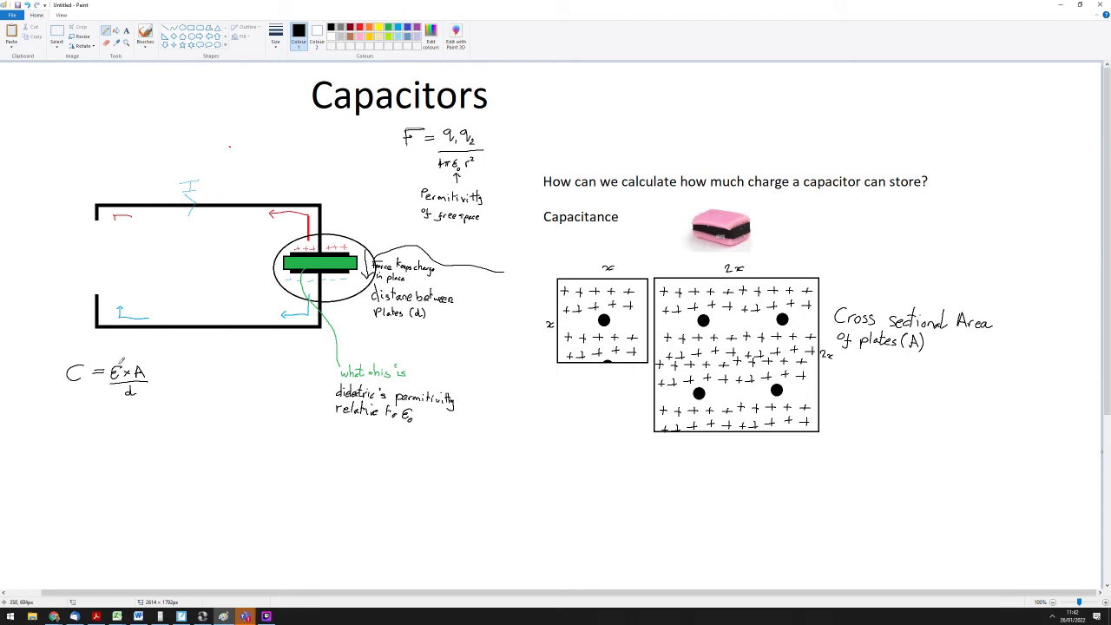
drag(119, 359, 161, 345)
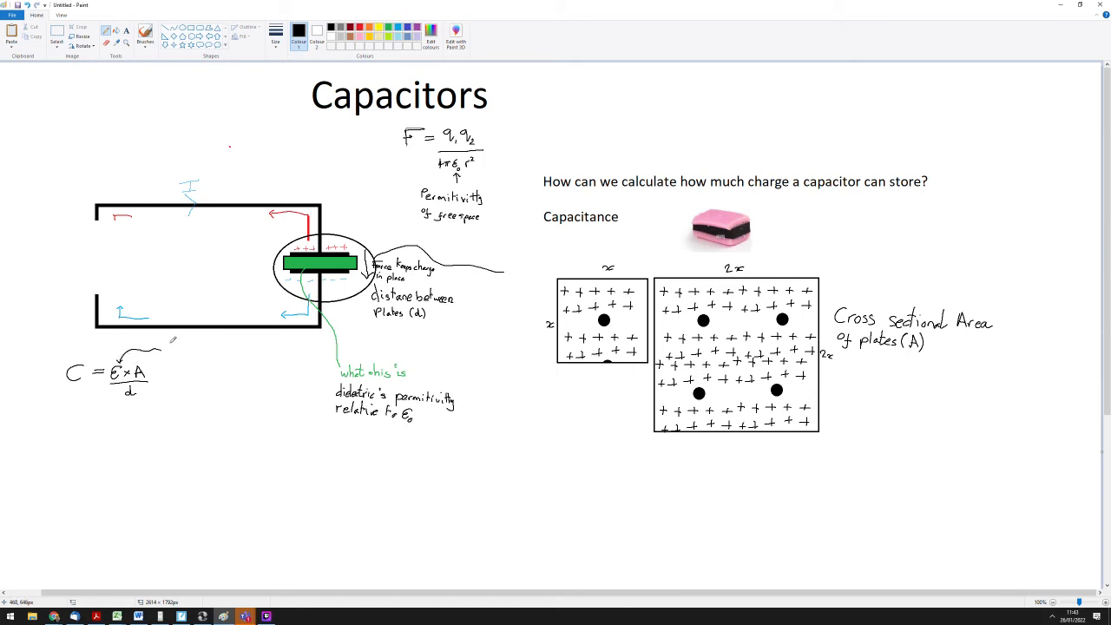
mouse_move(214, 361)
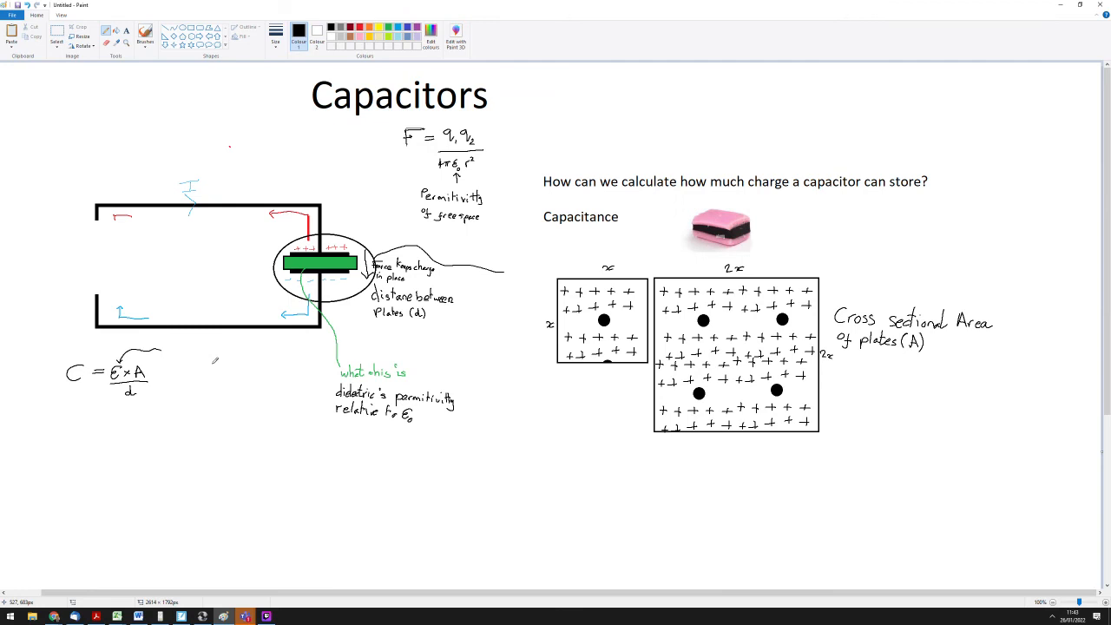
mouse_move(182, 345)
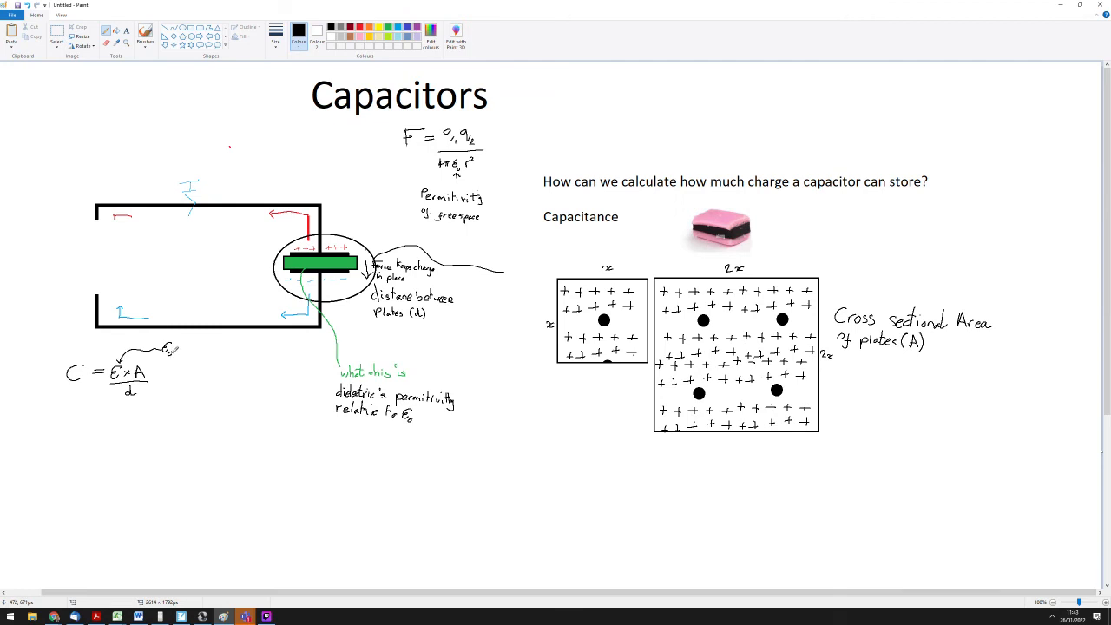
mouse_move(178, 347)
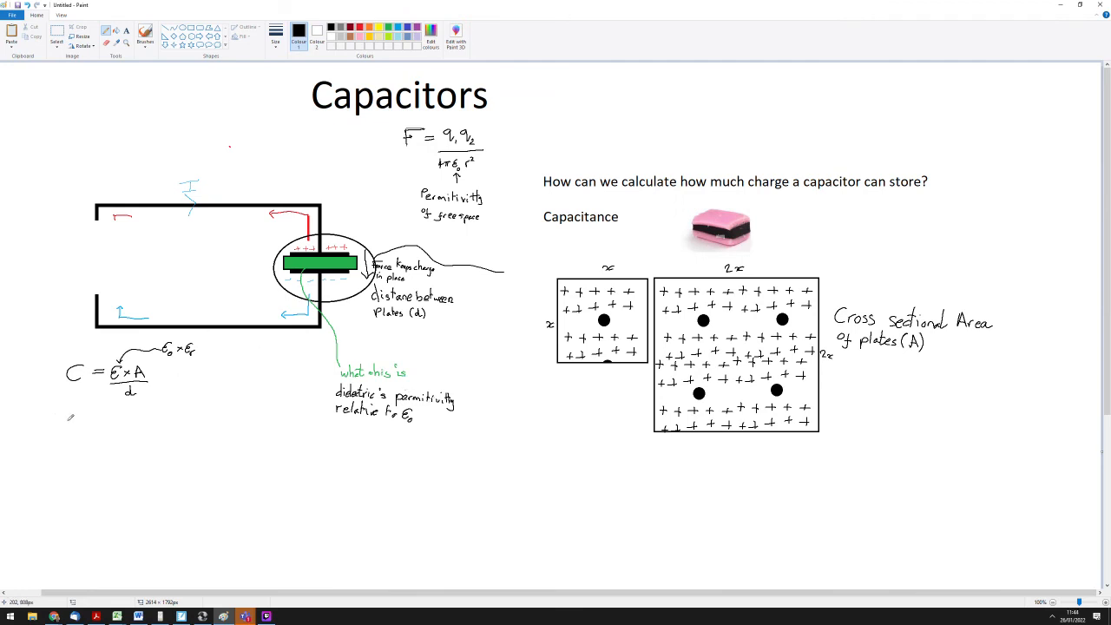
mouse_move(73, 415)
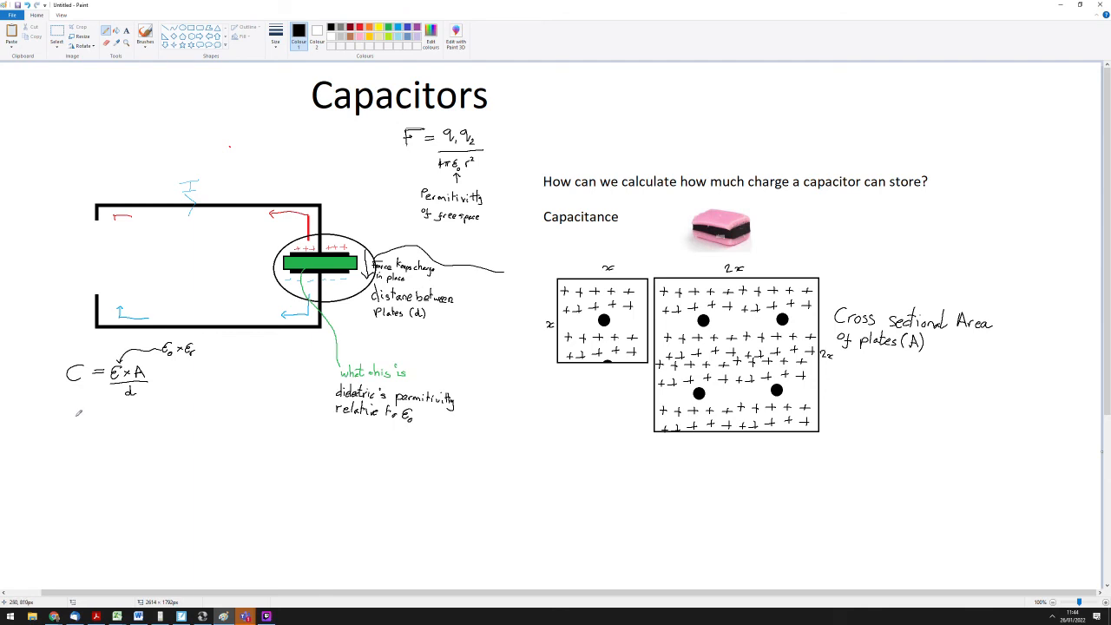
mouse_move(76, 415)
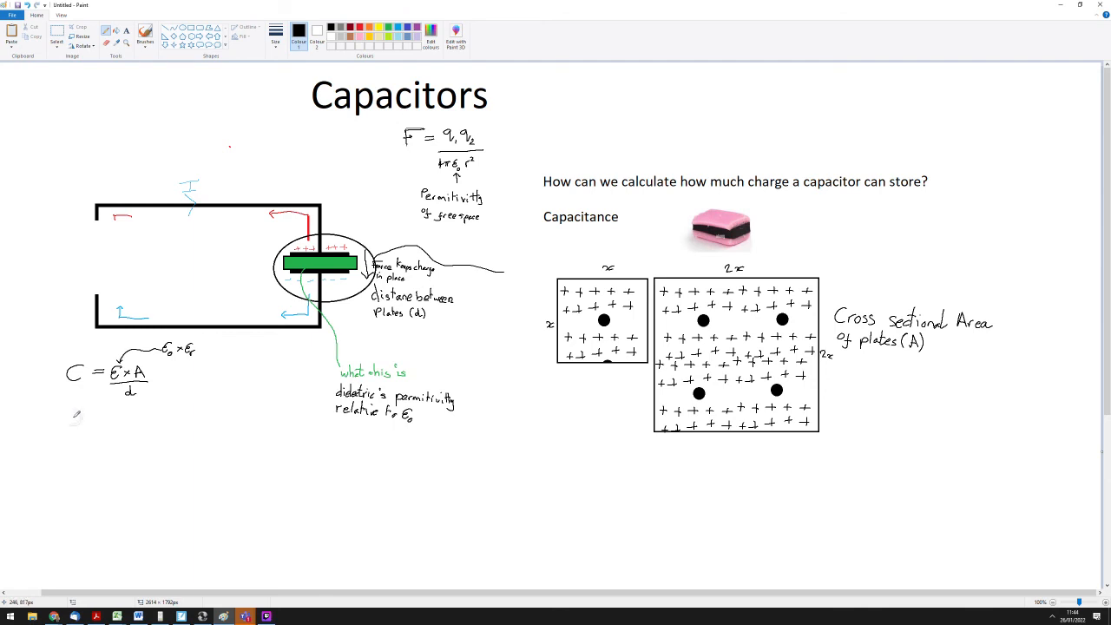
mouse_move(632, 202)
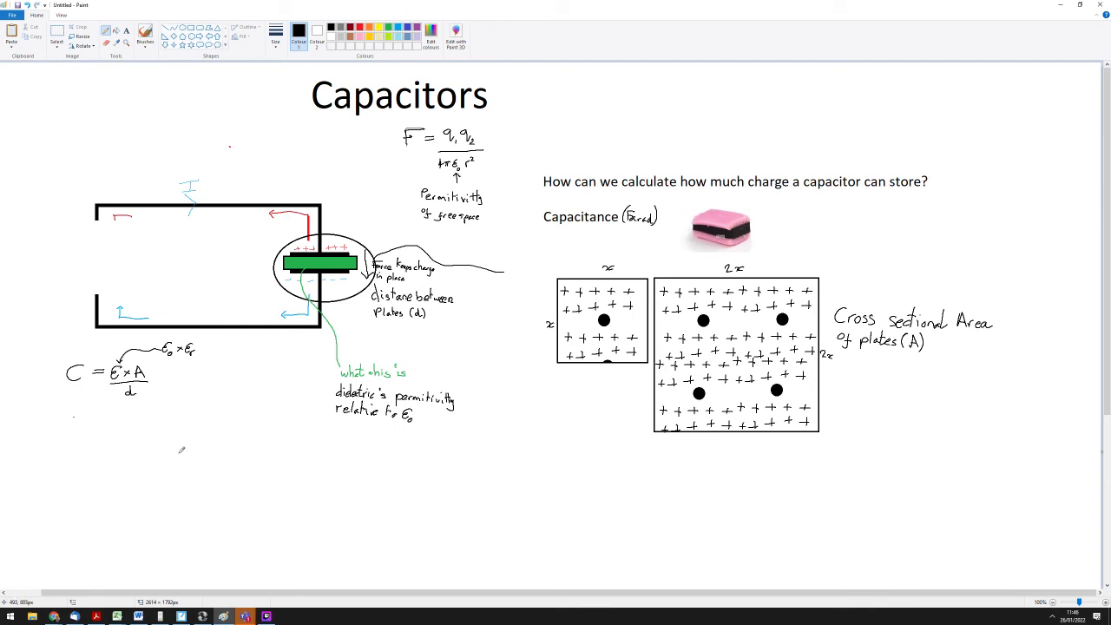
mouse_move(583, 489)
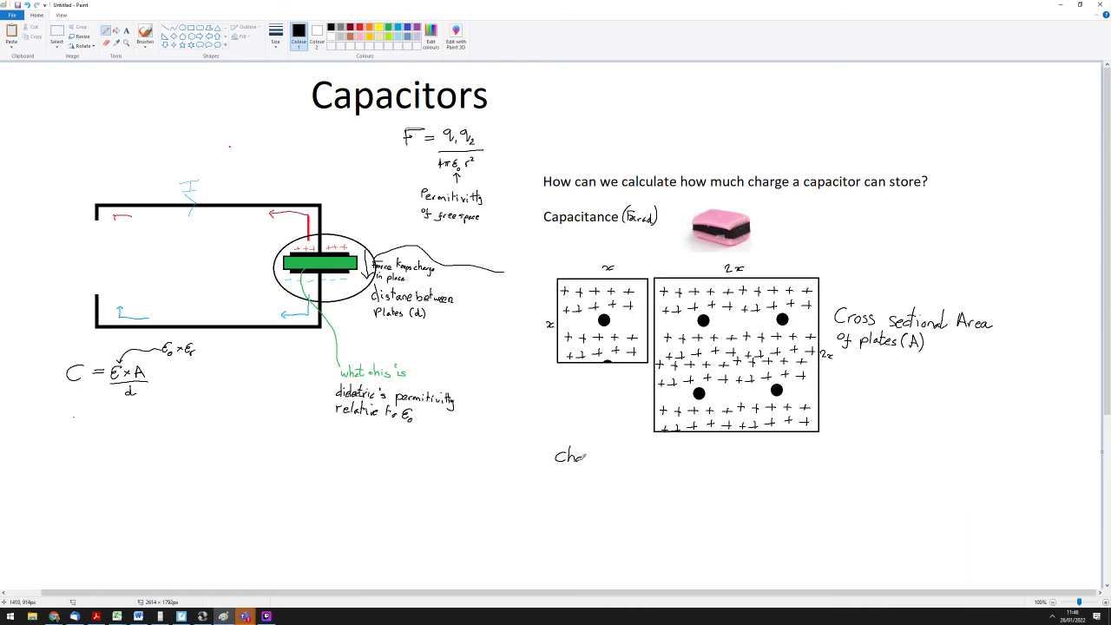
Handwrite 'Charge (Q) = C × V' beneath the two plate diagrams.
drag(573, 456, 590, 460)
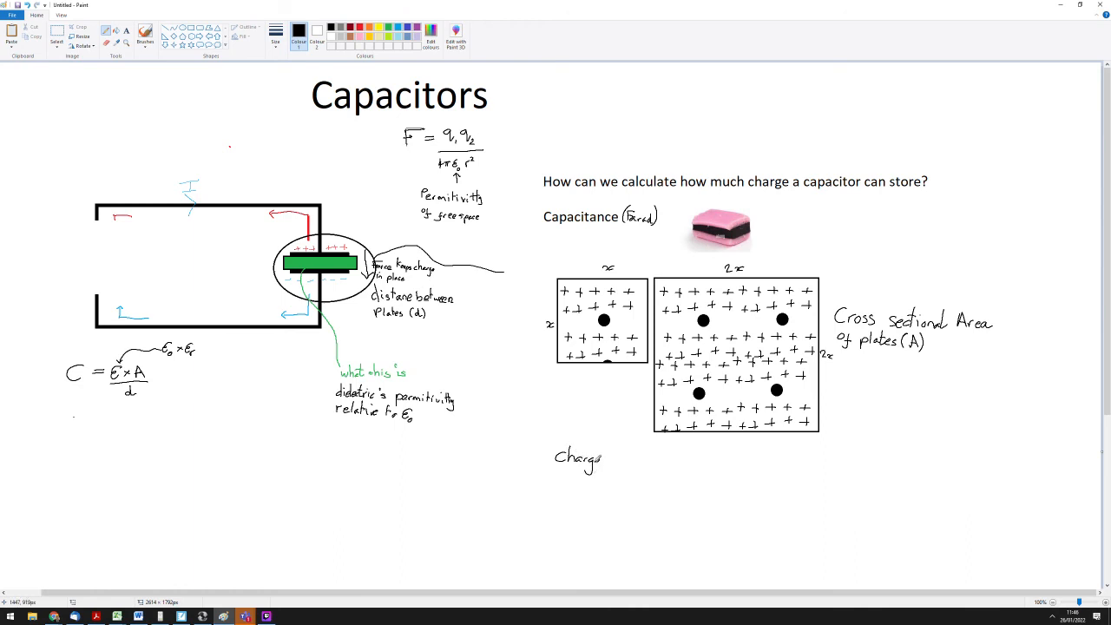
text((C)
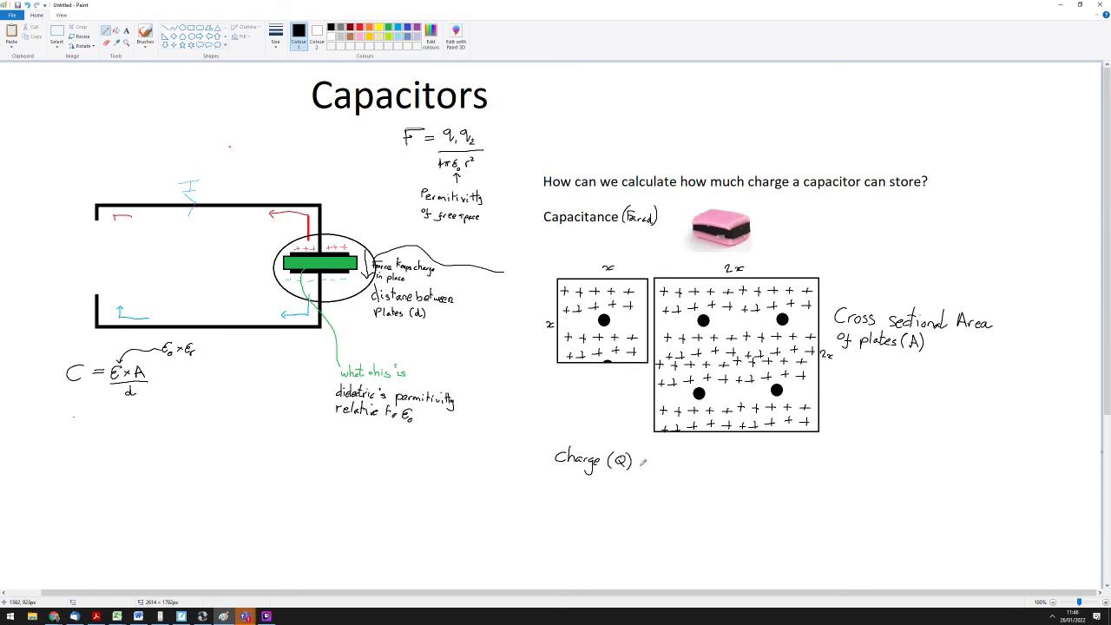
mouse_move(686, 544)
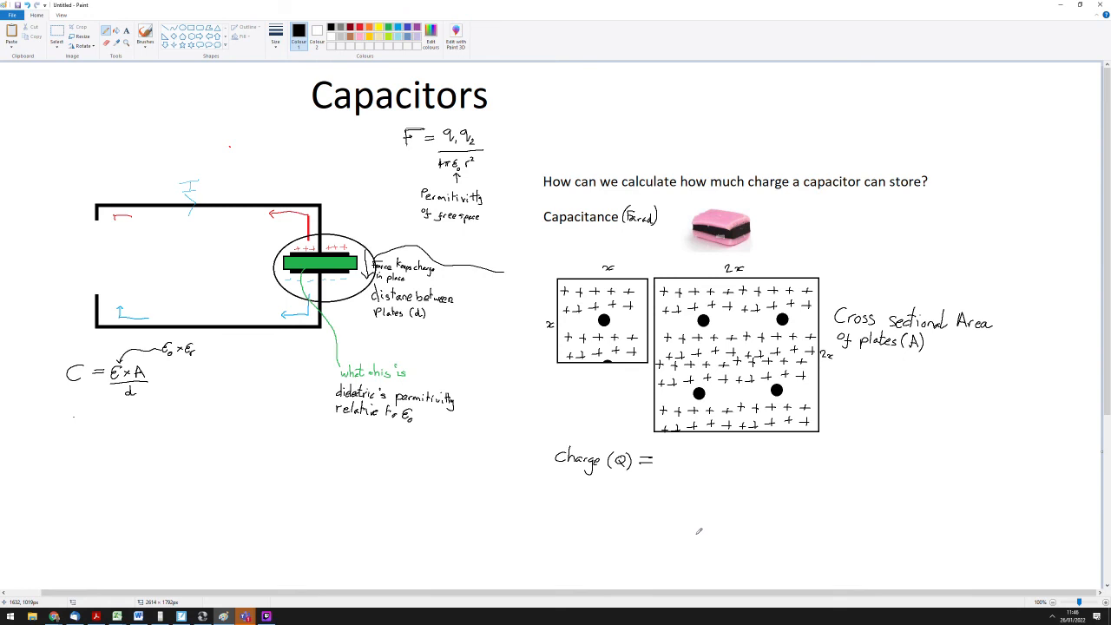
mouse_move(681, 451)
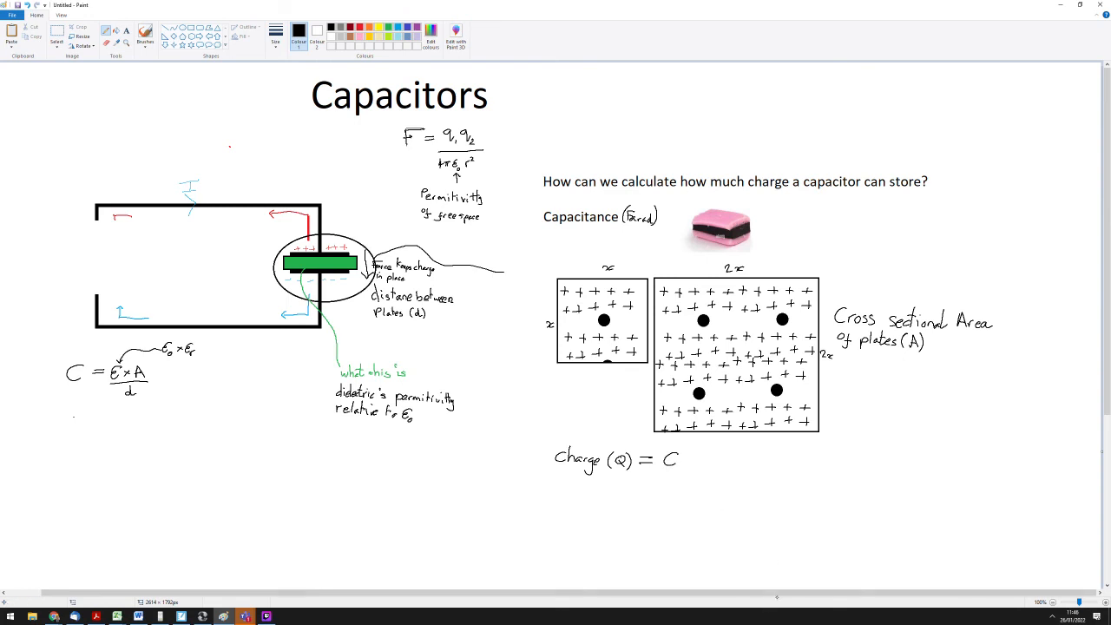
drag(686, 460, 694, 455)
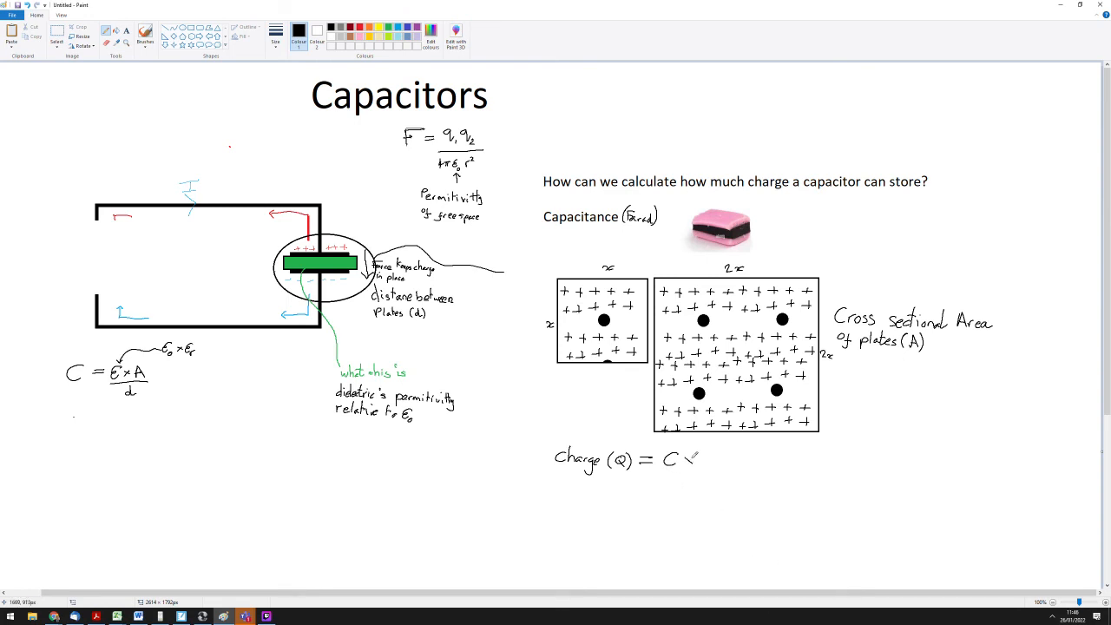
drag(682, 456, 703, 465)
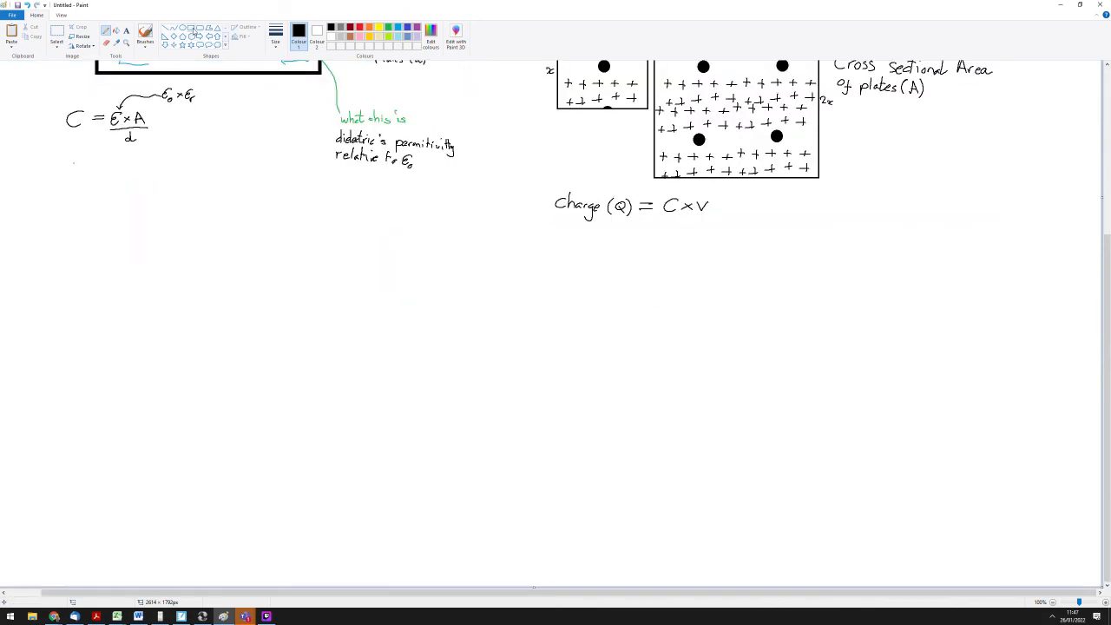
Draw a rectangular circuit loop below the formulas and add capacitor plates on its right side.
drag(97, 270, 306, 391)
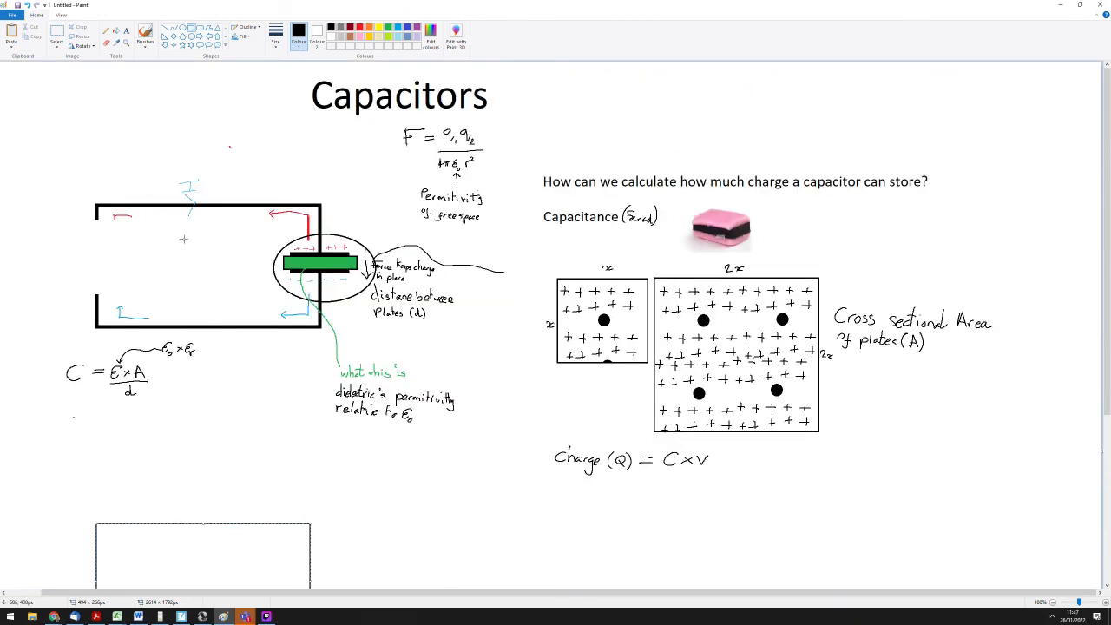
scroll(down, 3)
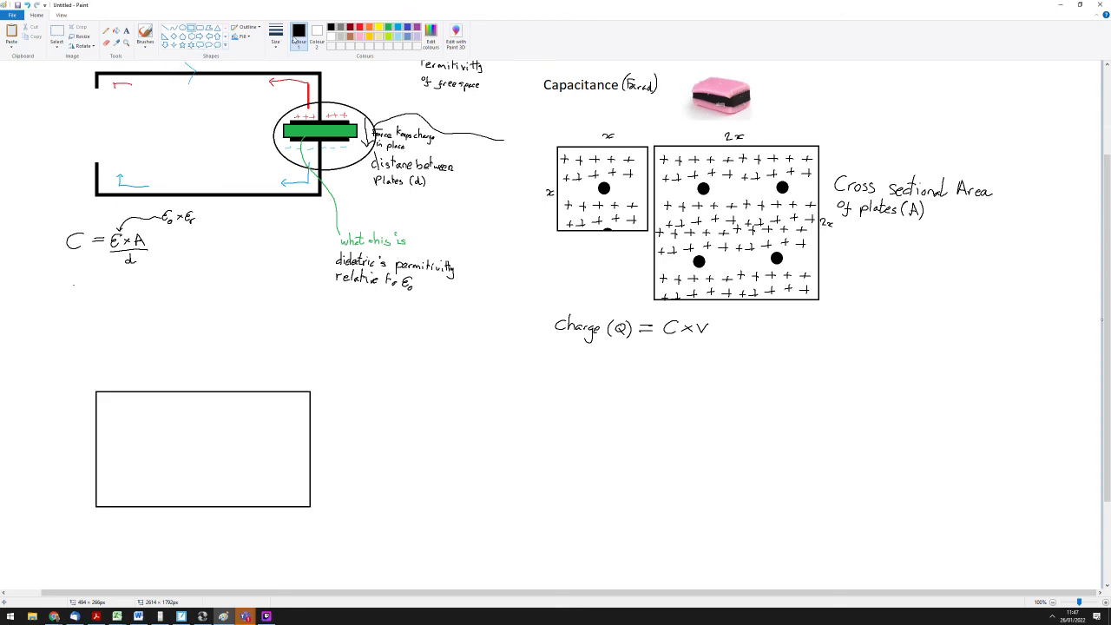
click(276, 37)
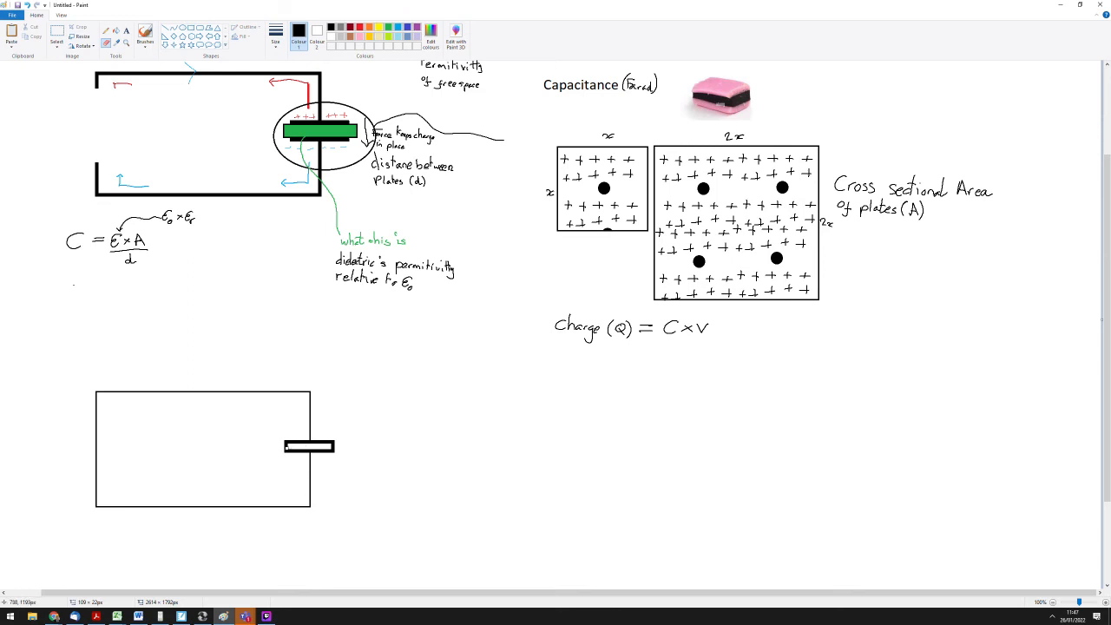
mouse_move(285, 446)
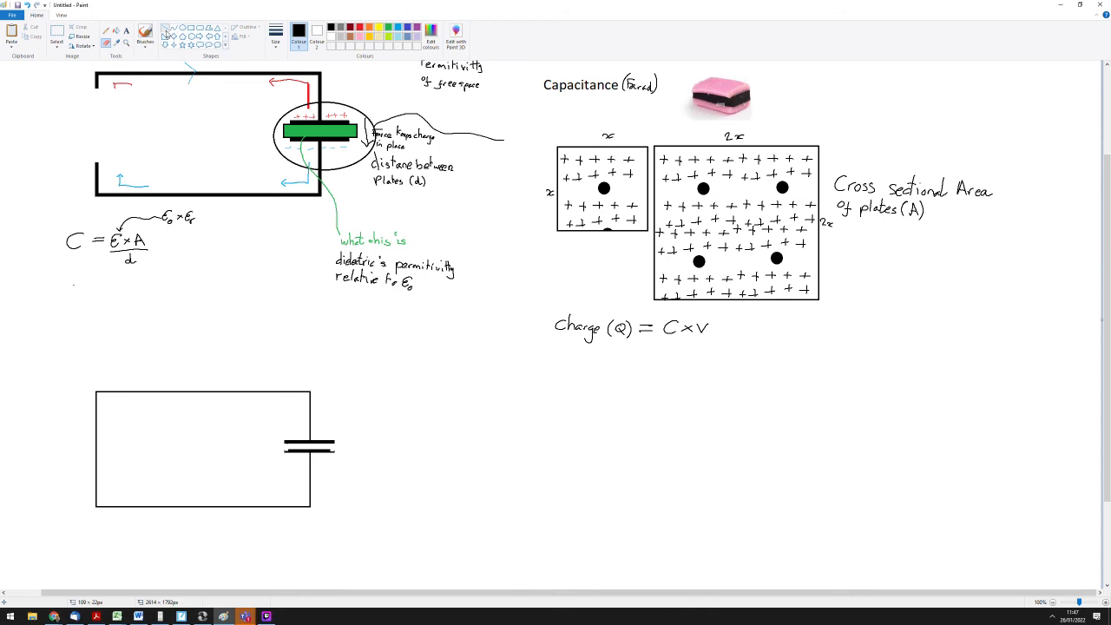
Draw the cell's plates as straight lines on the circuit's left side.
click(276, 36)
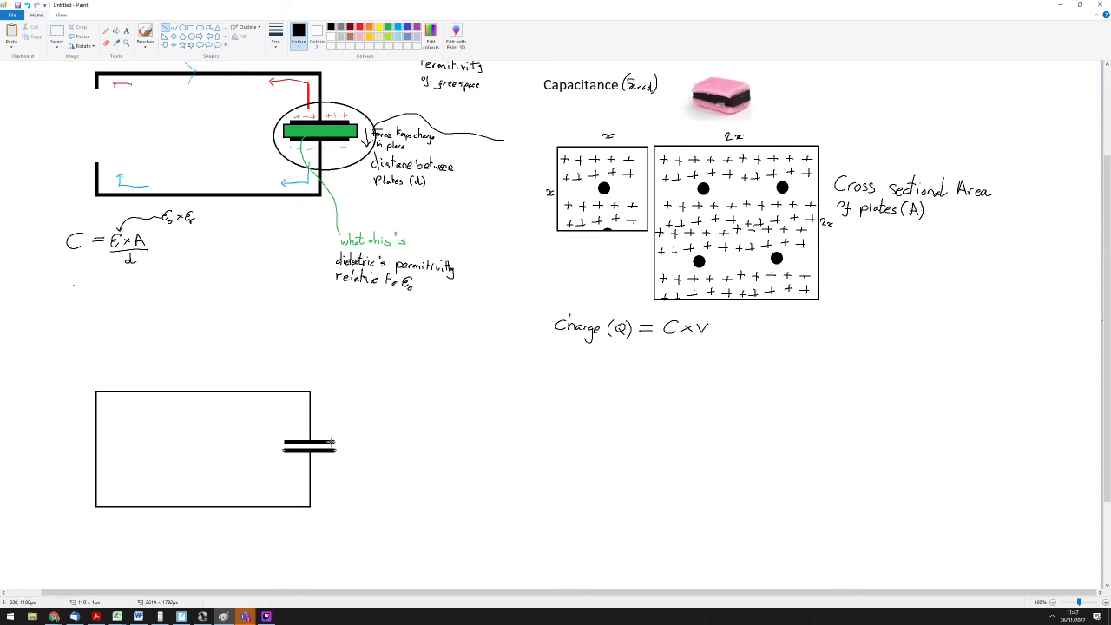
mouse_move(385, 400)
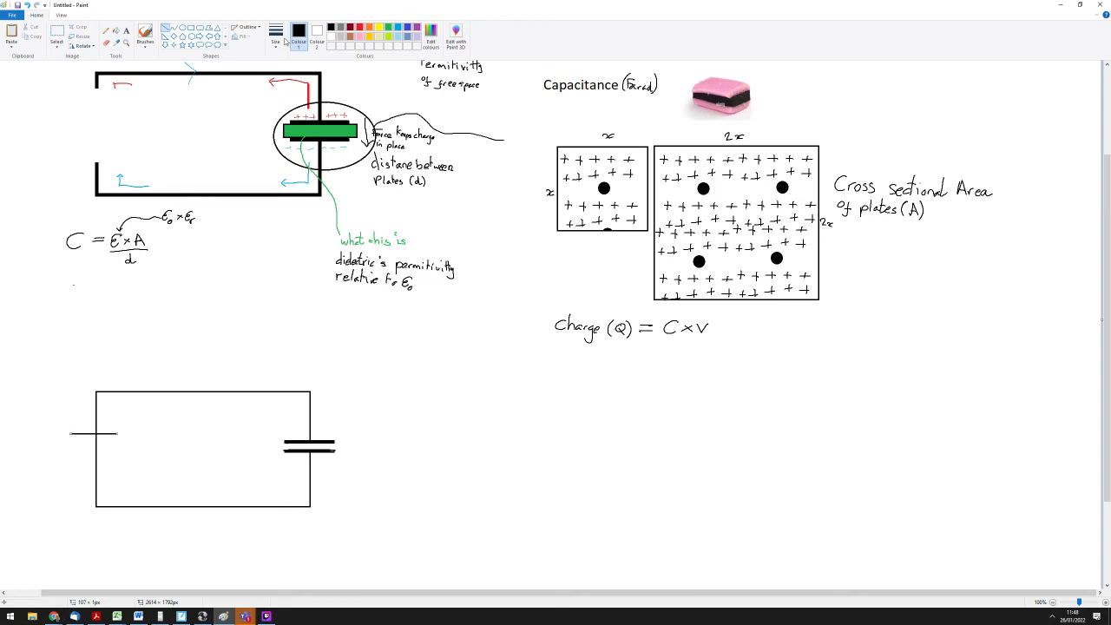
mouse_move(103, 440)
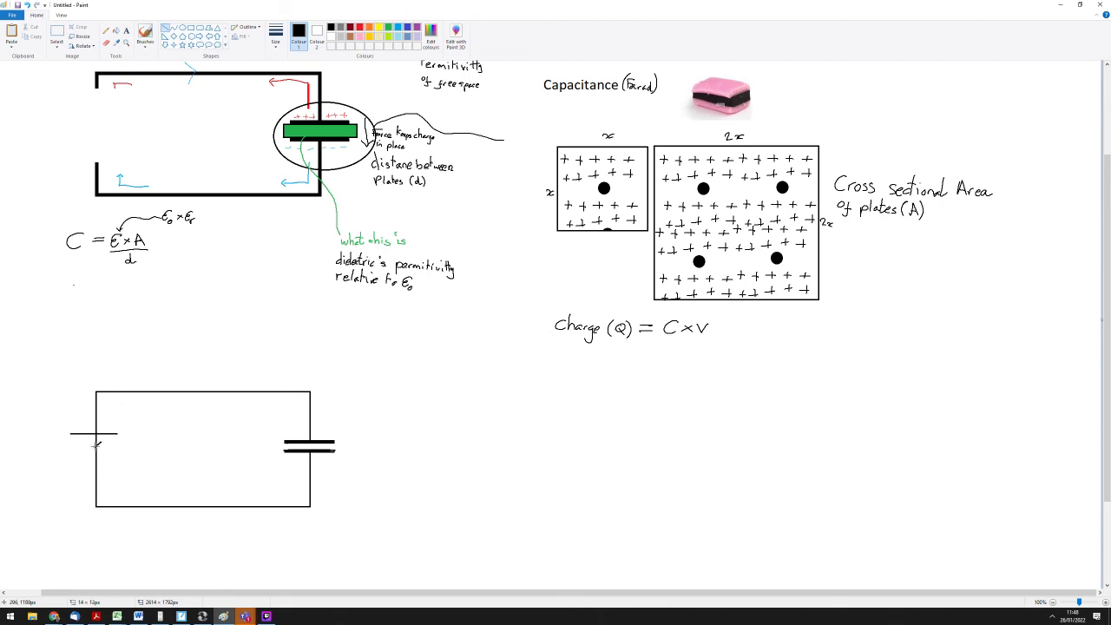
click(95, 443)
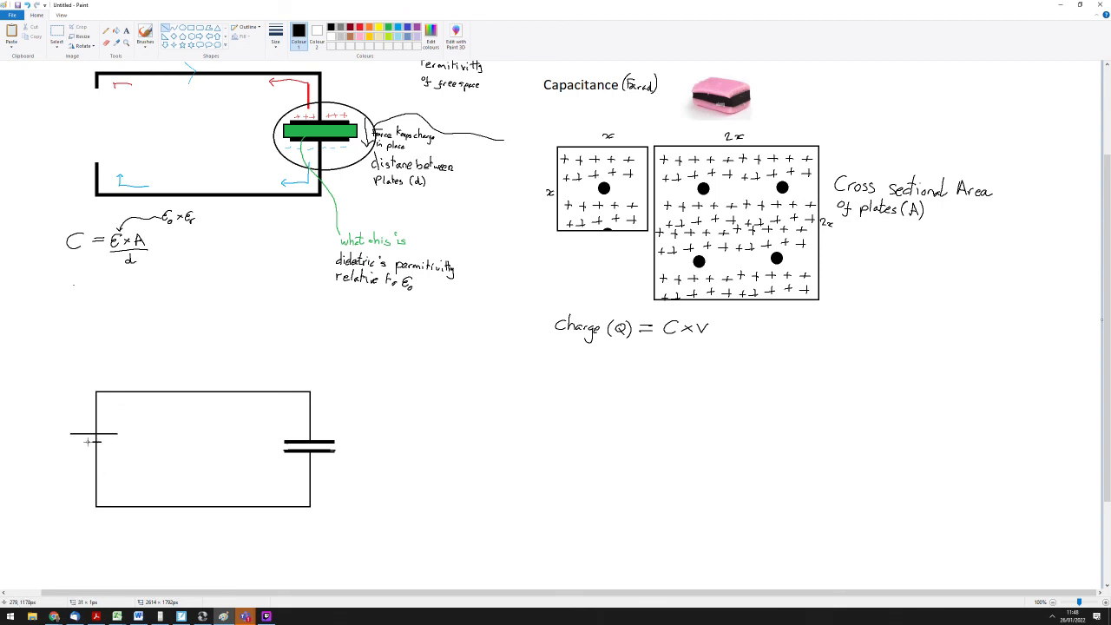
mouse_move(256, 87)
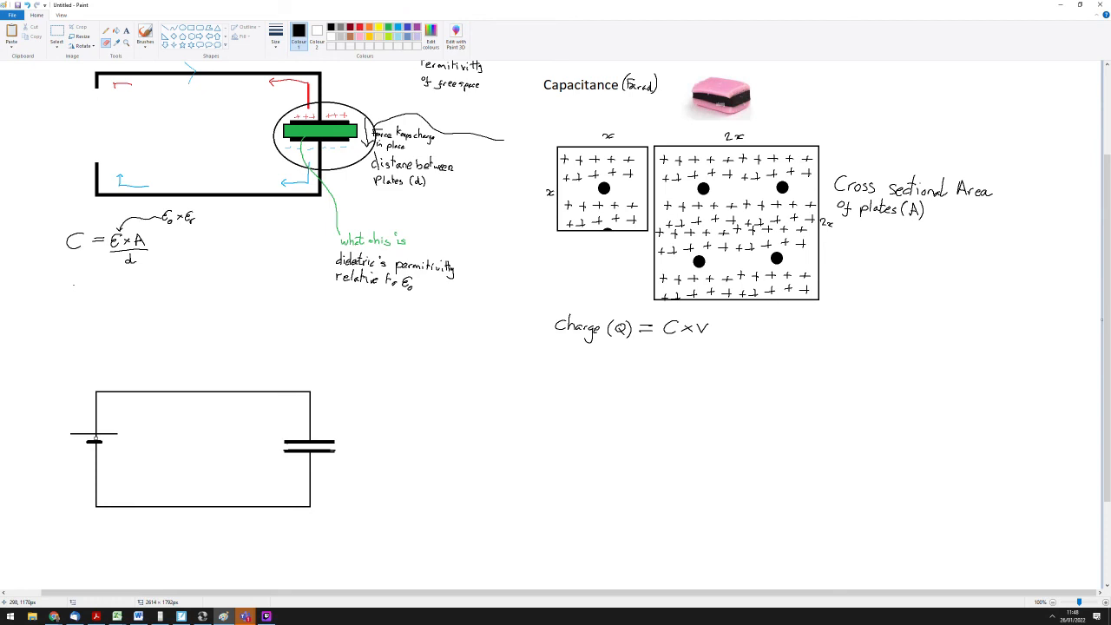
mouse_move(143, 467)
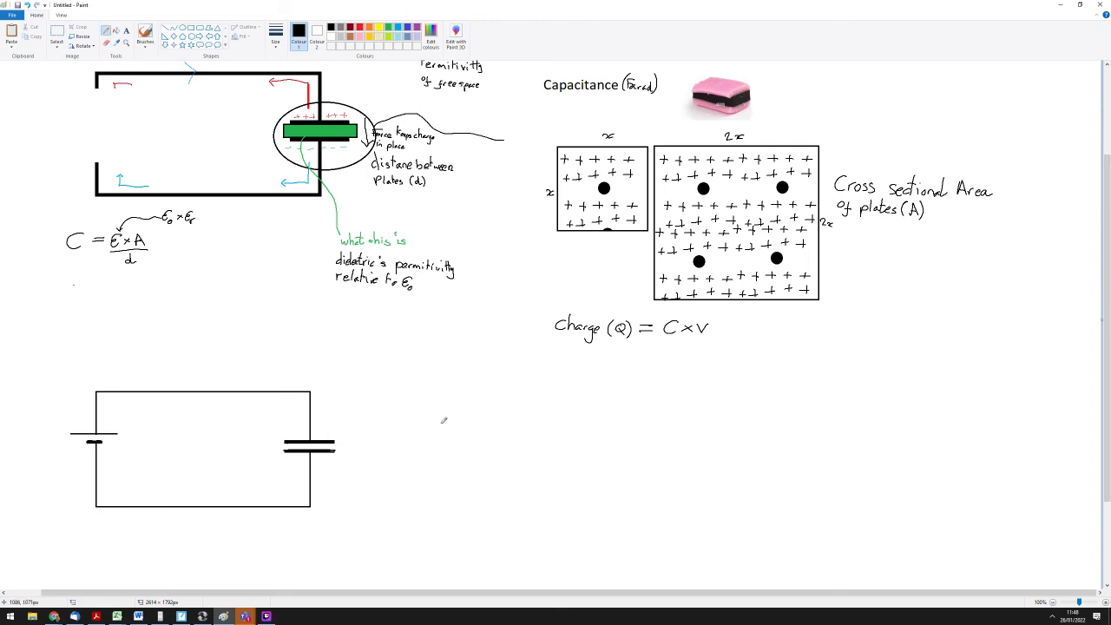
mouse_move(409, 462)
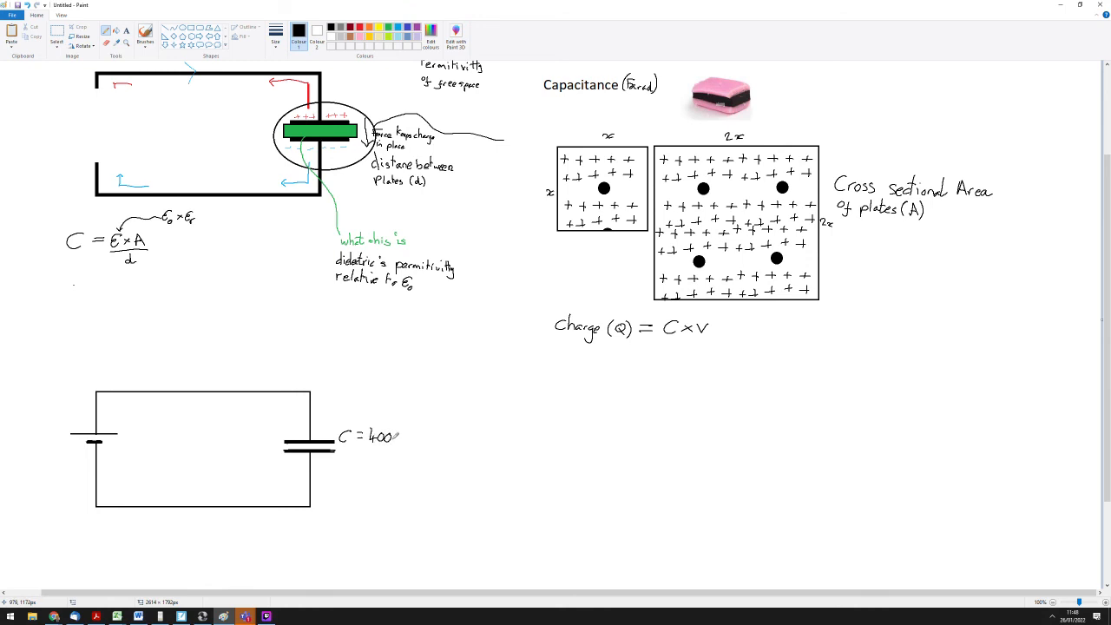
Label the capacitor C = 400µF, the cell V = 10V, and begin writing 'Calculate' beside them.
text(µF)
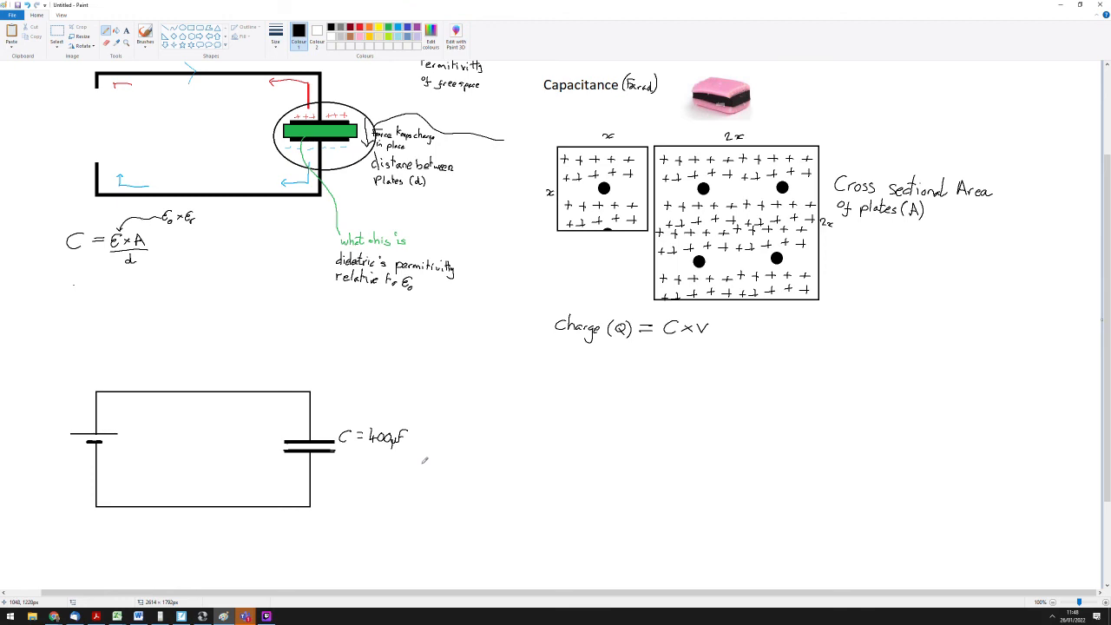
mouse_move(33, 423)
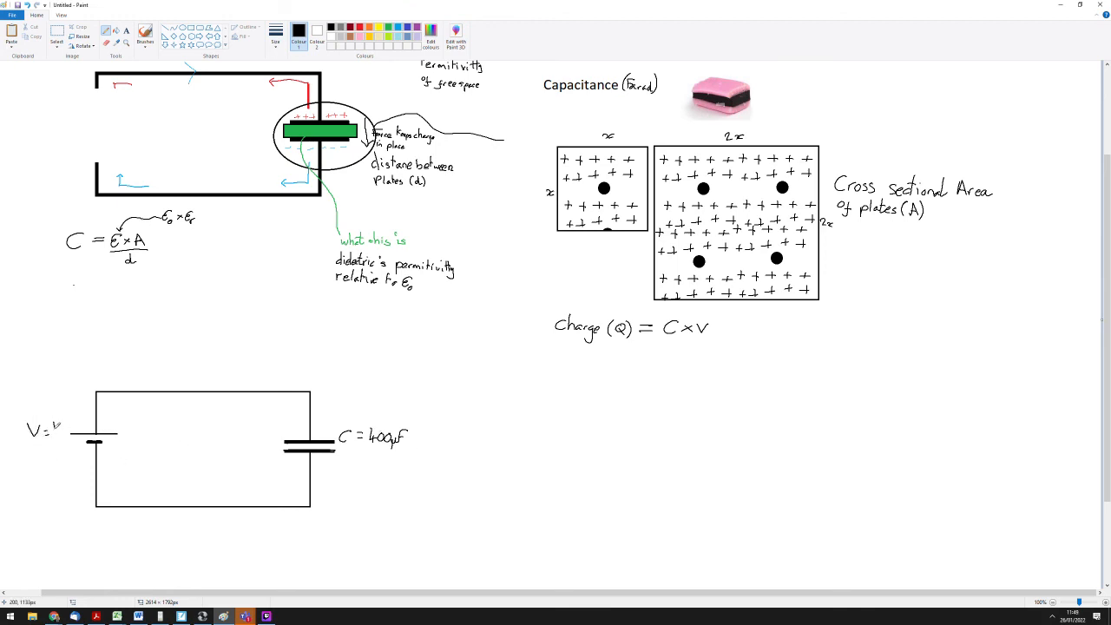
text(10V)
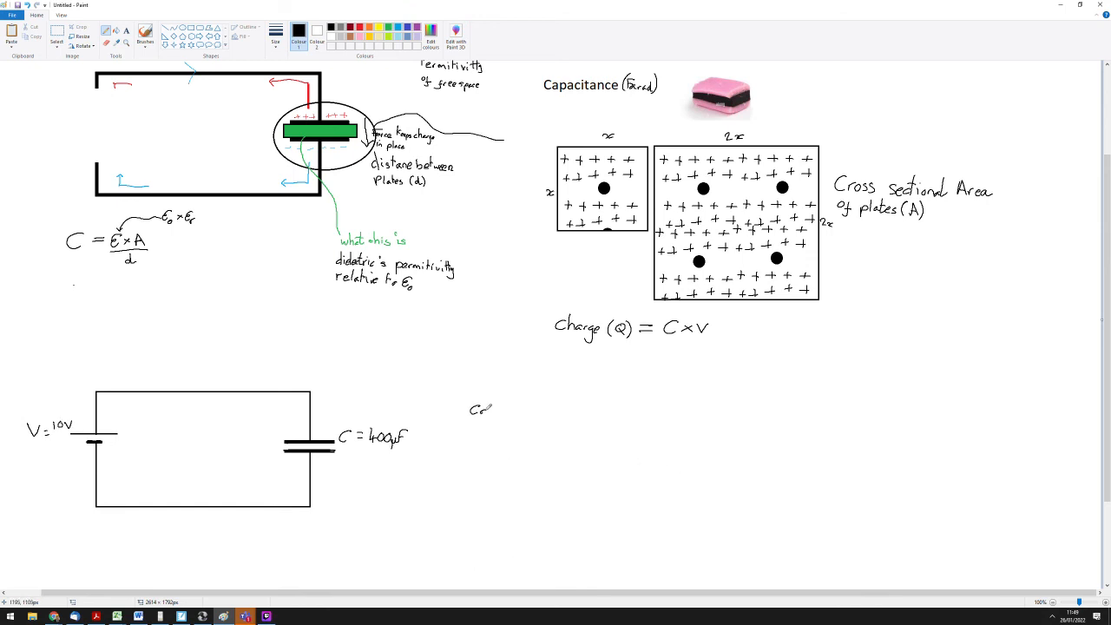
text(Calculate the charge stored.)
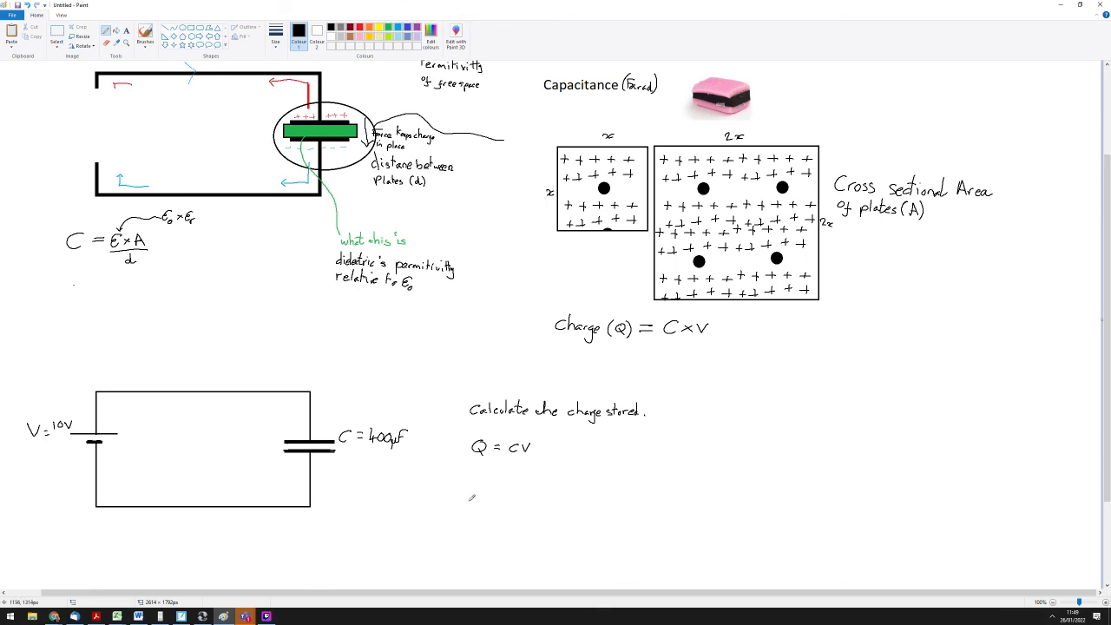
mouse_move(681, 354)
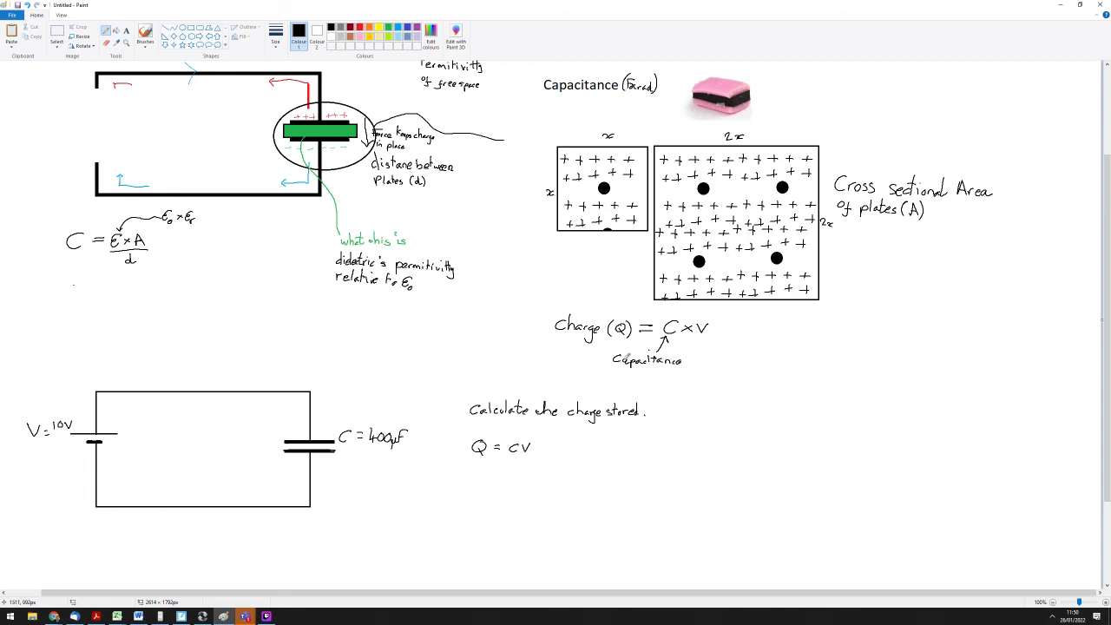
mouse_move(638, 369)
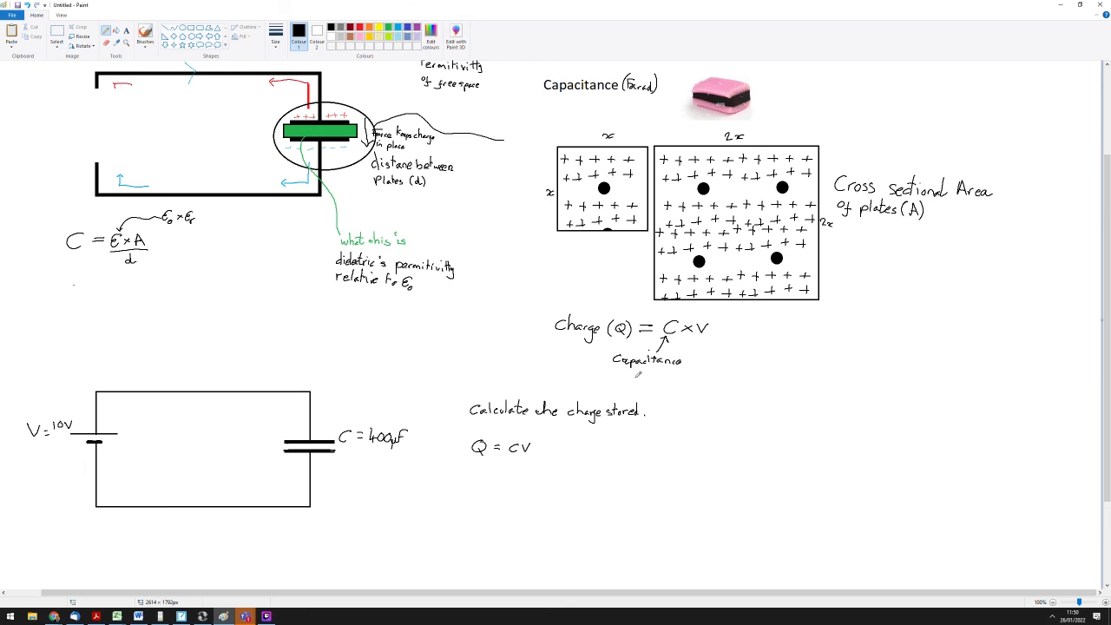
mouse_move(434, 456)
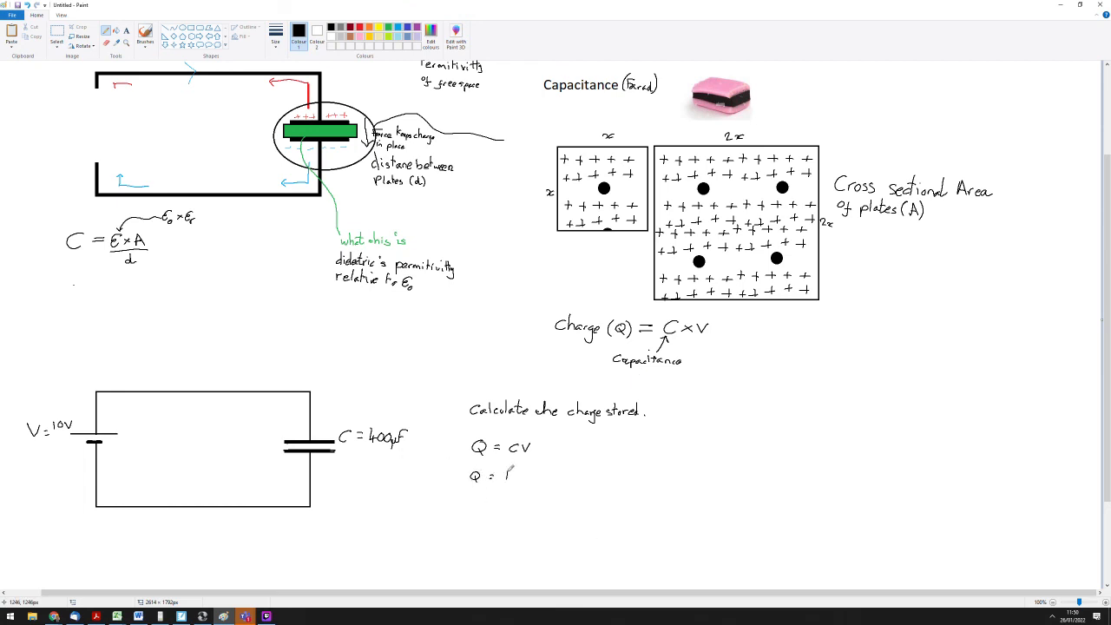
Write the working lines Q = 400×10⁻⁶ × 10 and Q = 4000×10⁻⁶ = 4×10⁻³.
text(400x10⁻⁶ x1)
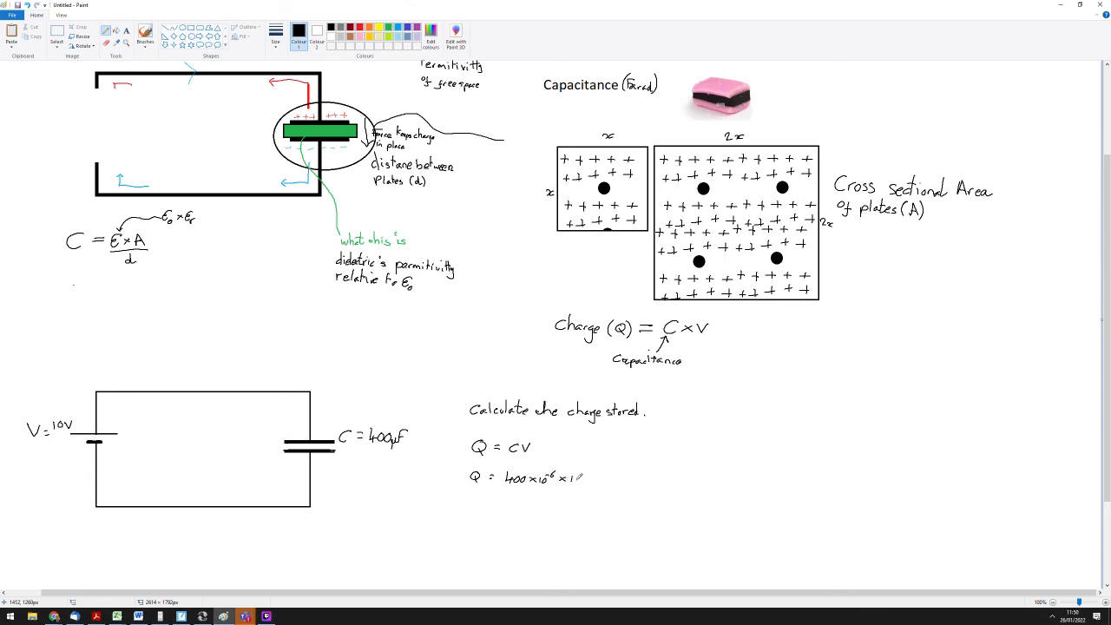
text(0)
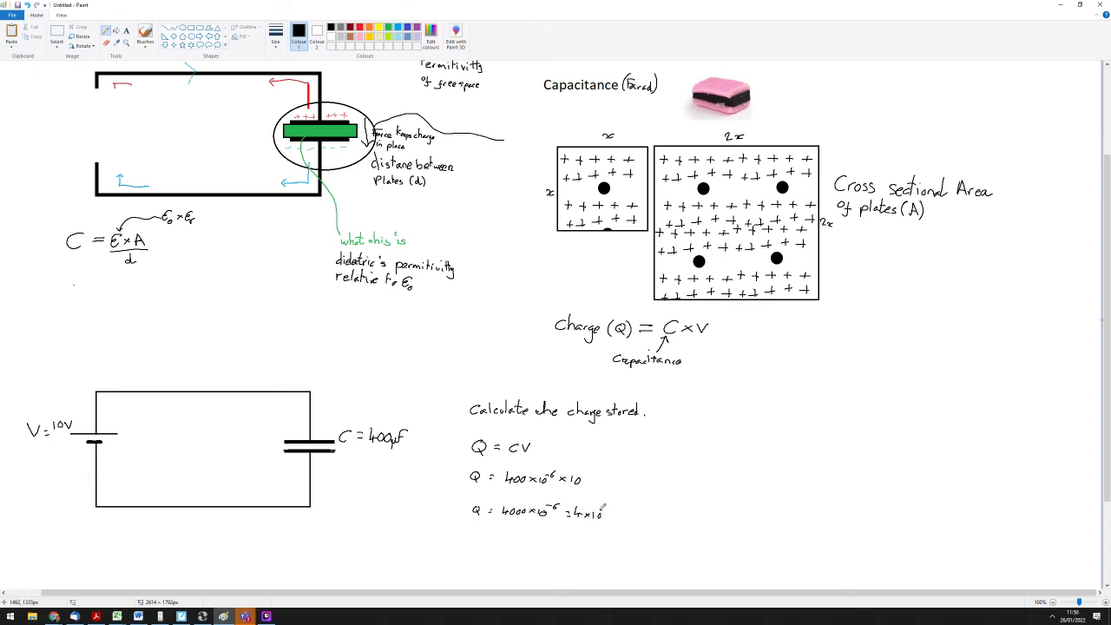
Write the final answer Q = 4mC on a new line with a milliCoulomb unit note beside it.
click(603, 510)
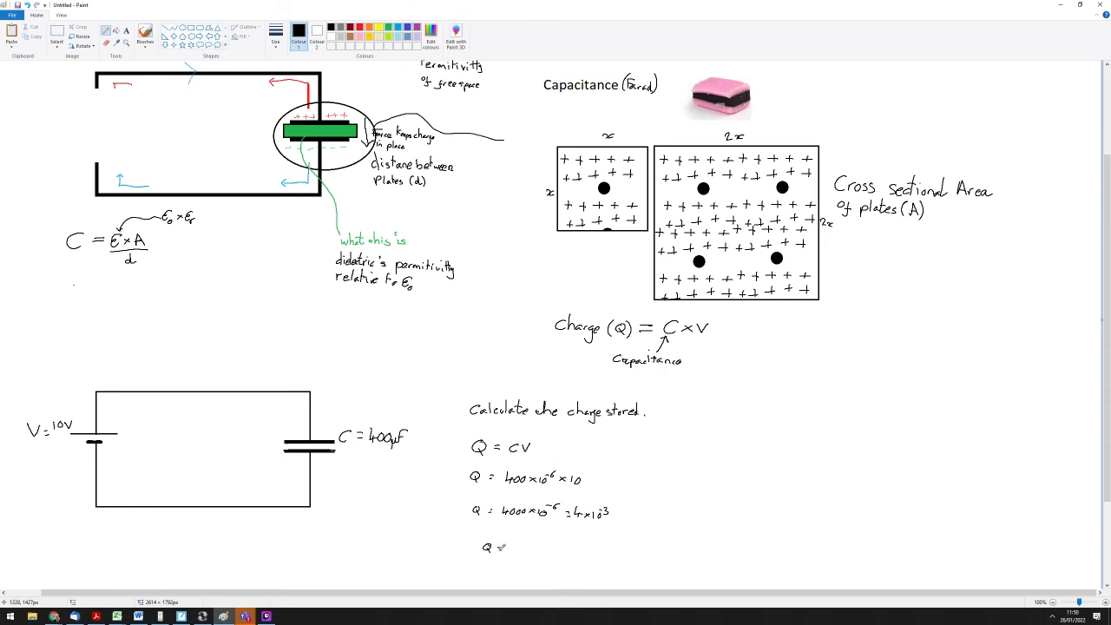
text(4m)
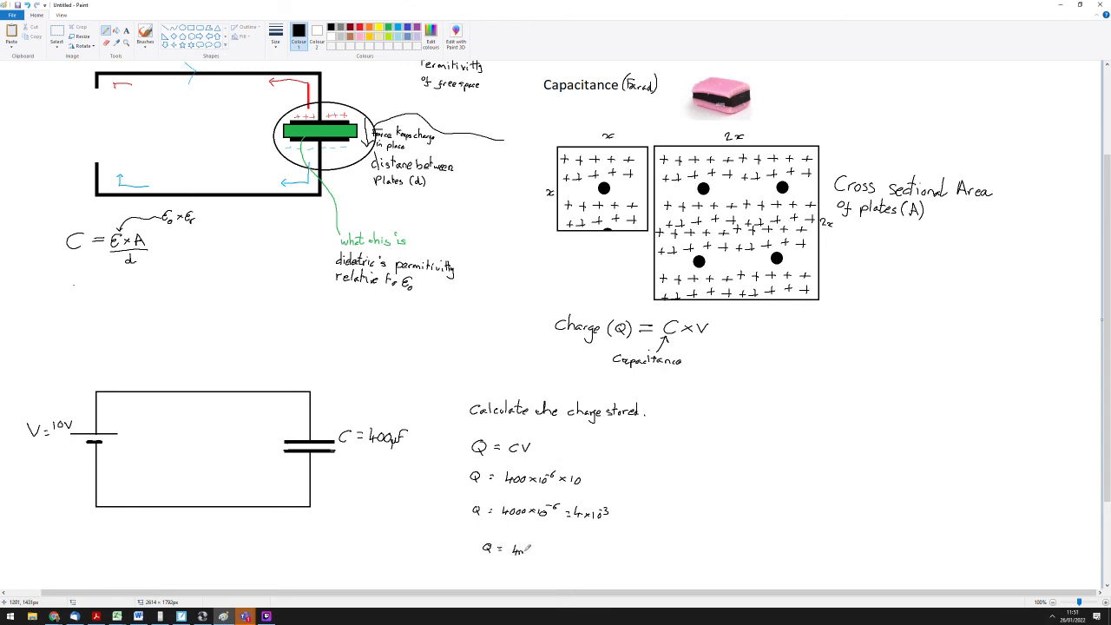
text(C)
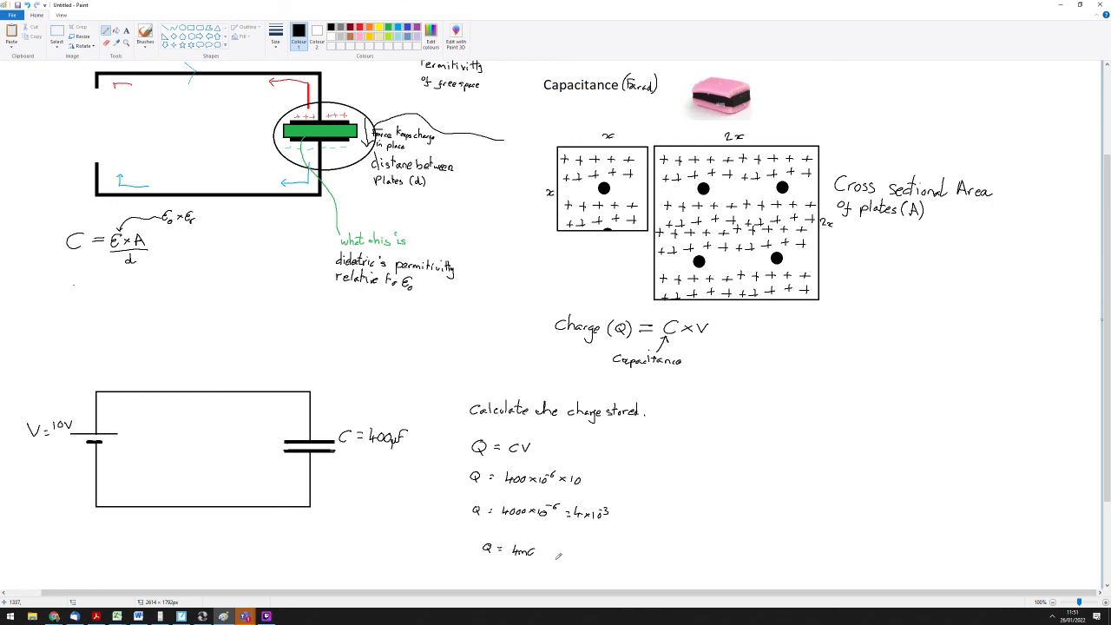
drag(555, 556, 573, 547)
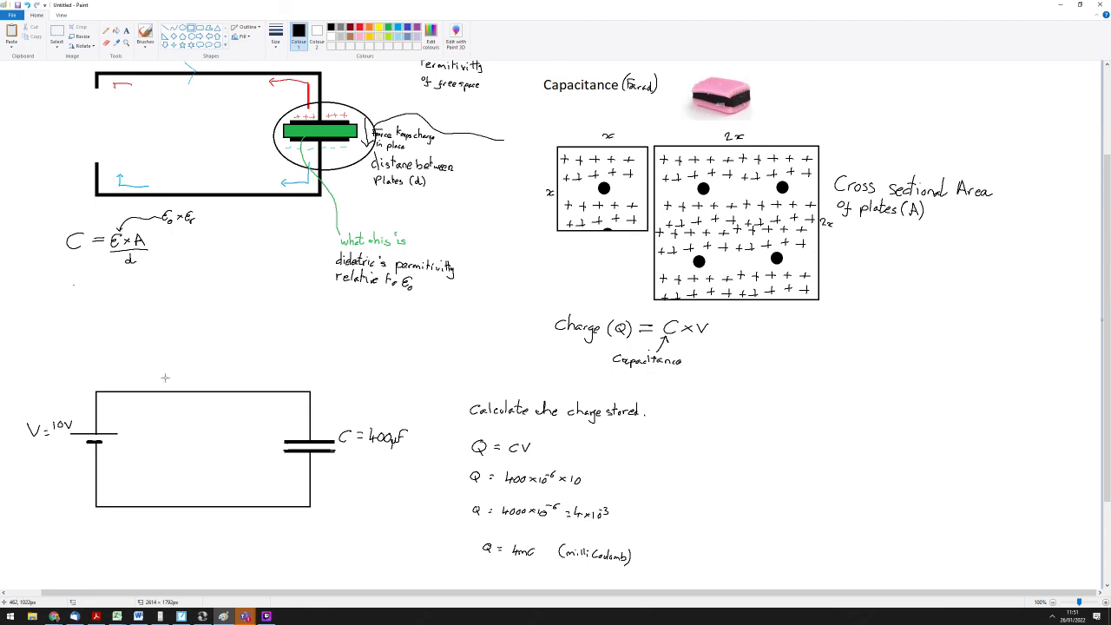
Draw a resistor on the circuit's top wire.
drag(165, 377, 255, 409)
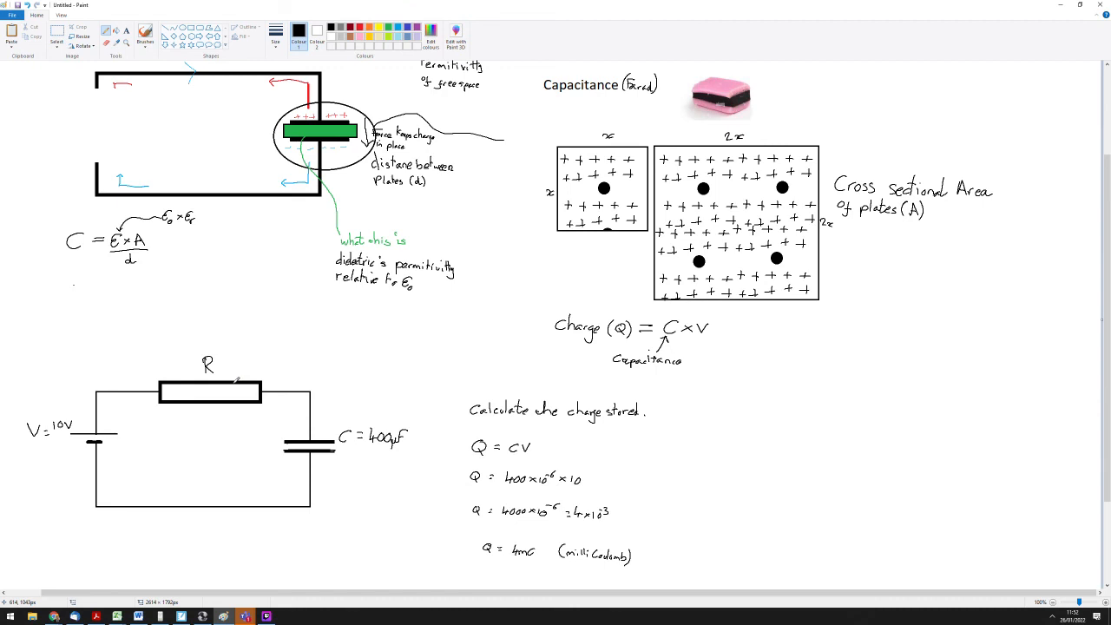
mouse_move(235, 75)
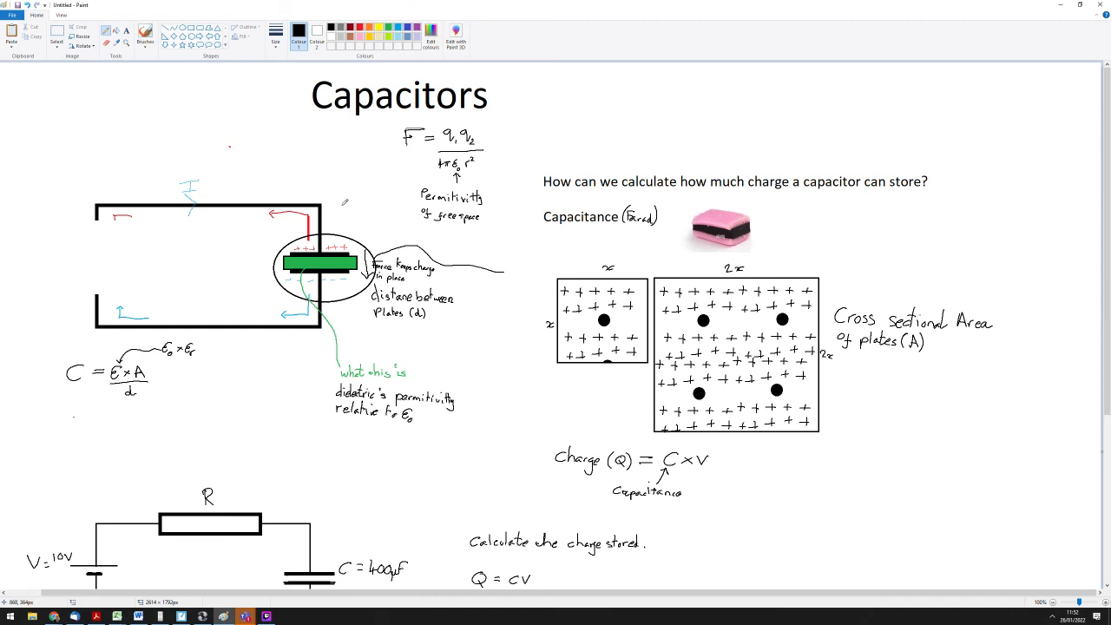
scroll(down, 3)
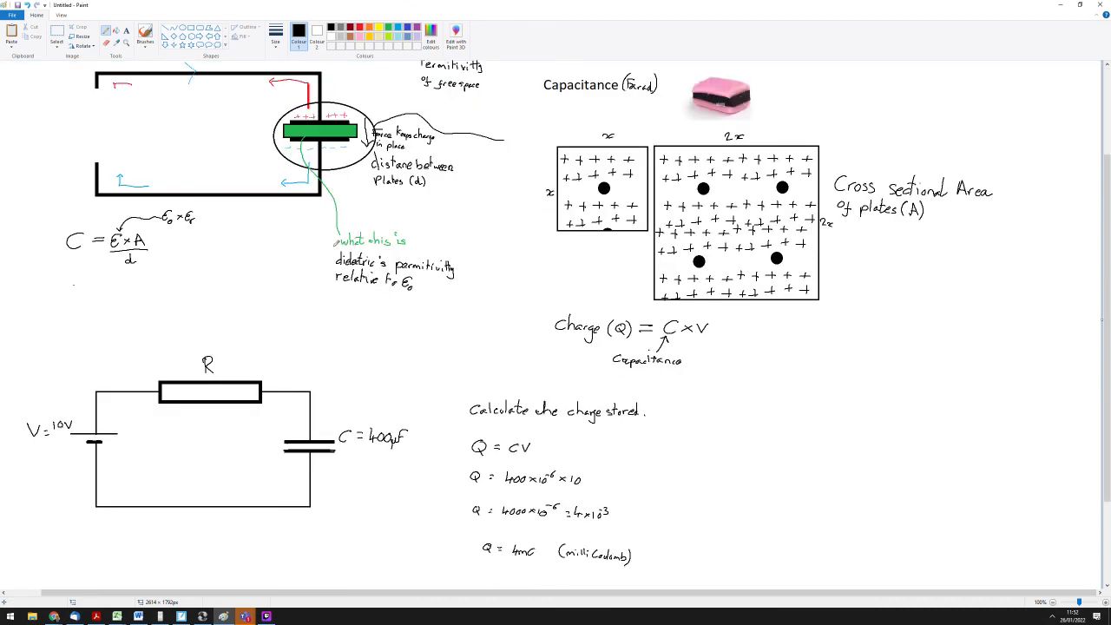
scroll(down, 3)
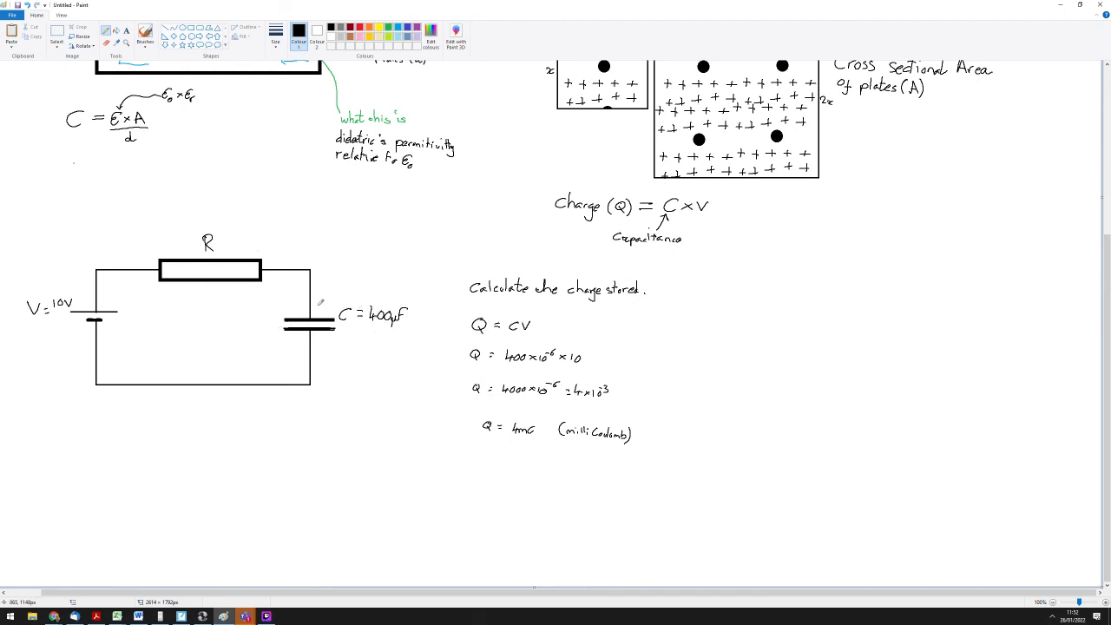
mouse_move(276, 327)
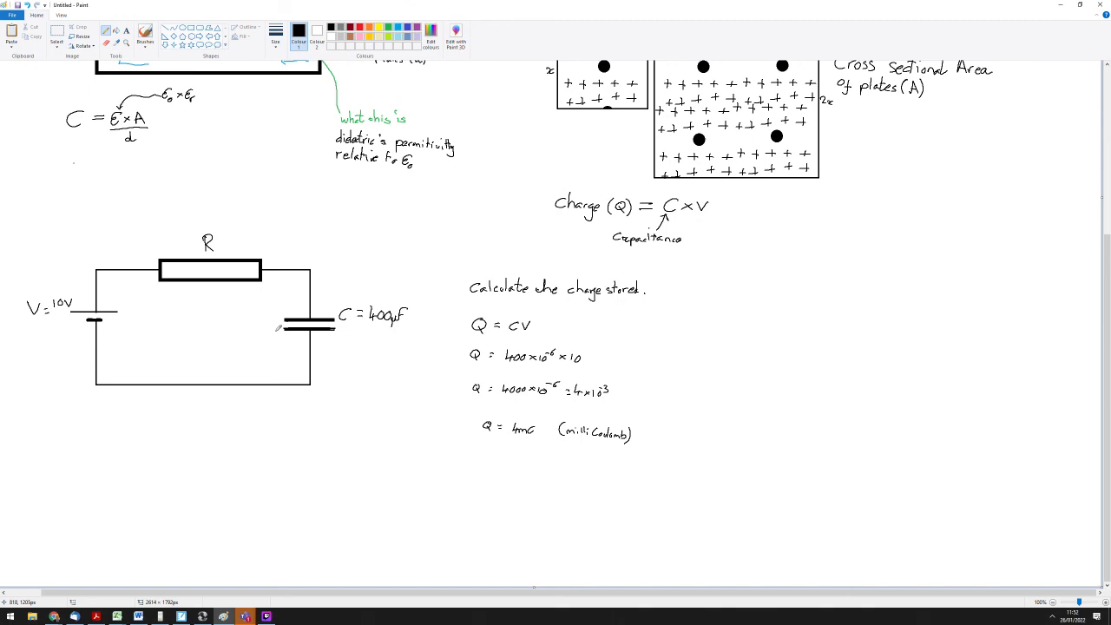
mouse_move(280, 325)
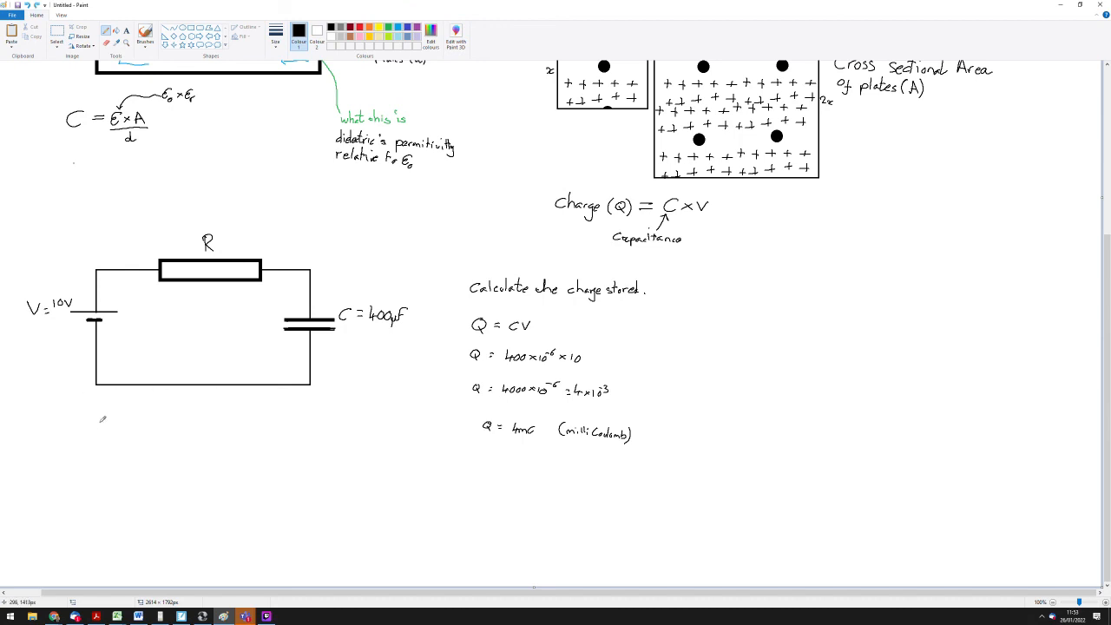
Write 'Adding resistor slows rate of charge/disch…' as a note beneath the circuit.
text(A)
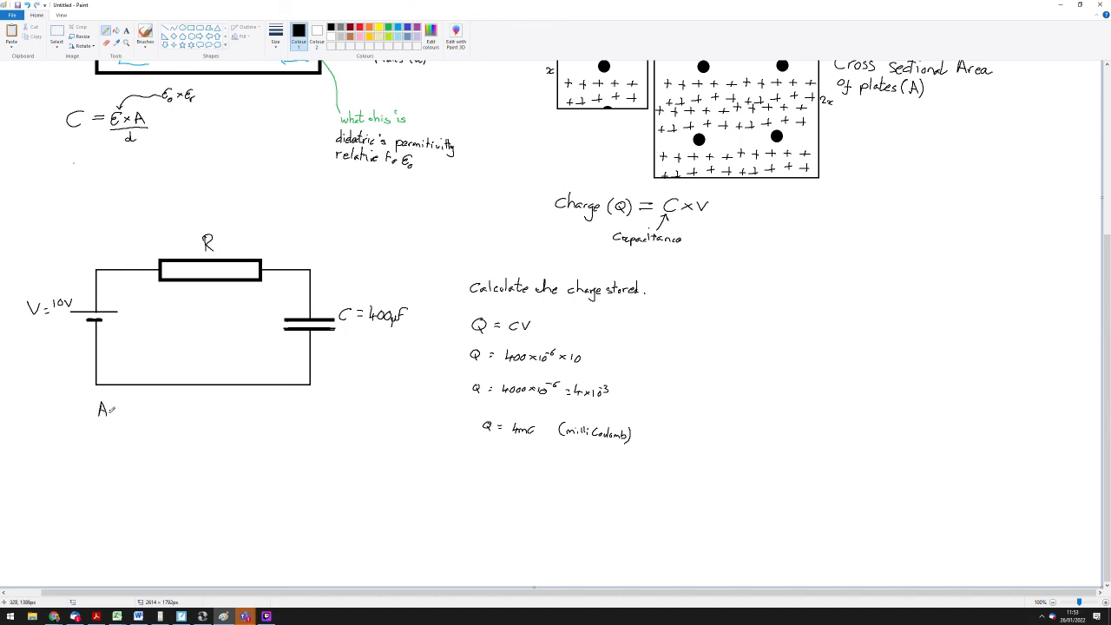
text(dd)
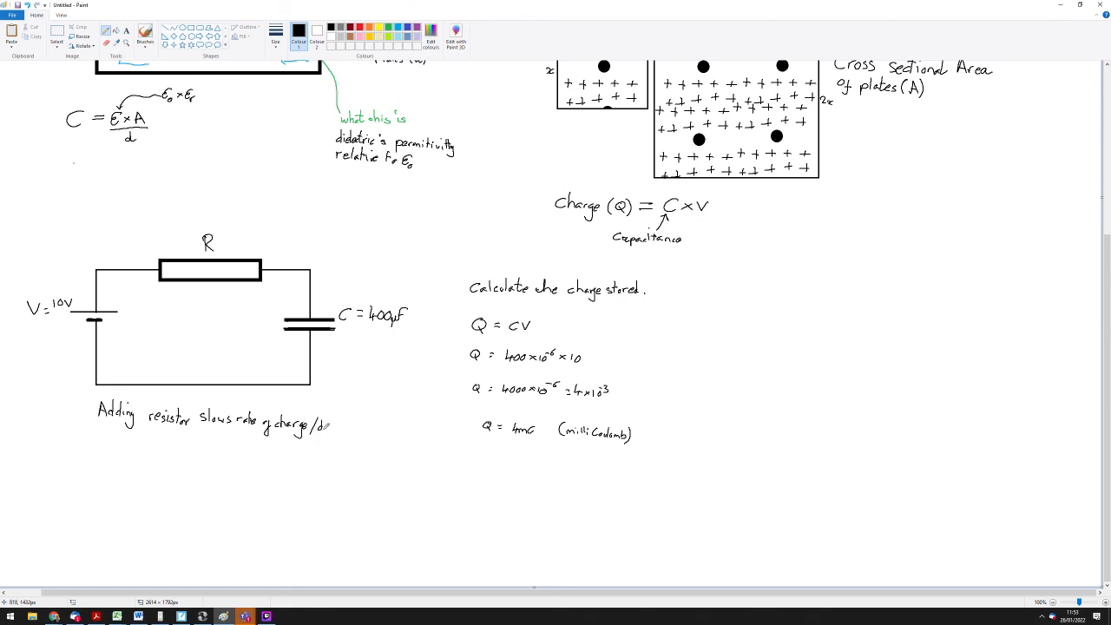
text(disch)
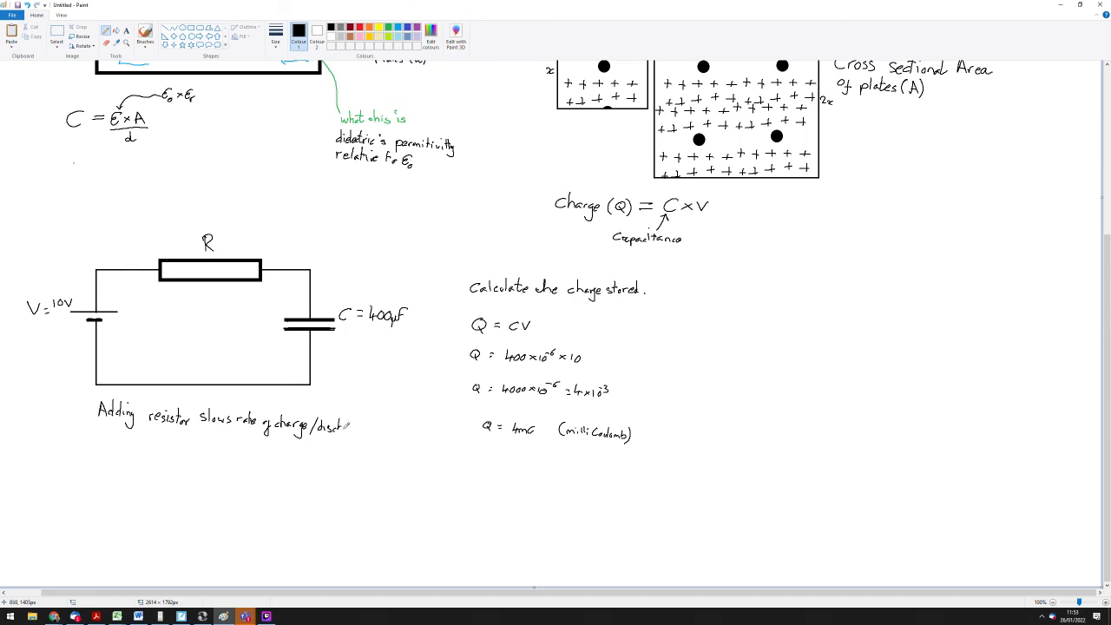